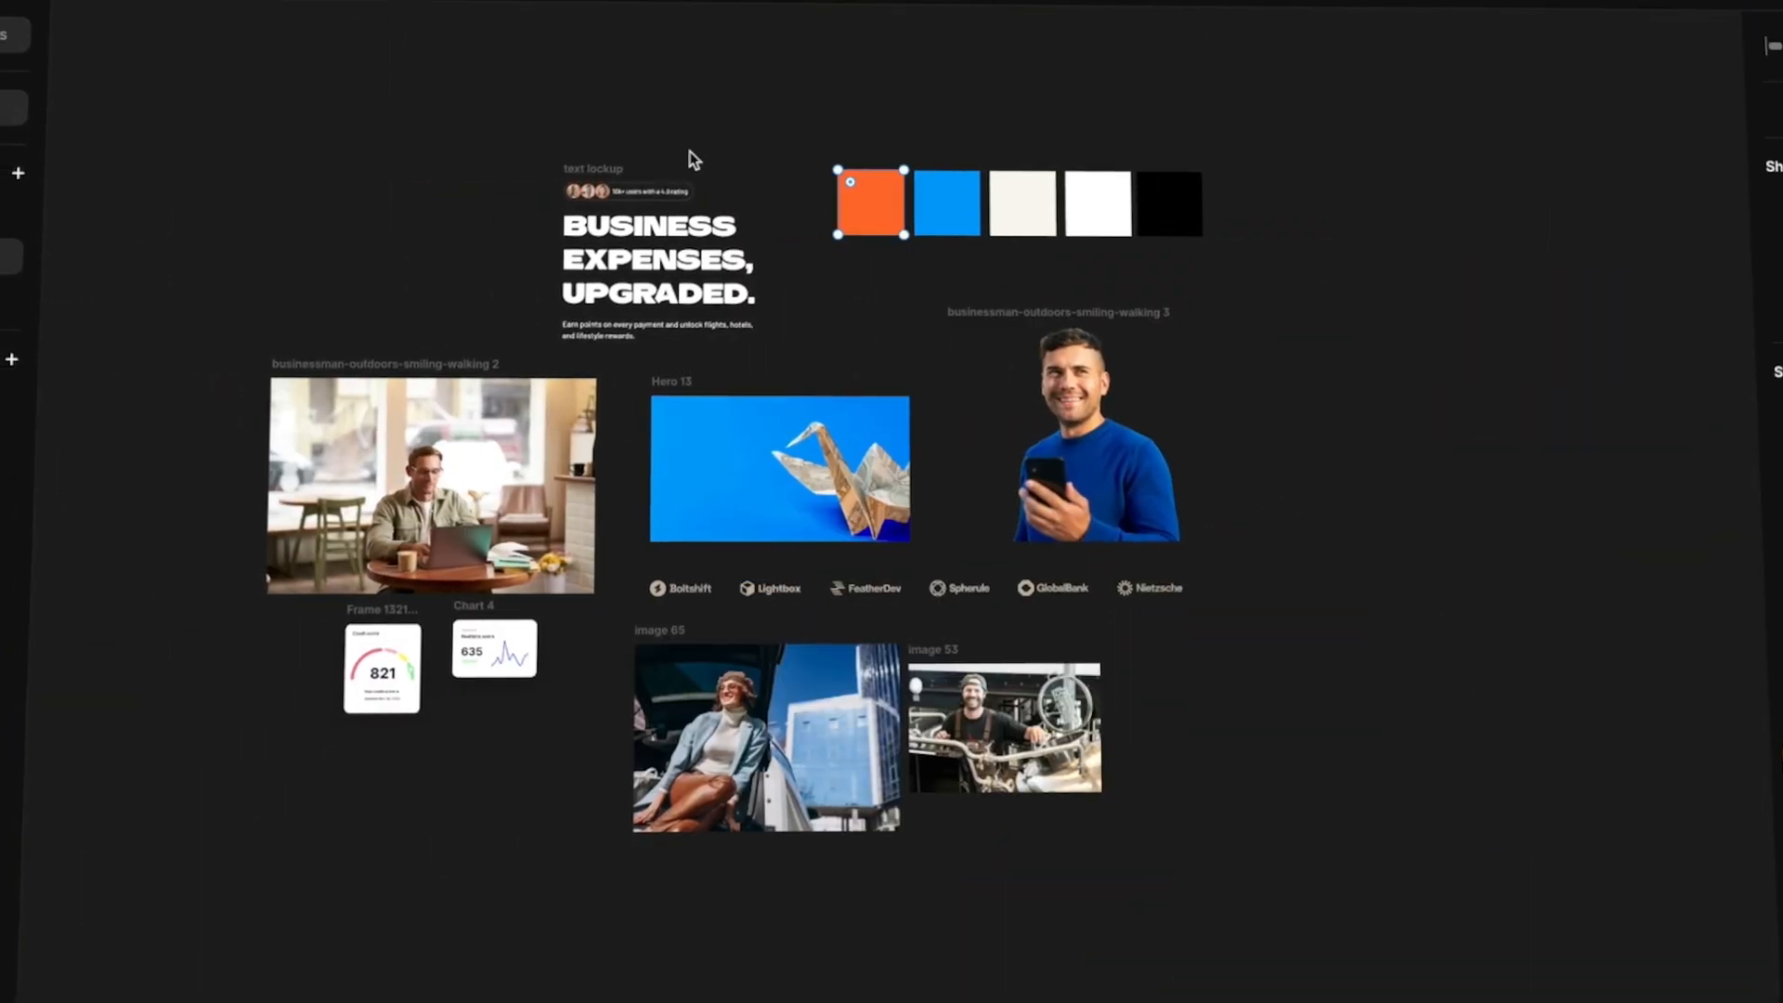
# Create a new Framer website project with a blank Desktop 1200 home page.
pyautogui.click(763, 737)
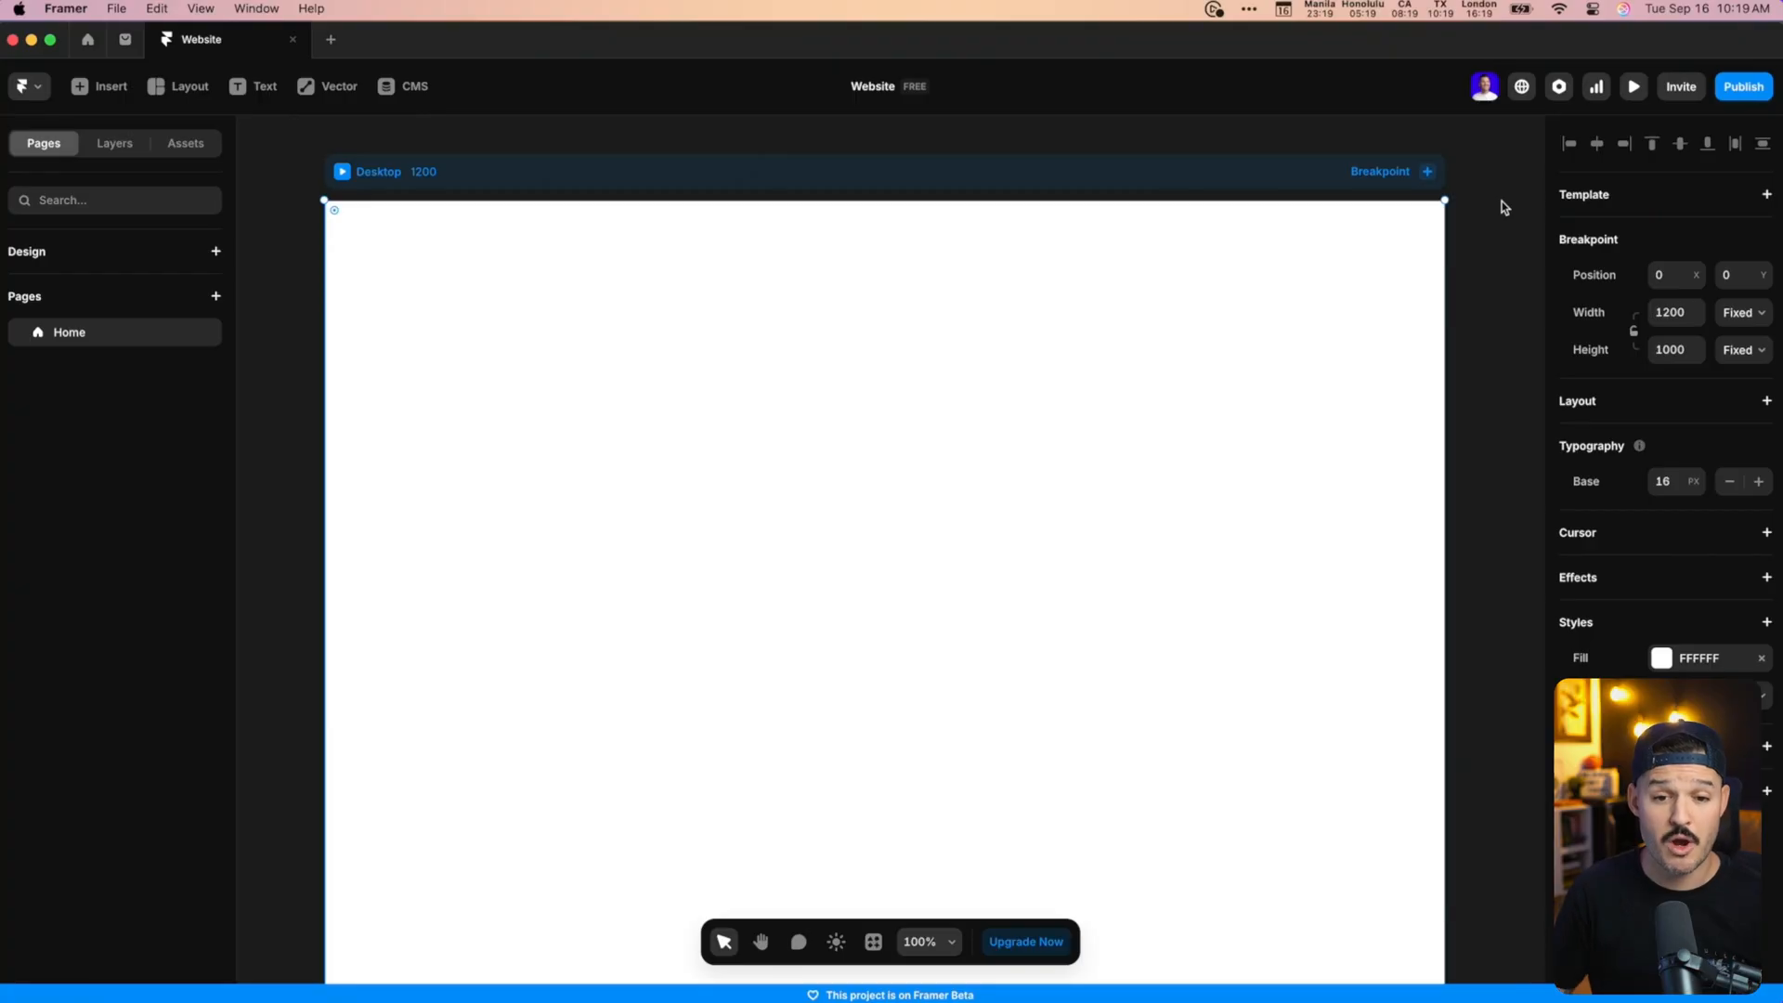
pyautogui.moveTo(1117, 230)
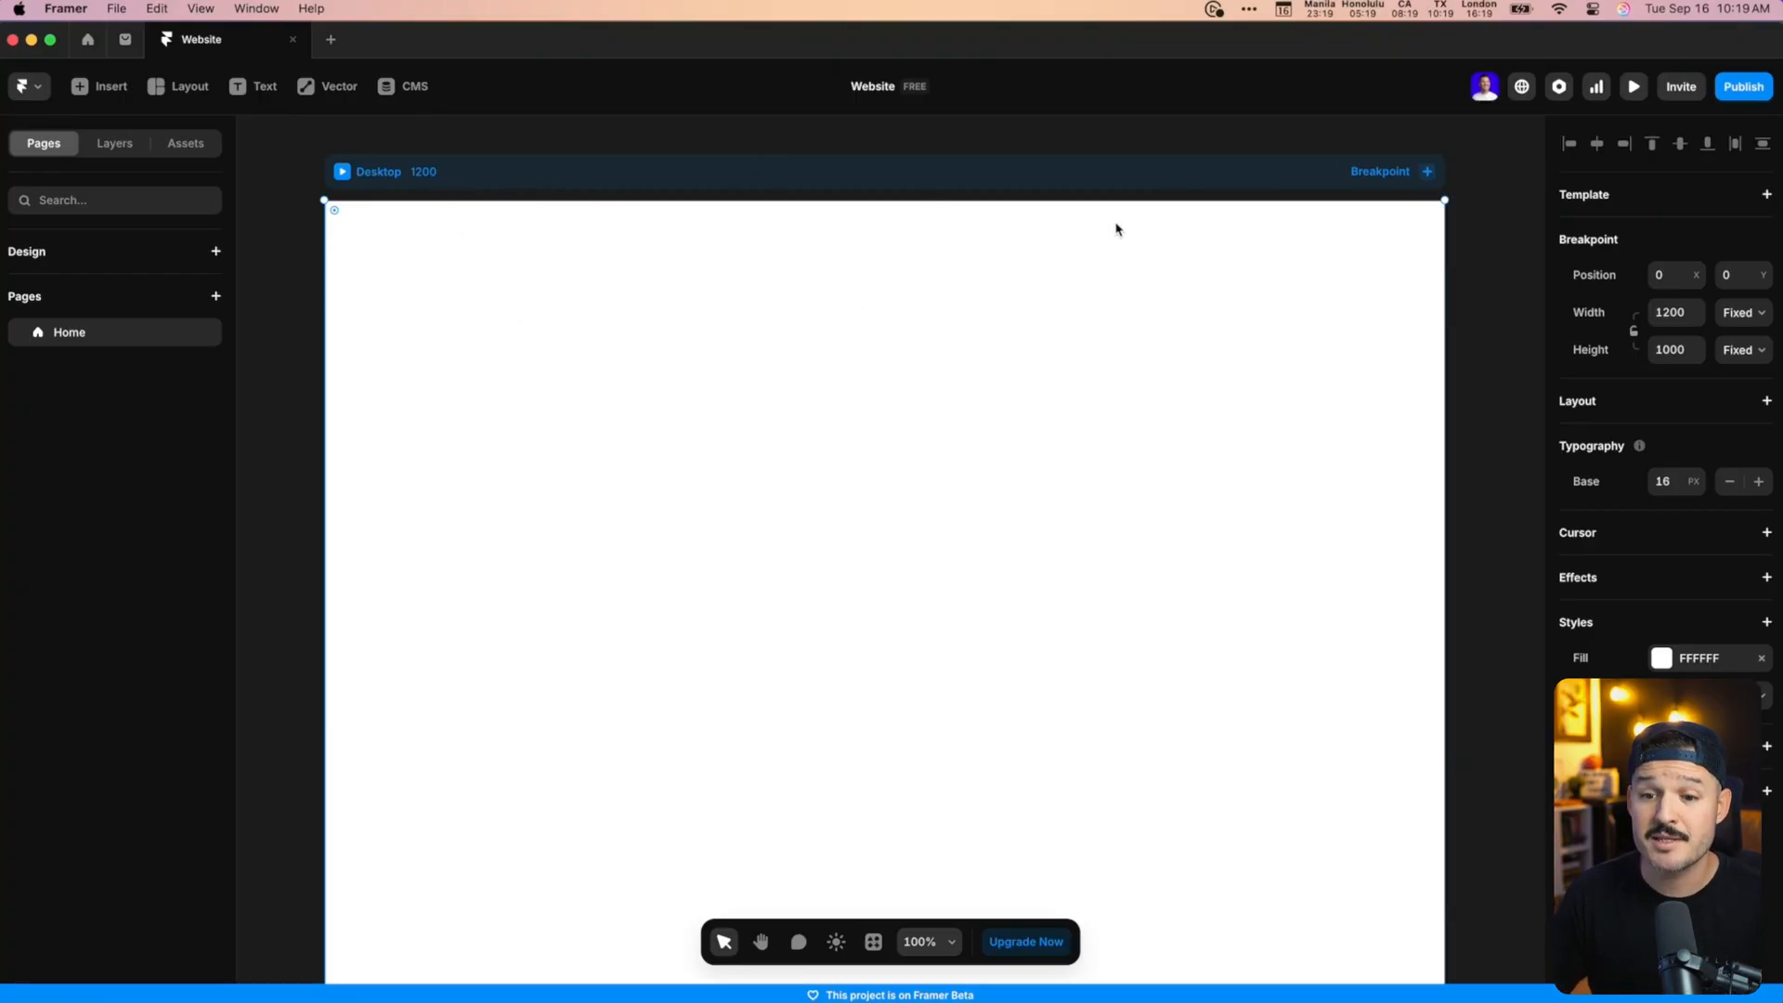
pyautogui.click(1426, 171)
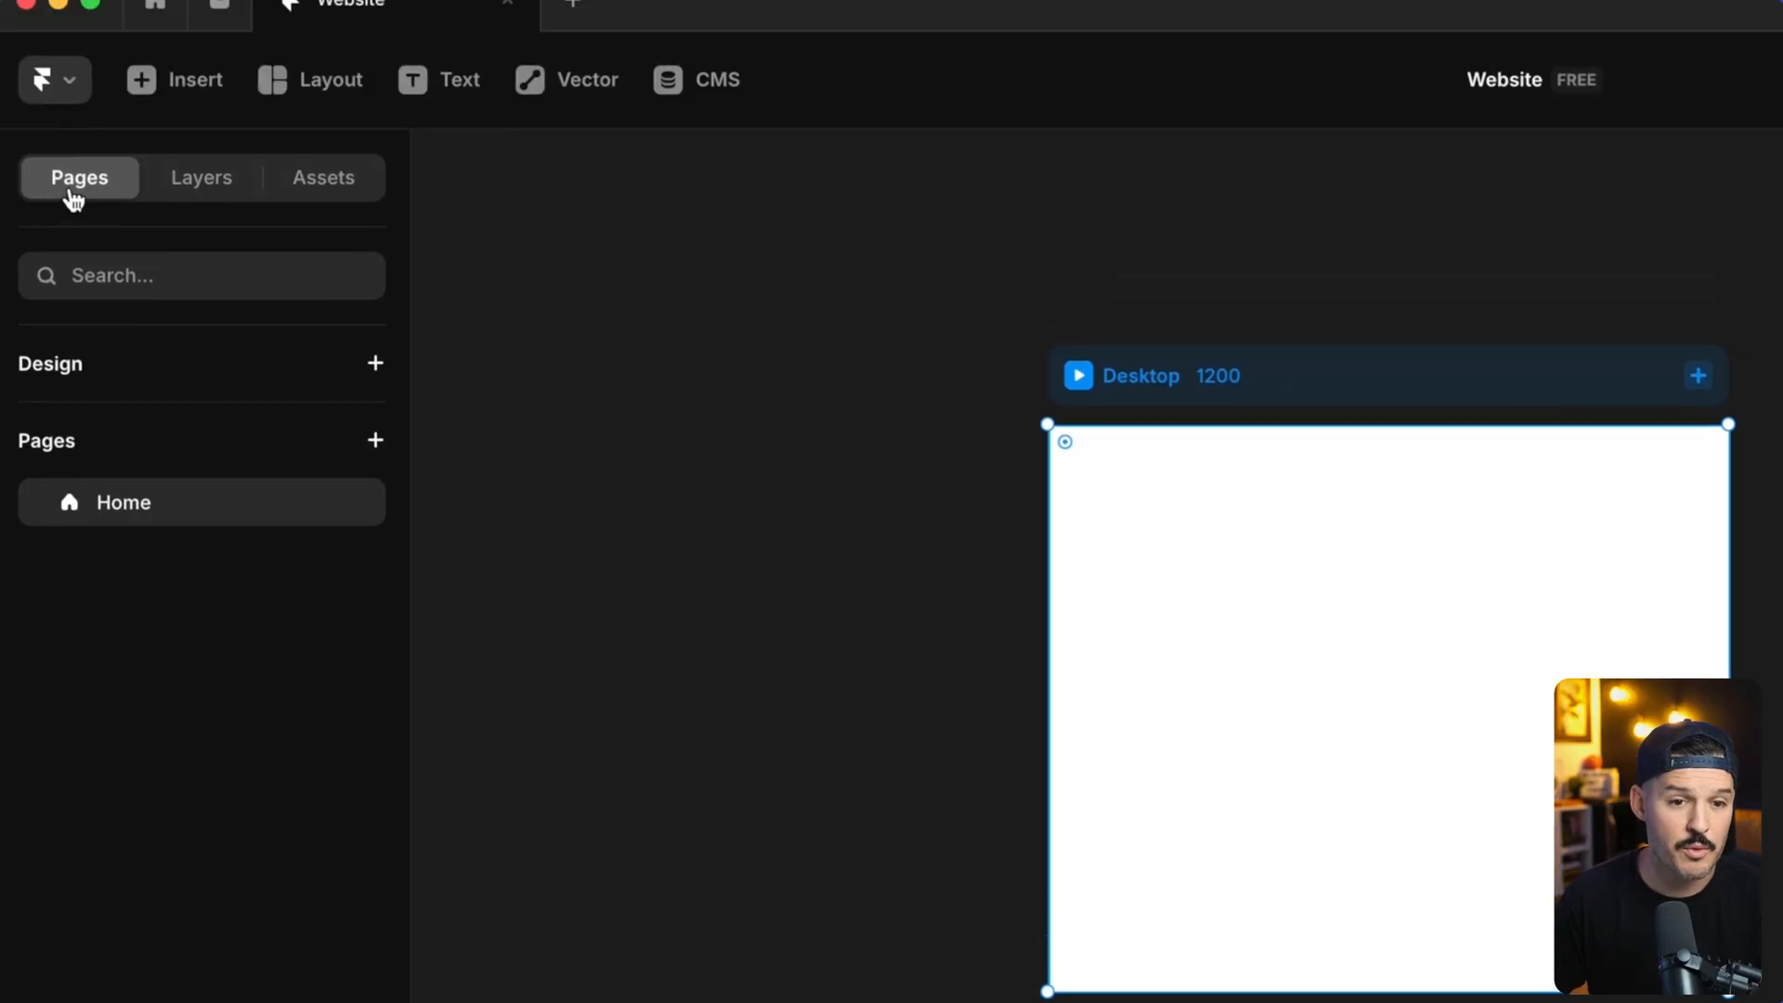
pyautogui.moveTo(122, 386)
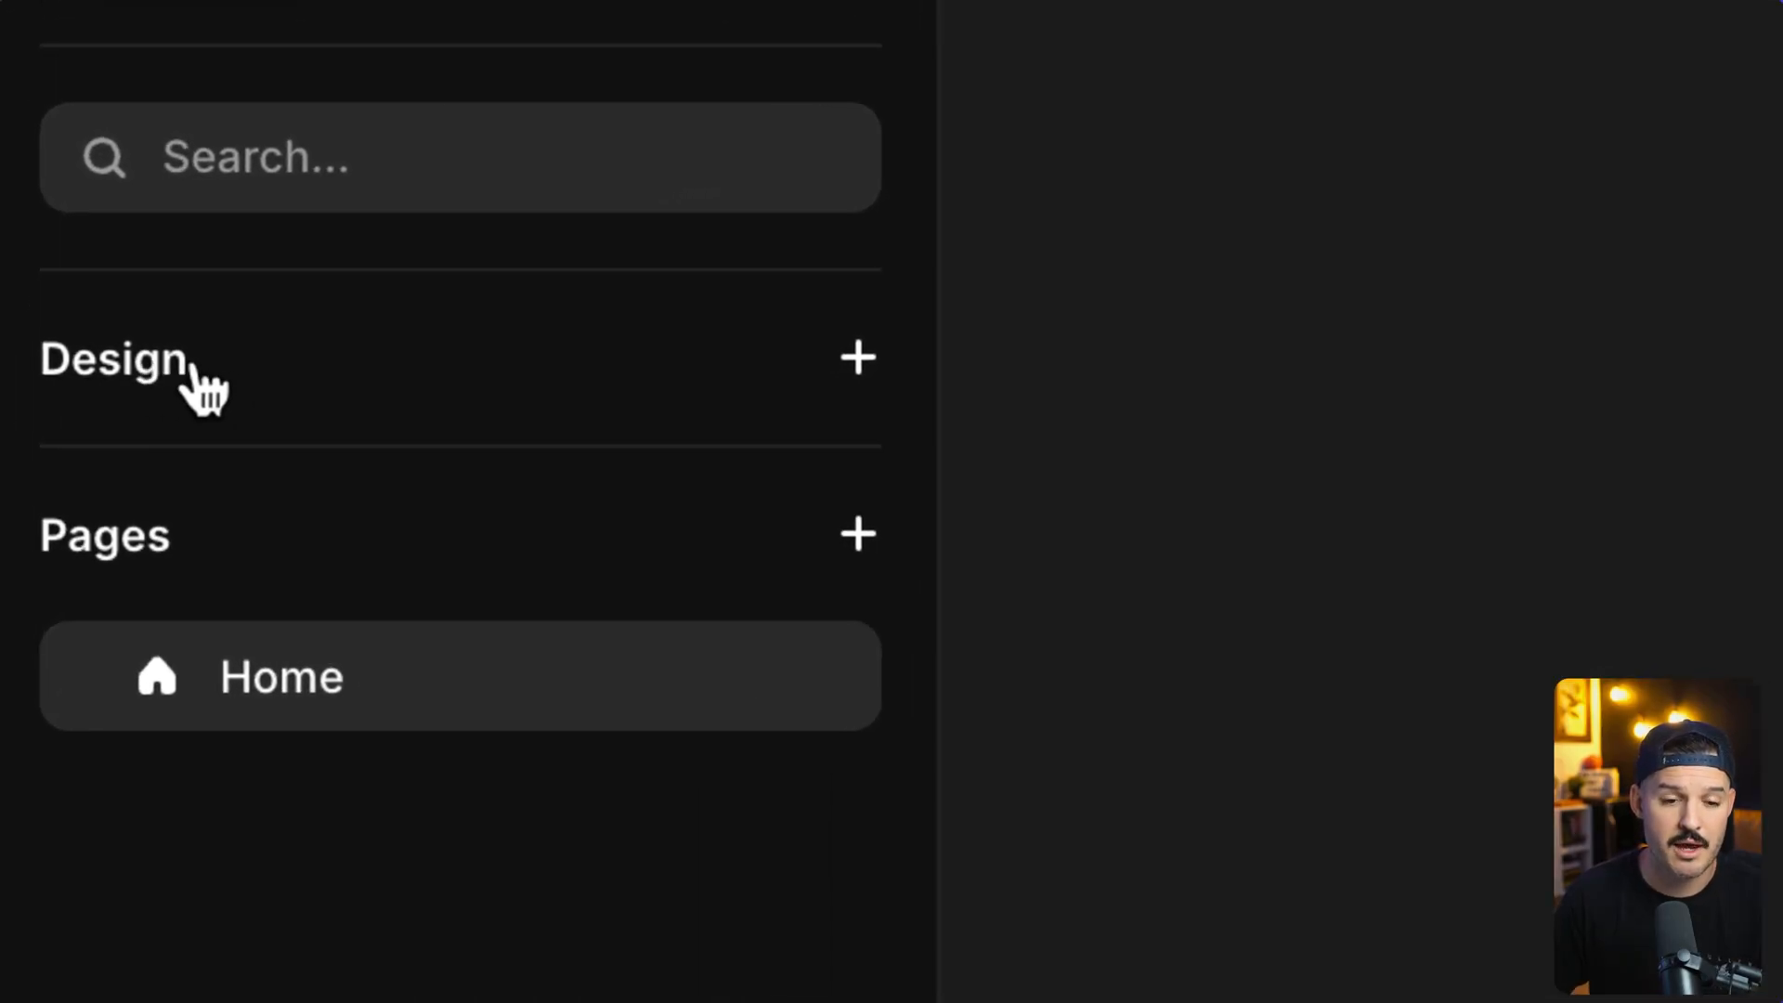
# Expand the Design section in Pages and open the empty Design page.
pyautogui.click(111, 359)
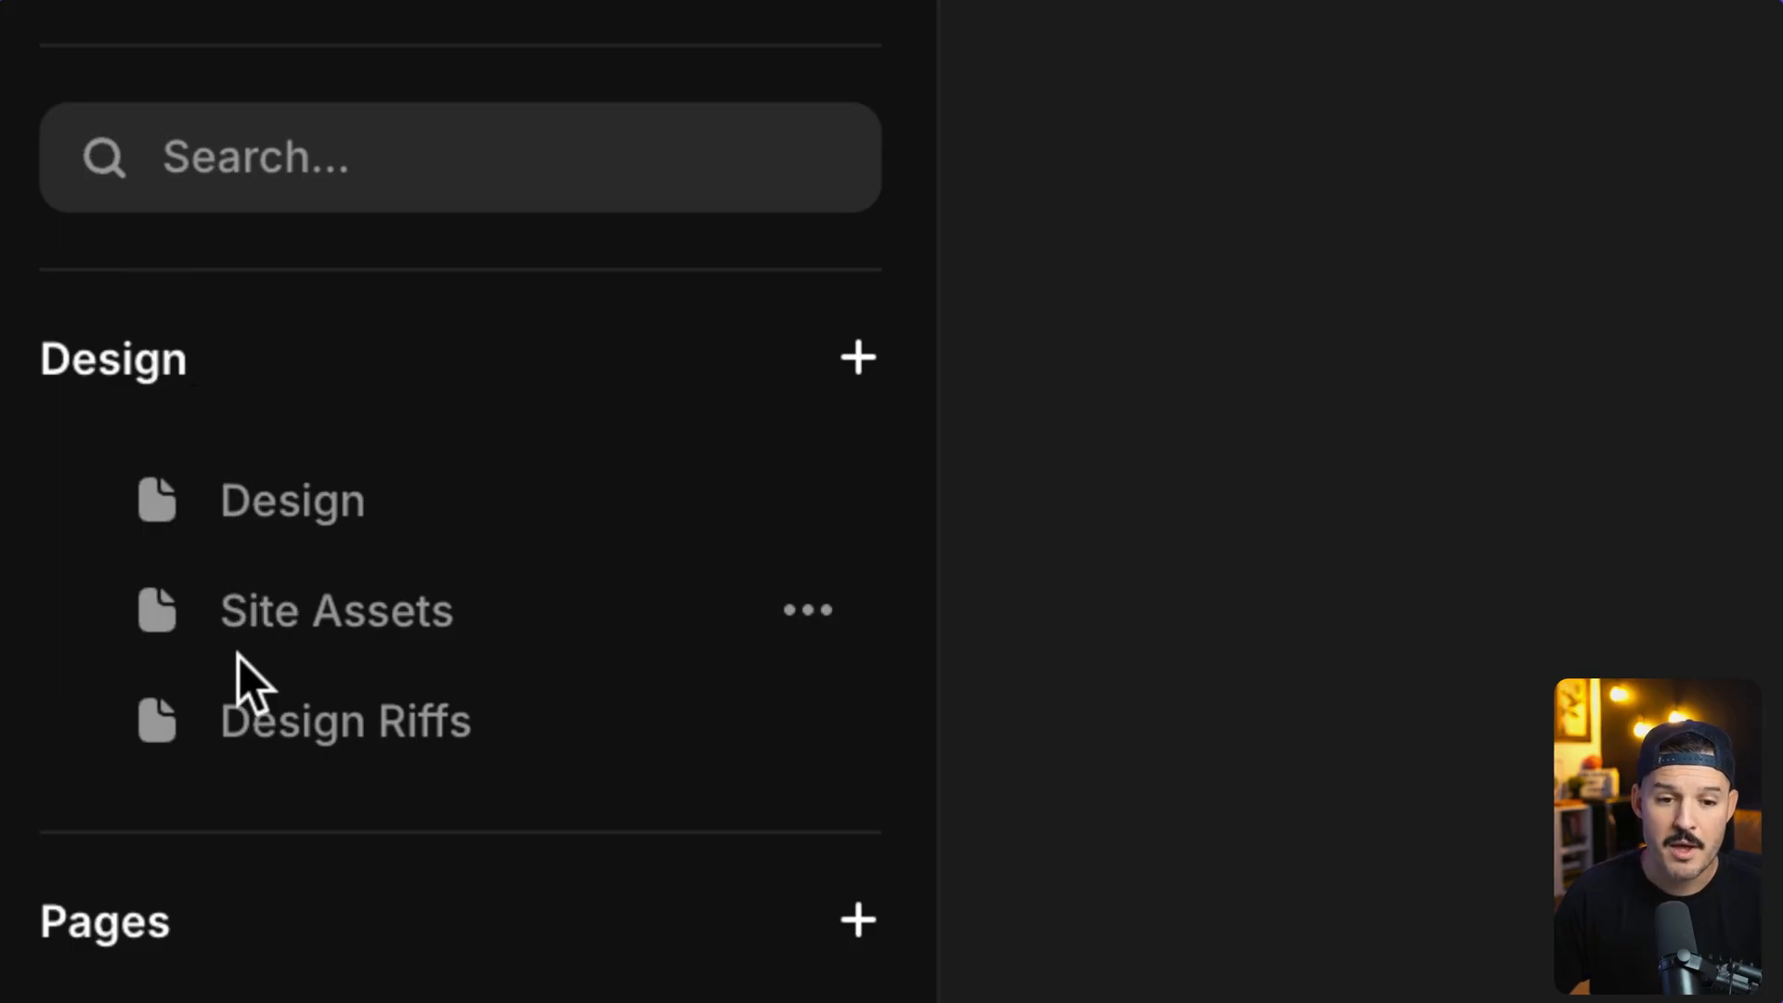
pyautogui.moveTo(271, 631)
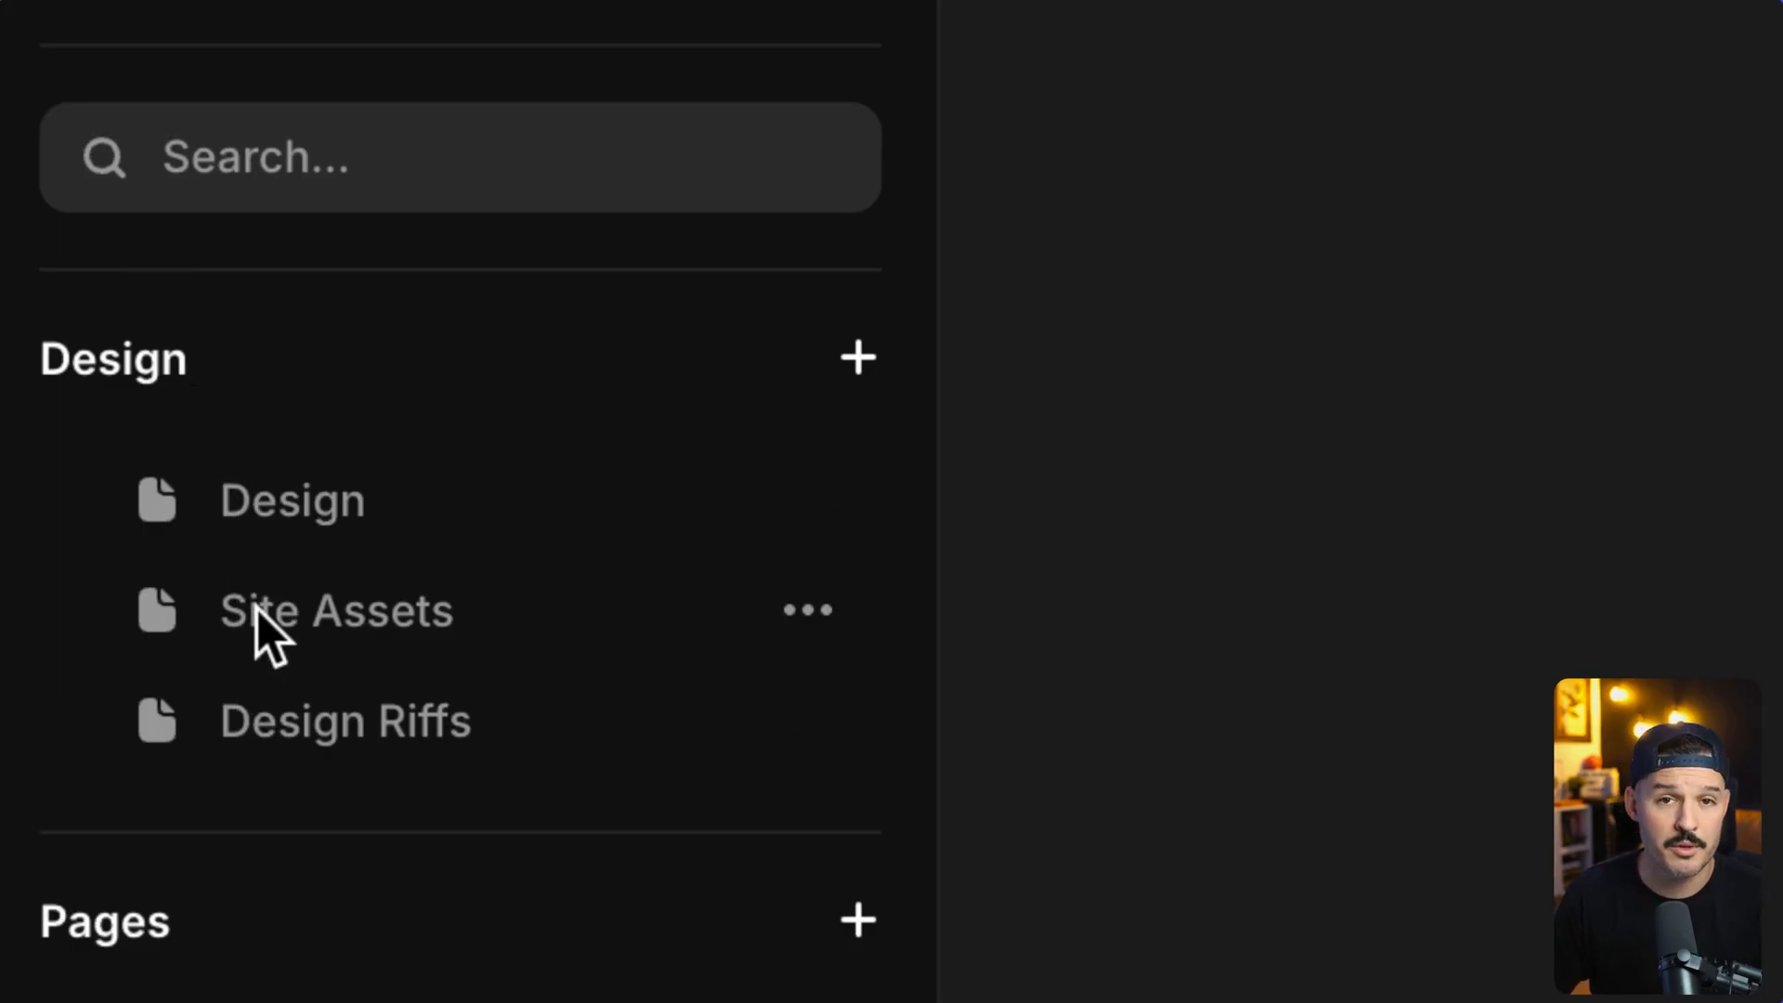
pyautogui.moveTo(342, 505)
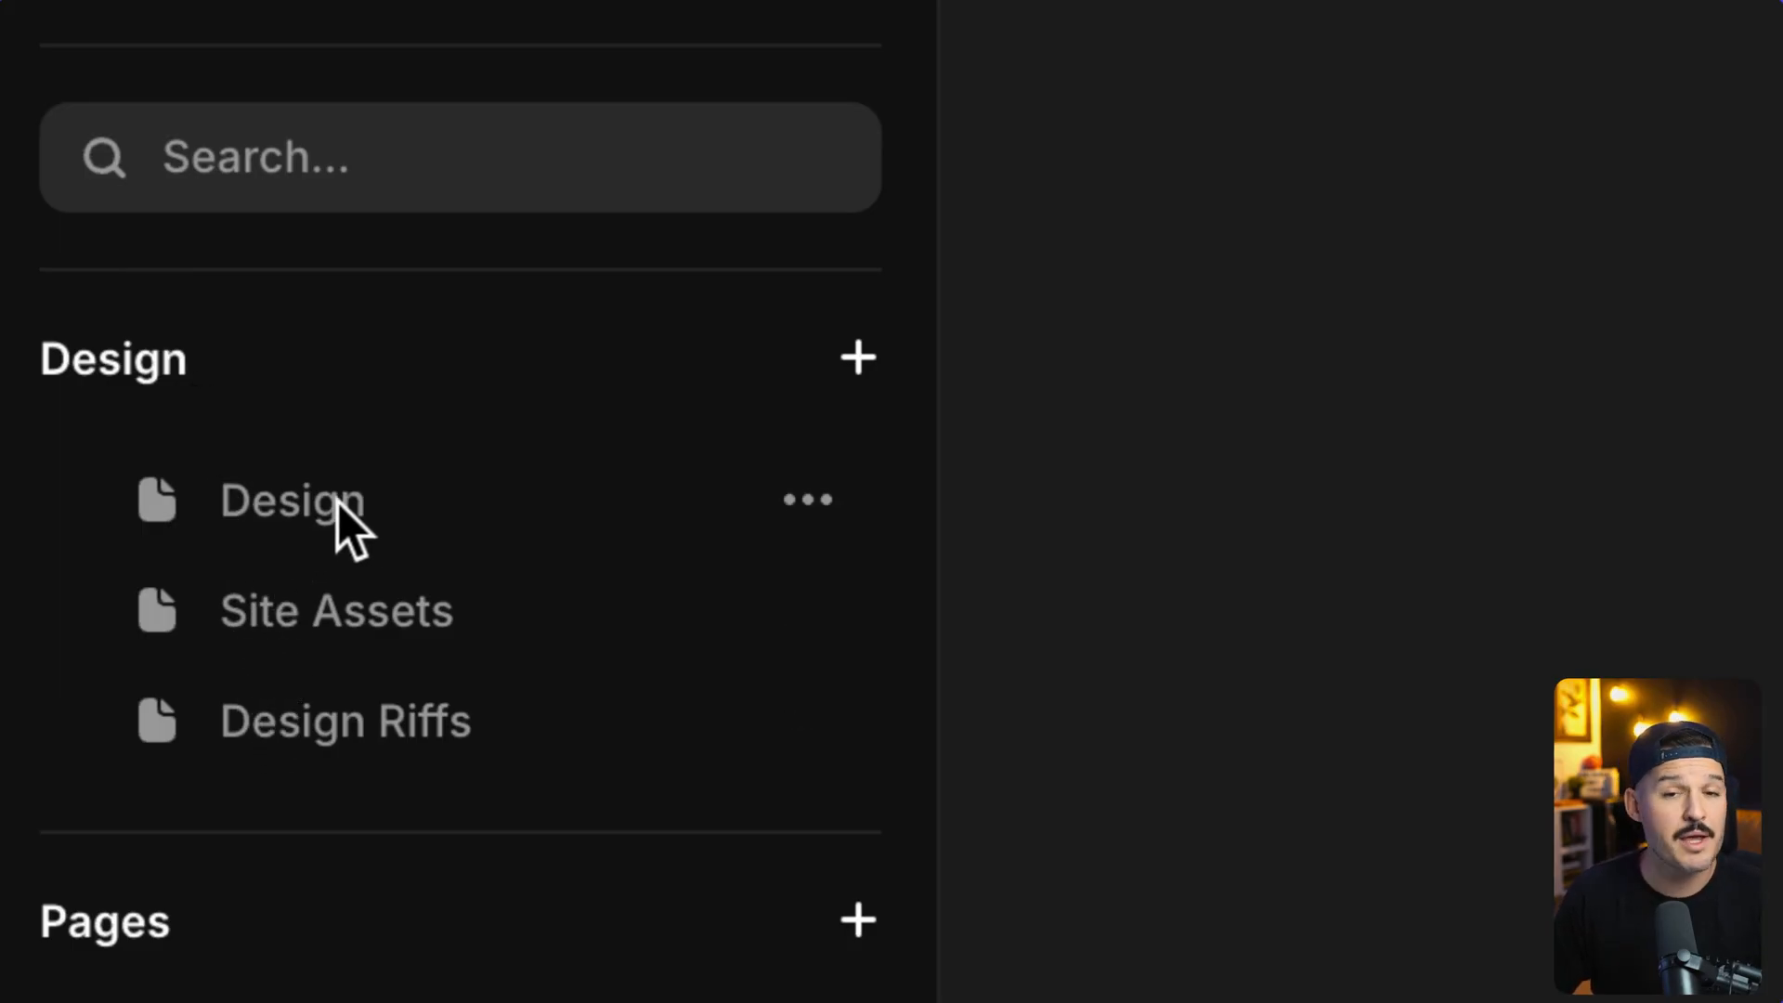
pyautogui.moveTo(336, 611)
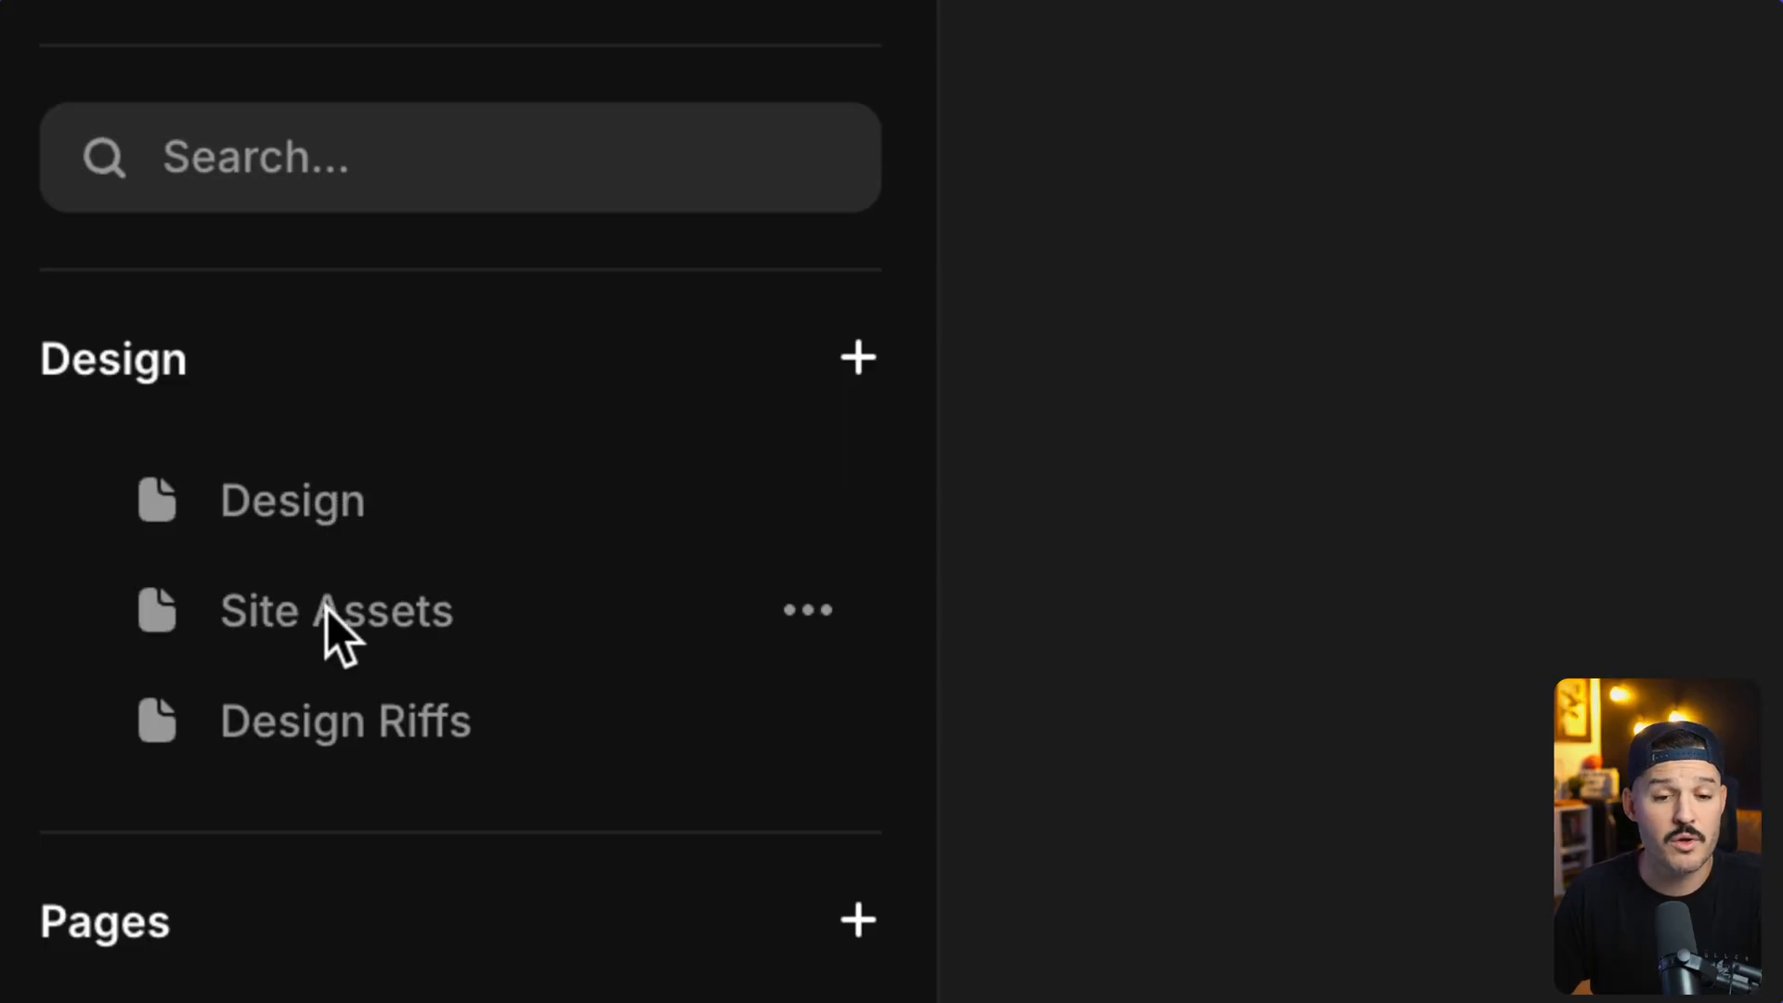
pyautogui.moveTo(345, 721)
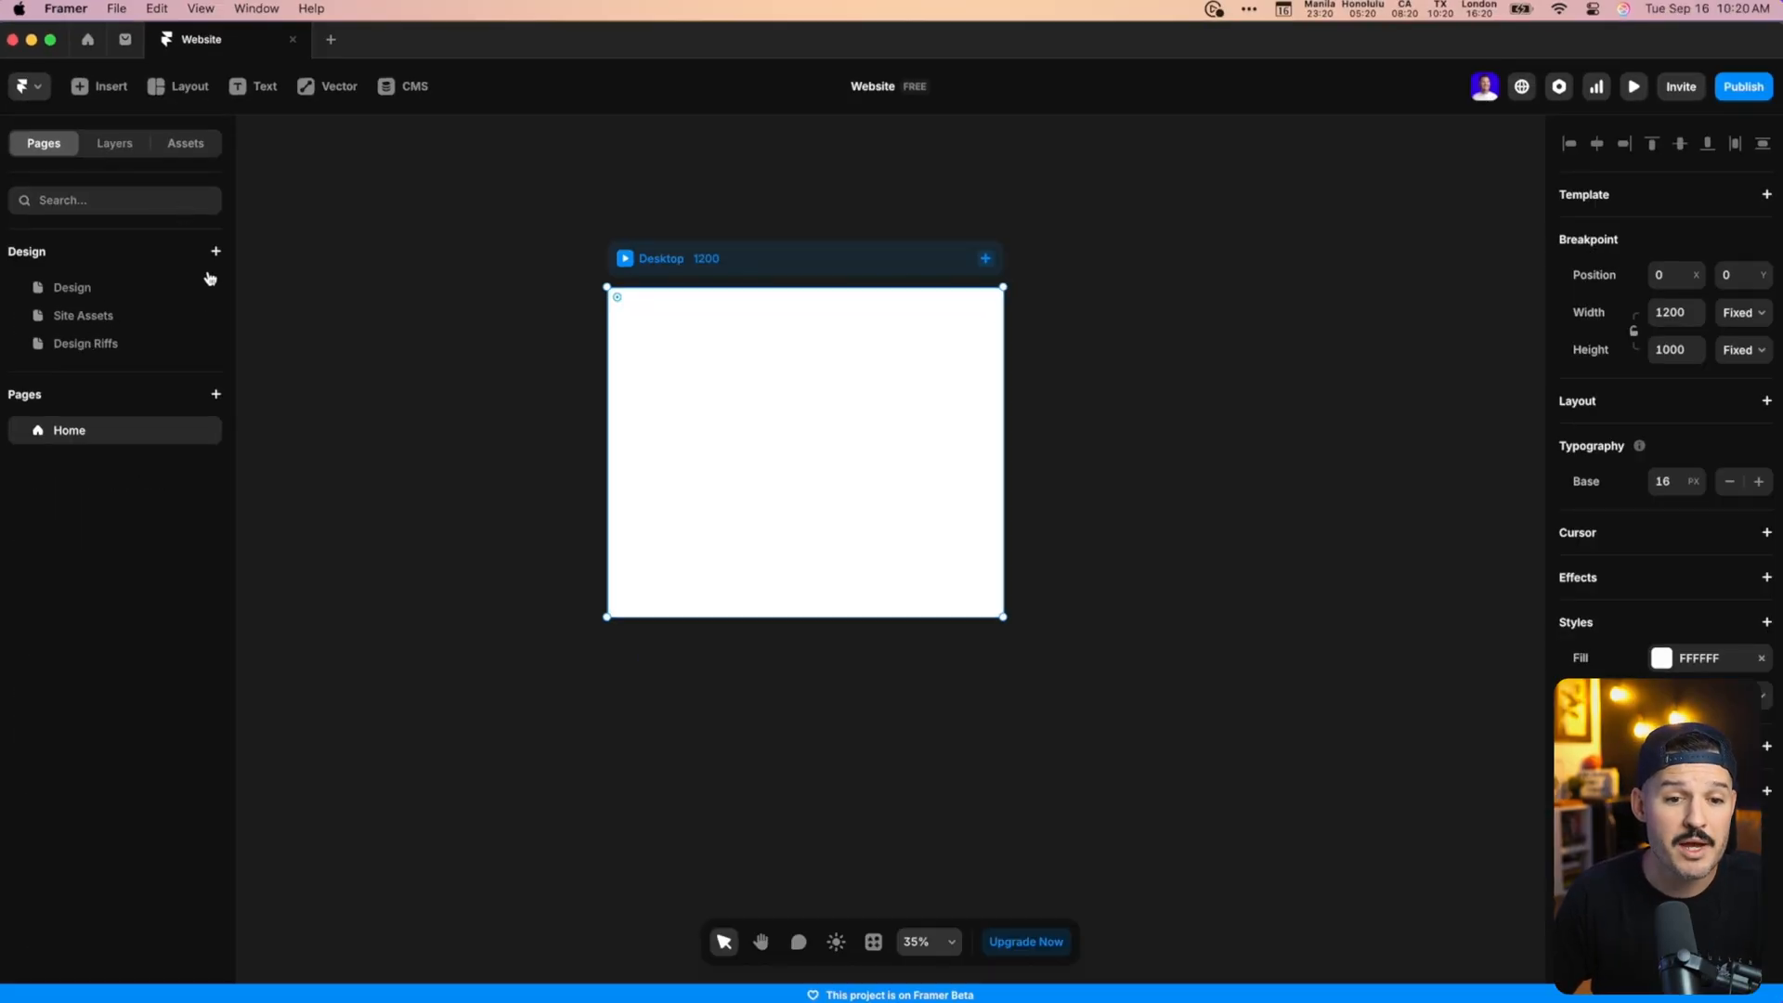
pyautogui.moveTo(72, 286)
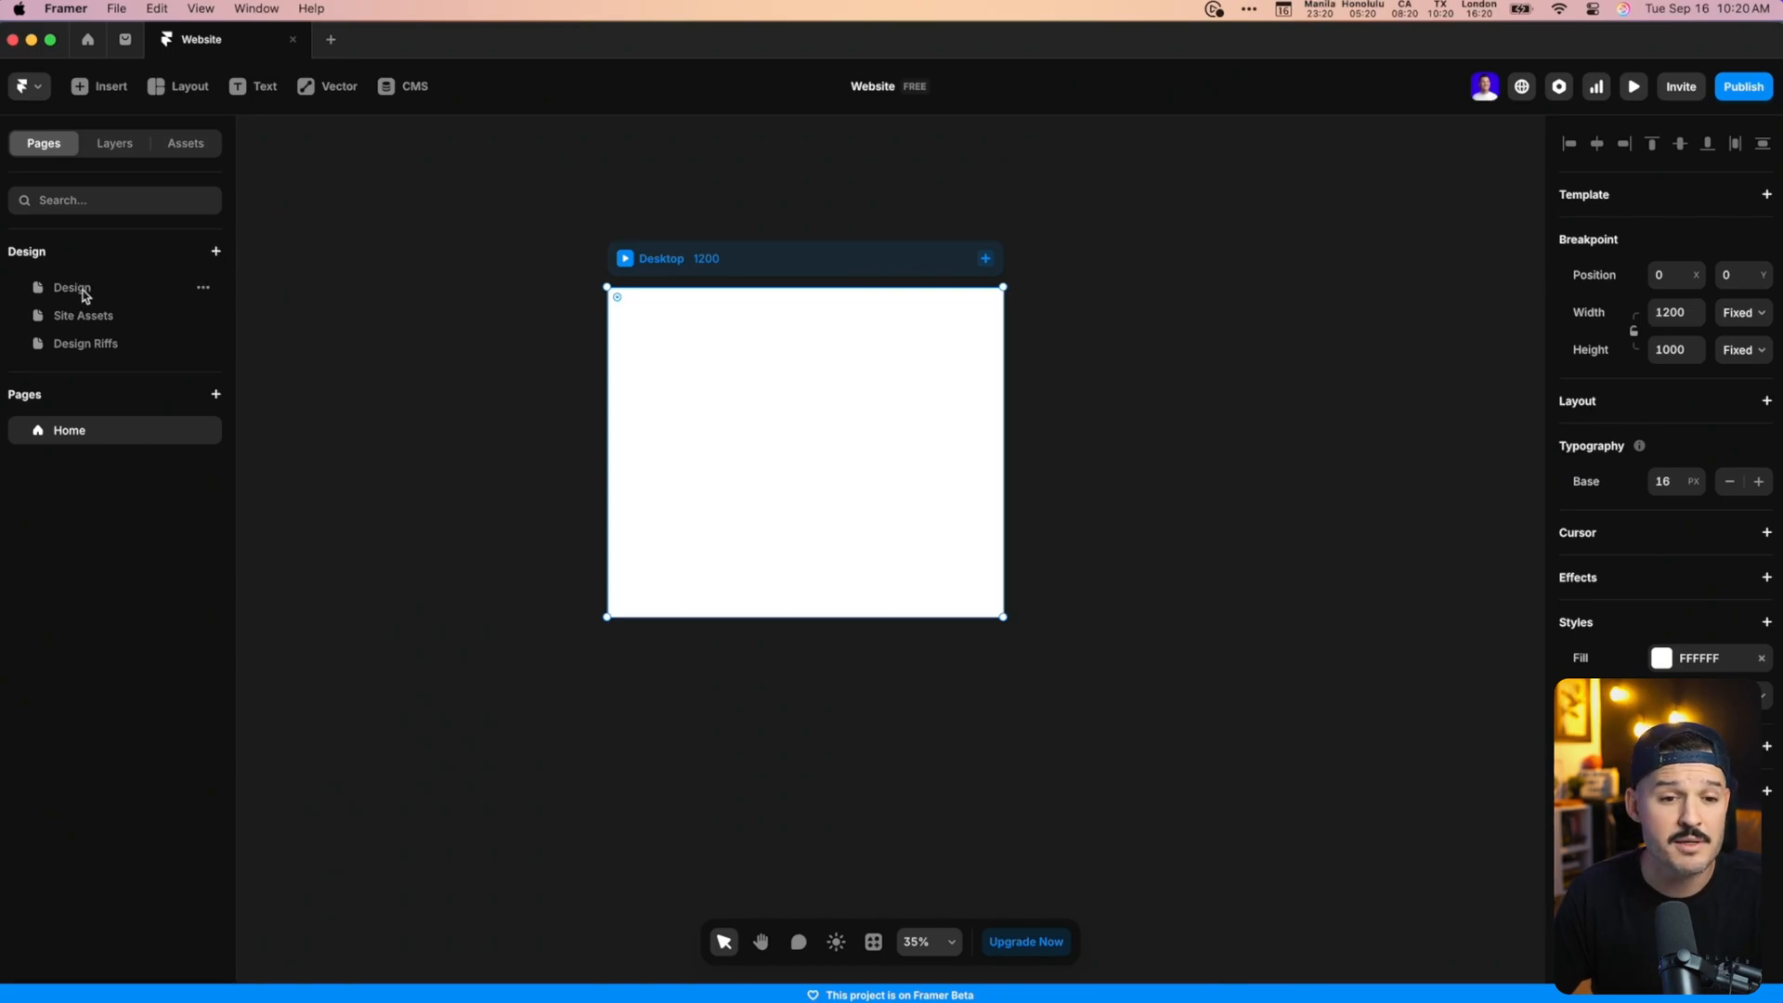
pyautogui.click(73, 288)
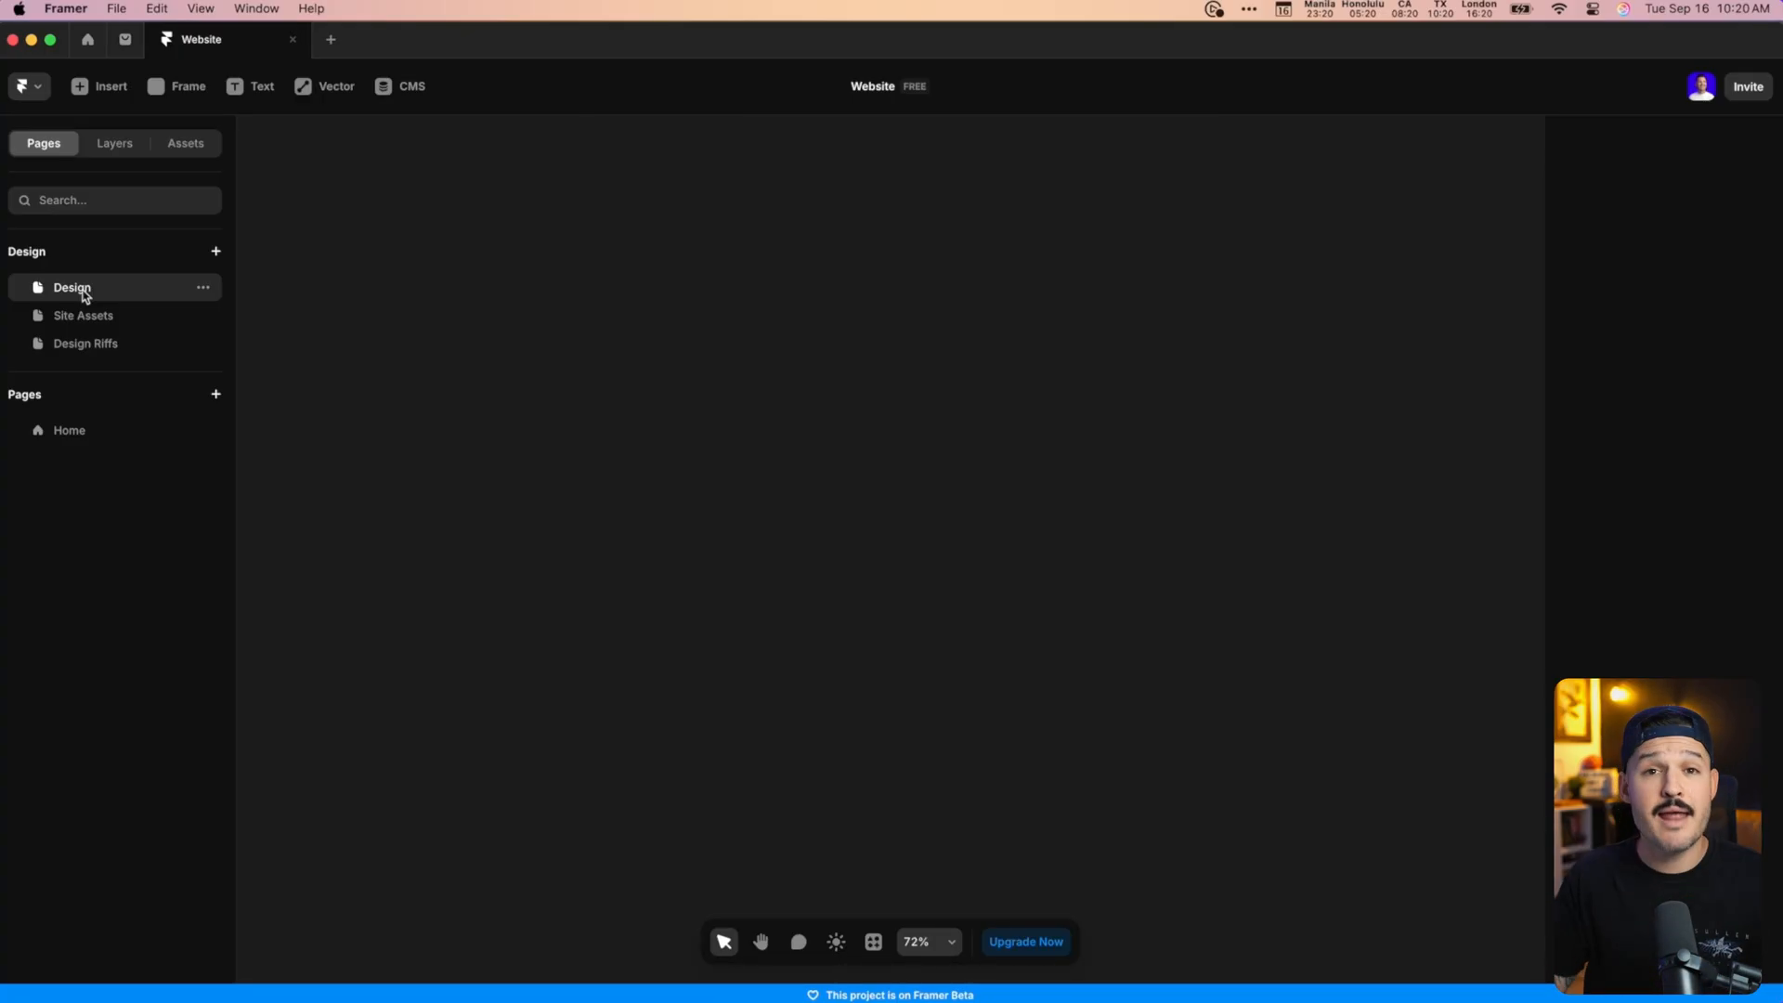
# Draw a white frame with shapes inside, tilting the grey rectangle to −24°.
pyautogui.click(186, 86)
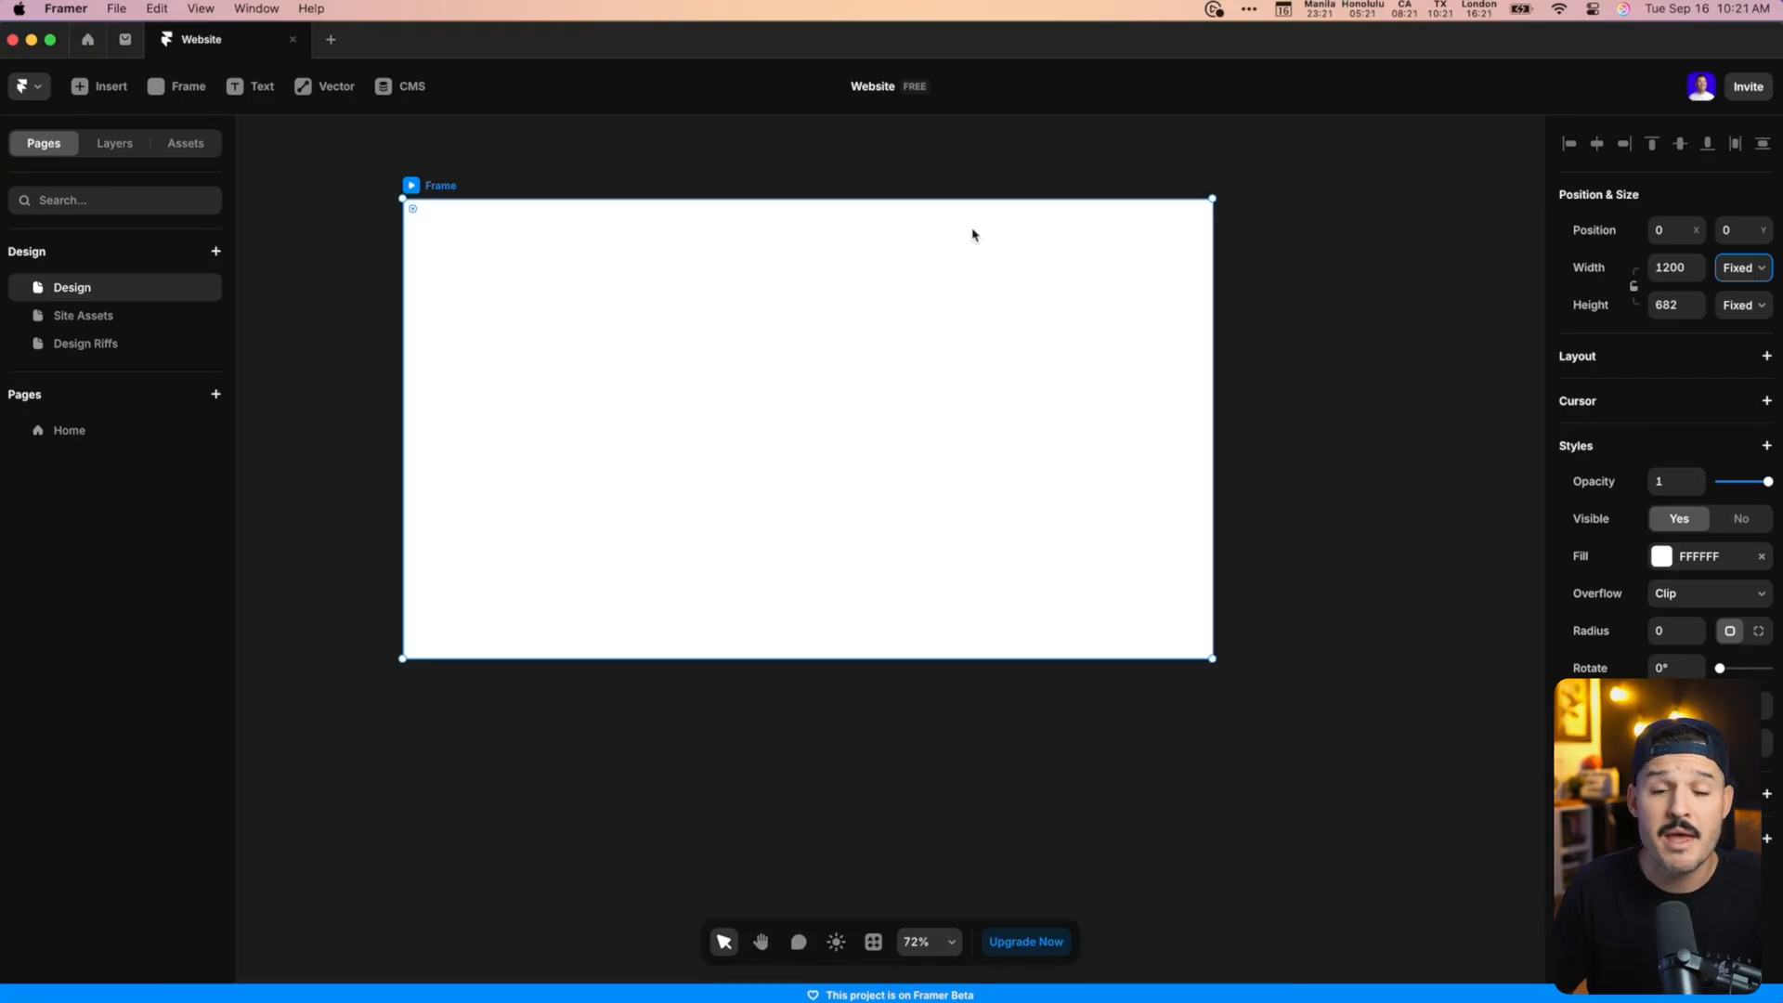
pyautogui.click(325, 87)
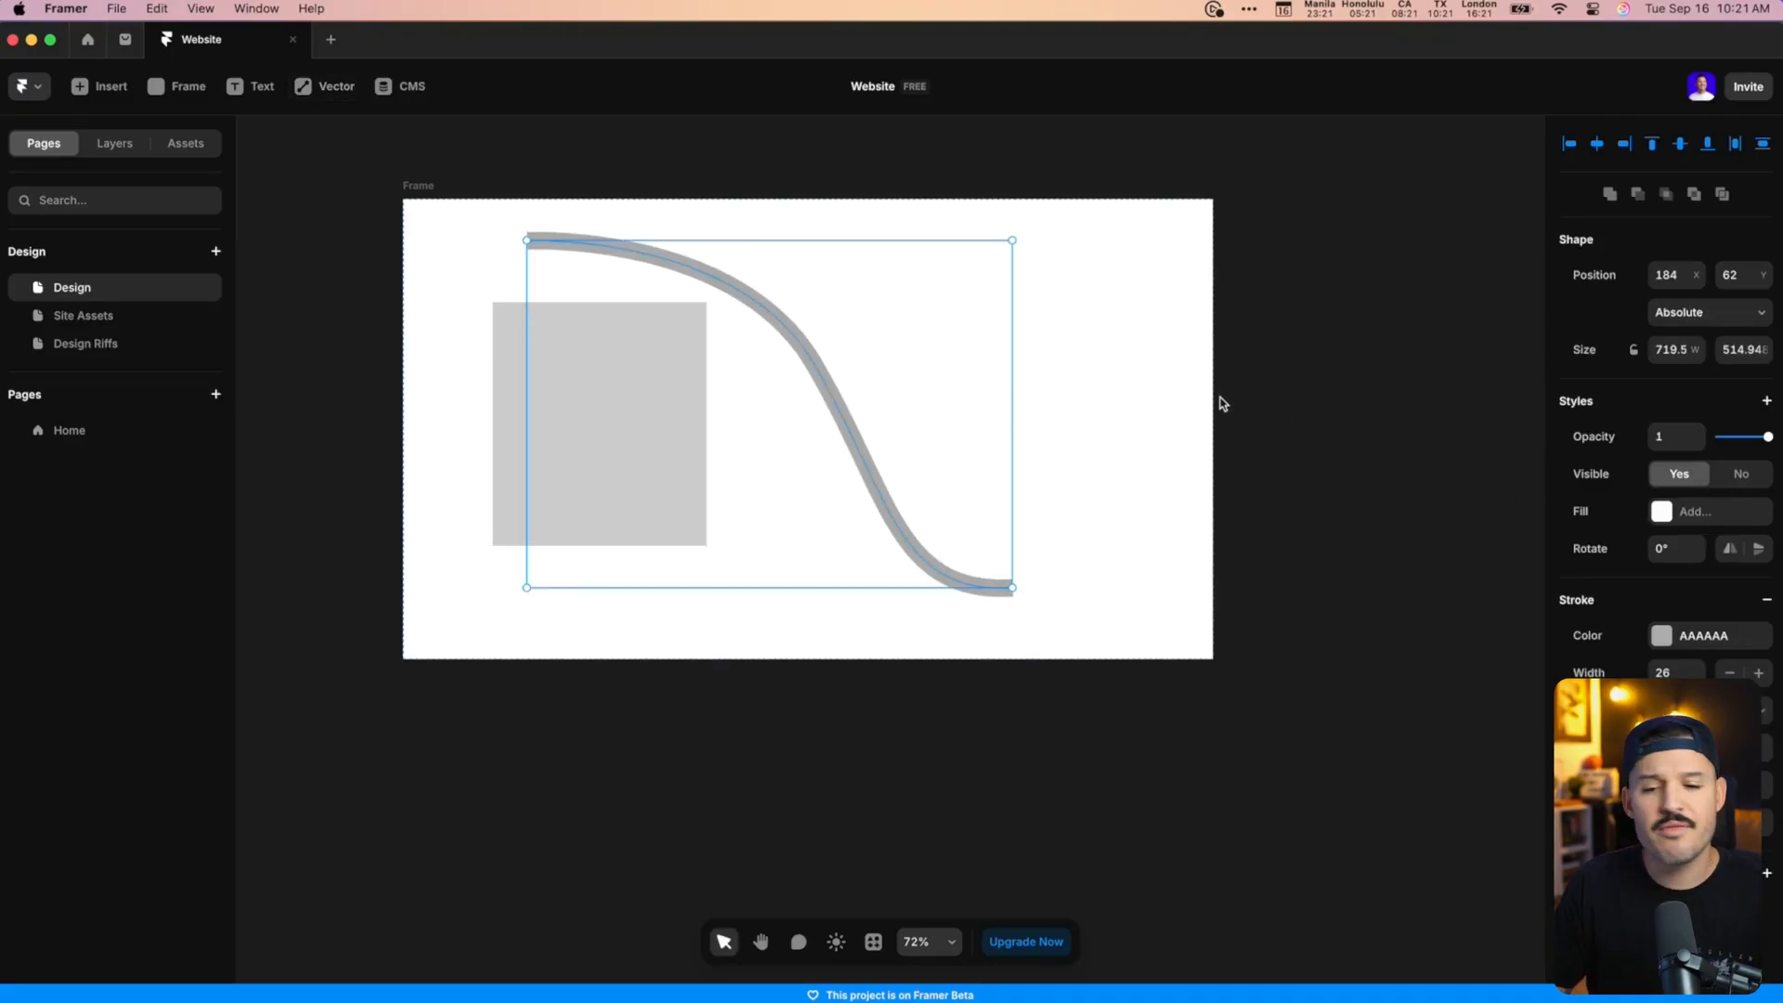
pyautogui.click(1228, 351)
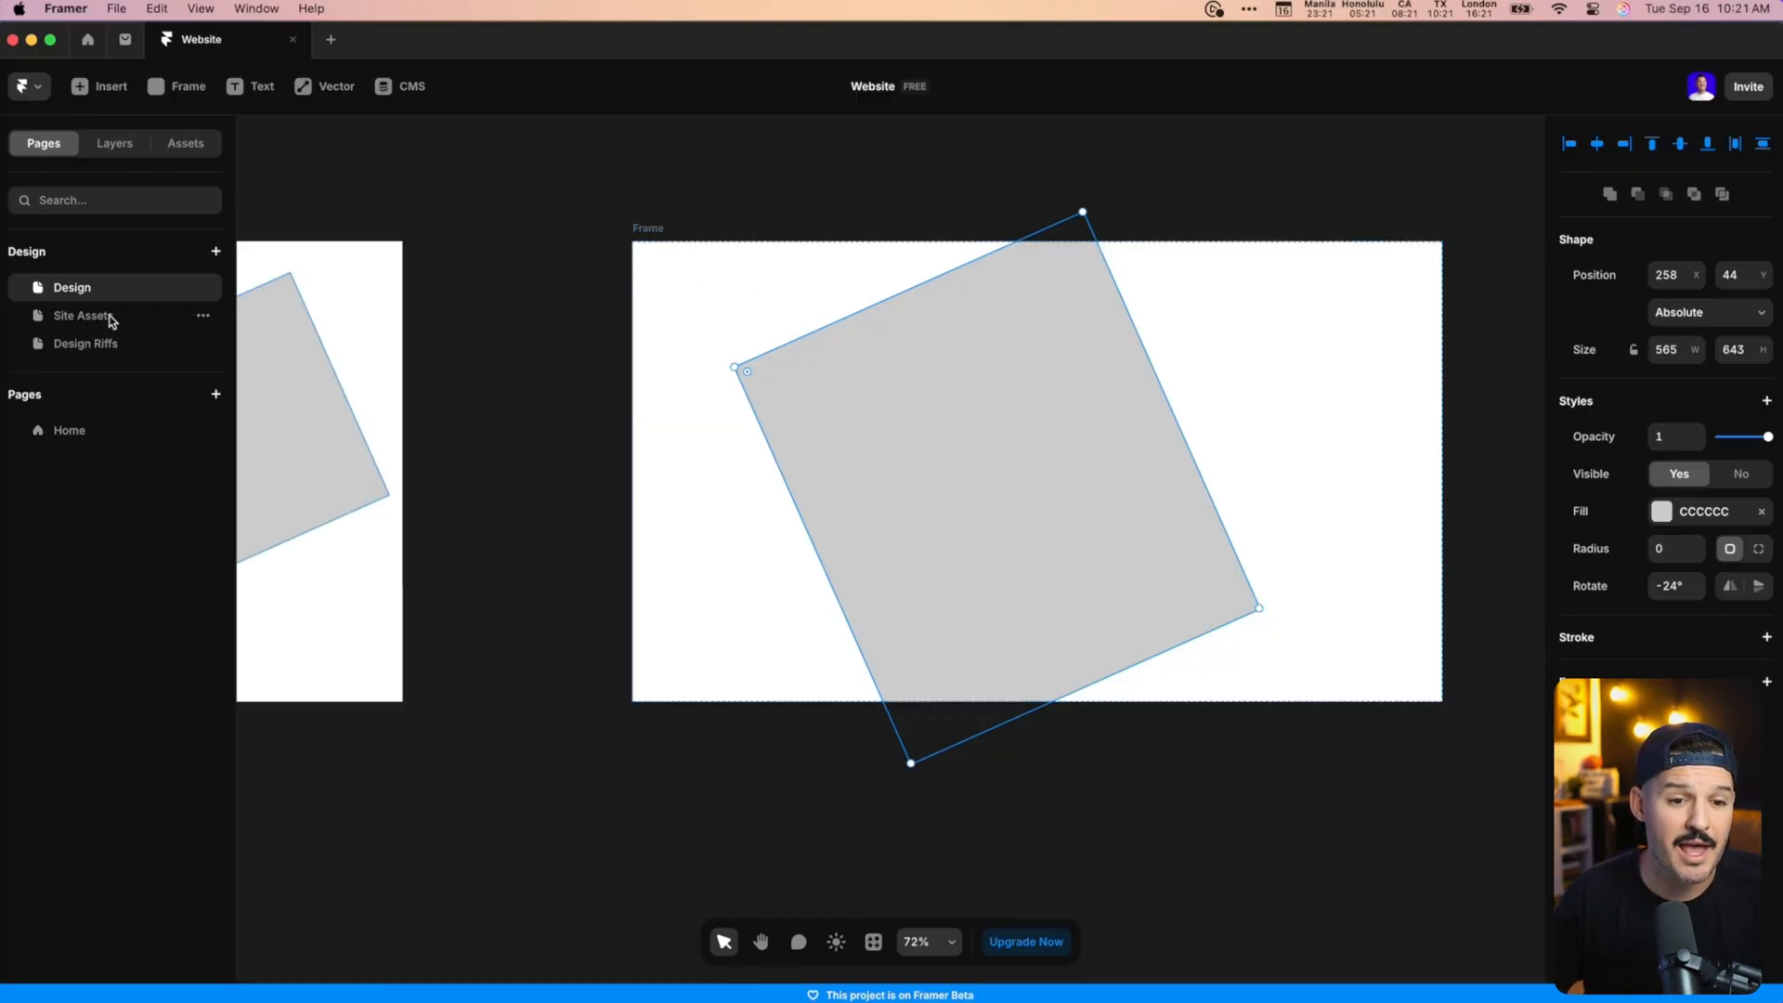
# Open the Site Assets page and browse its colours, text lockup, photos and logos.
pyautogui.click(83, 315)
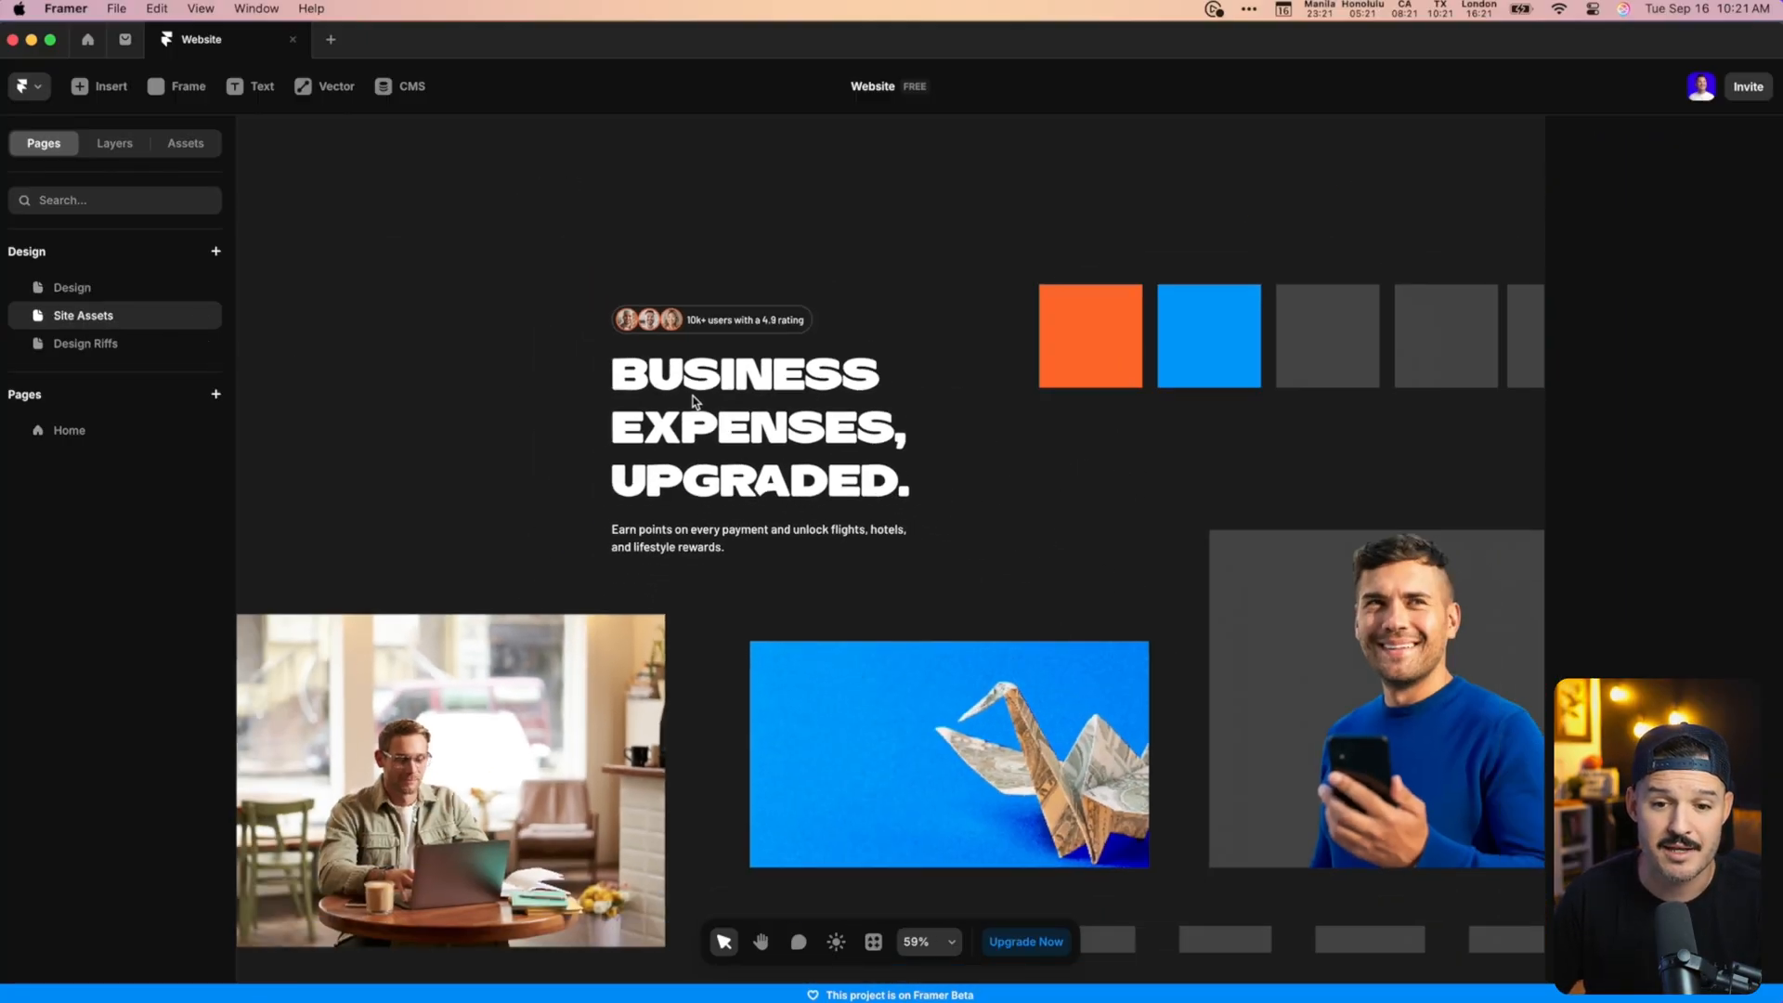
pyautogui.scroll(-3)
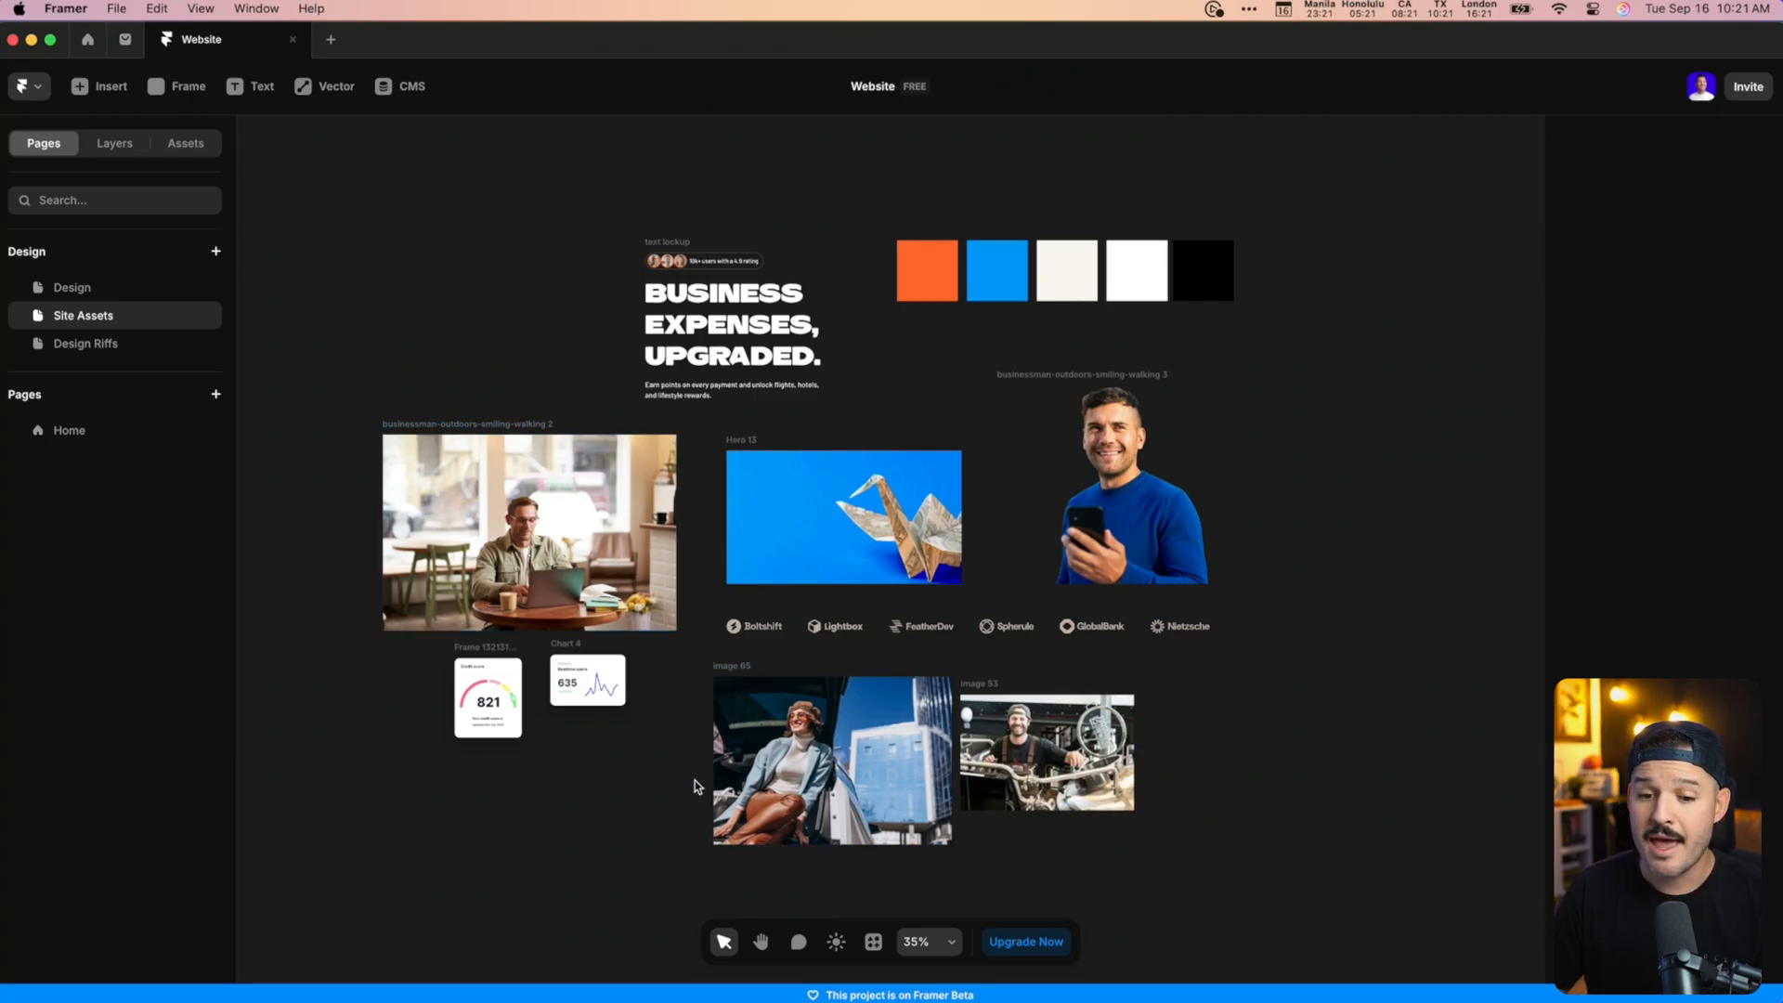
pyautogui.scroll(-3)
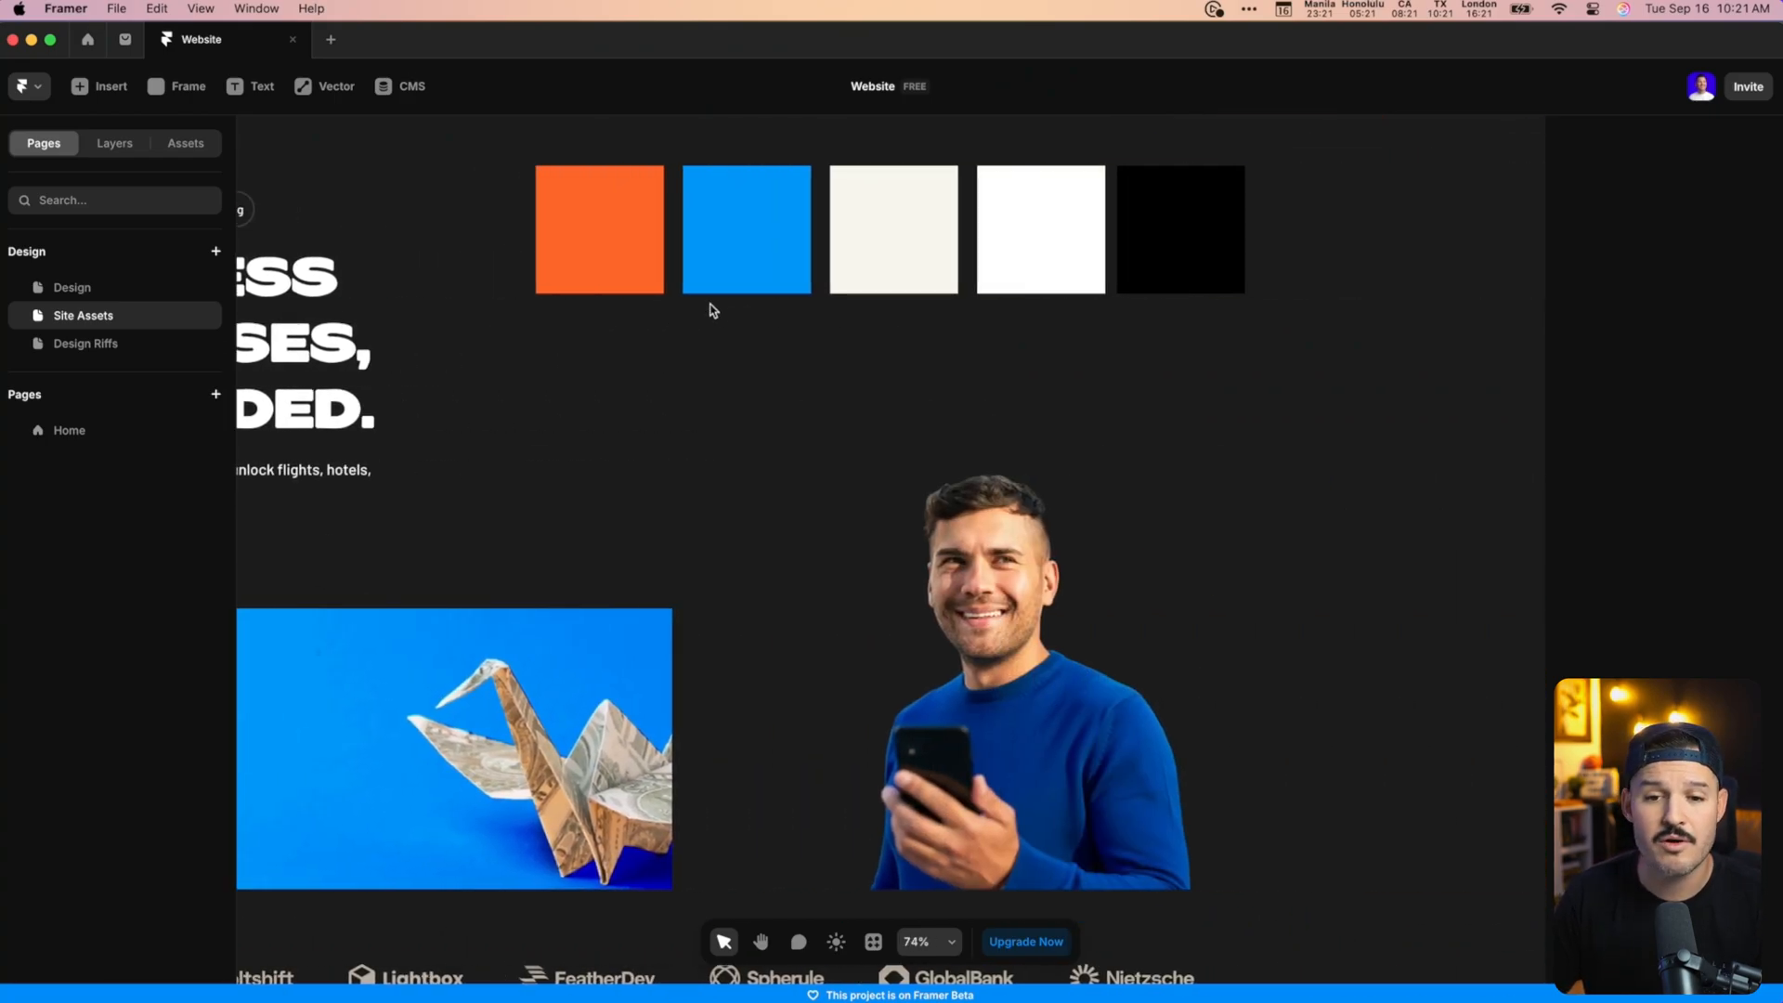
pyautogui.moveTo(1071, 316)
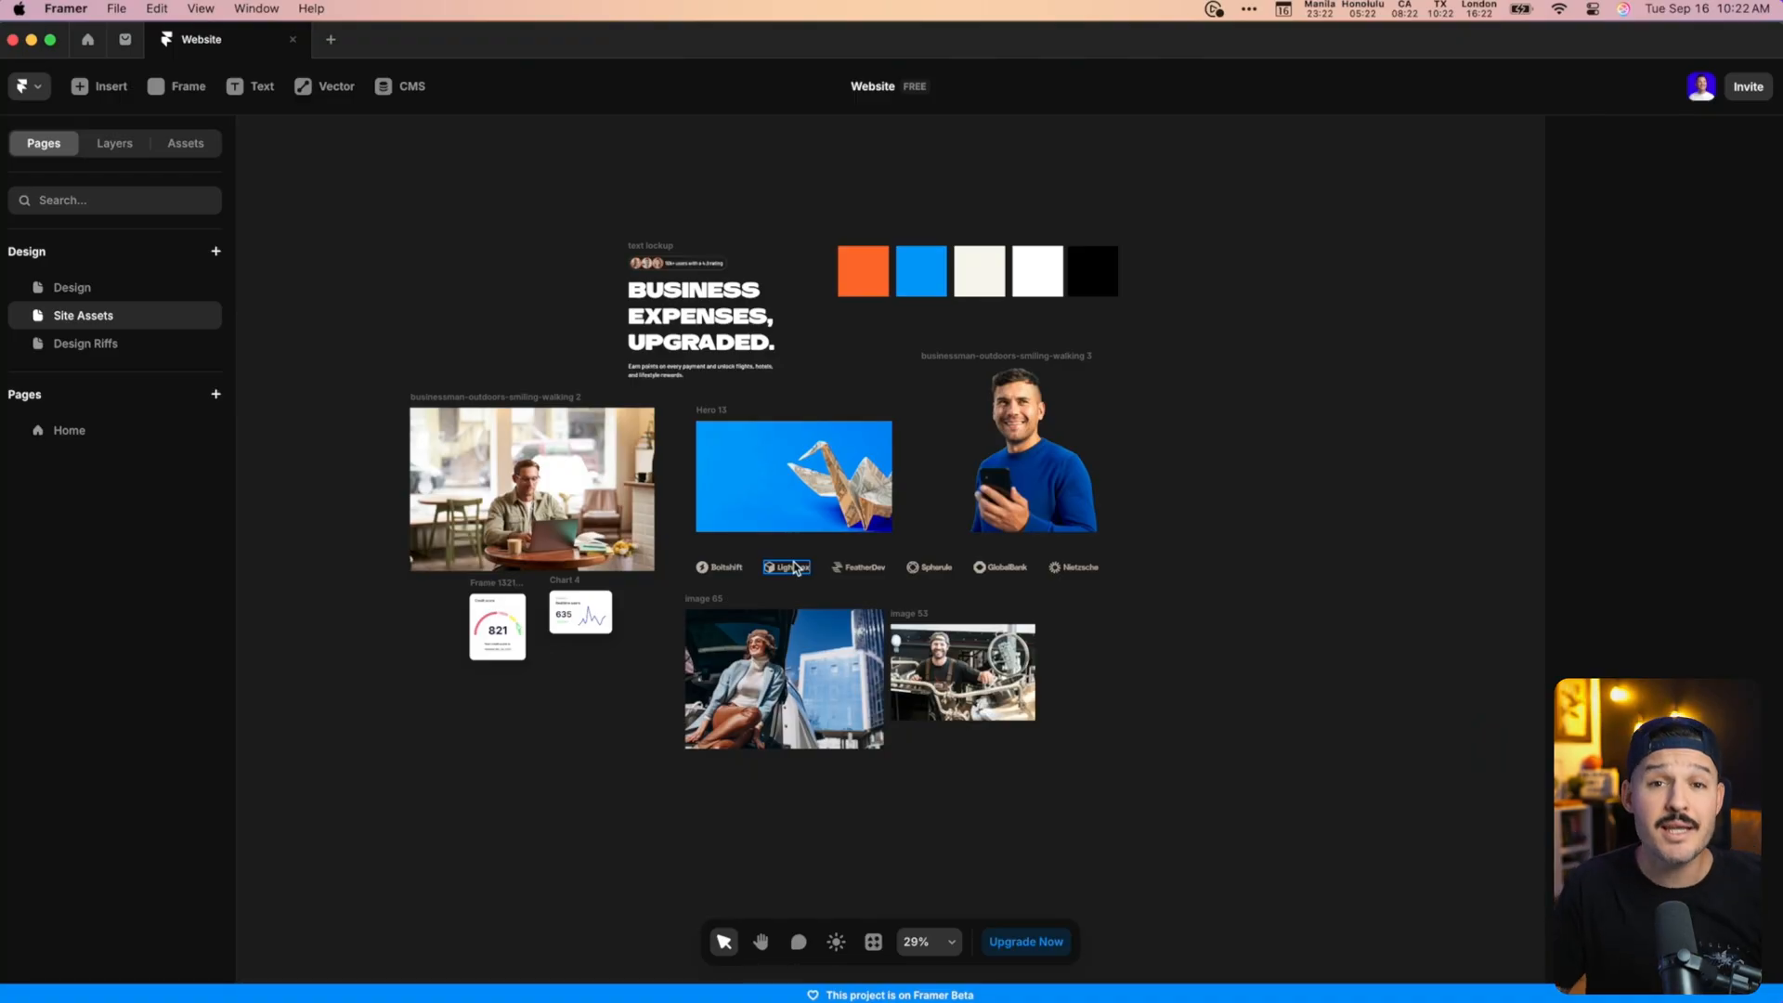
# Select the hero text lockup and laptop photo and set the new frame's width to 1200.
pyautogui.click(862, 271)
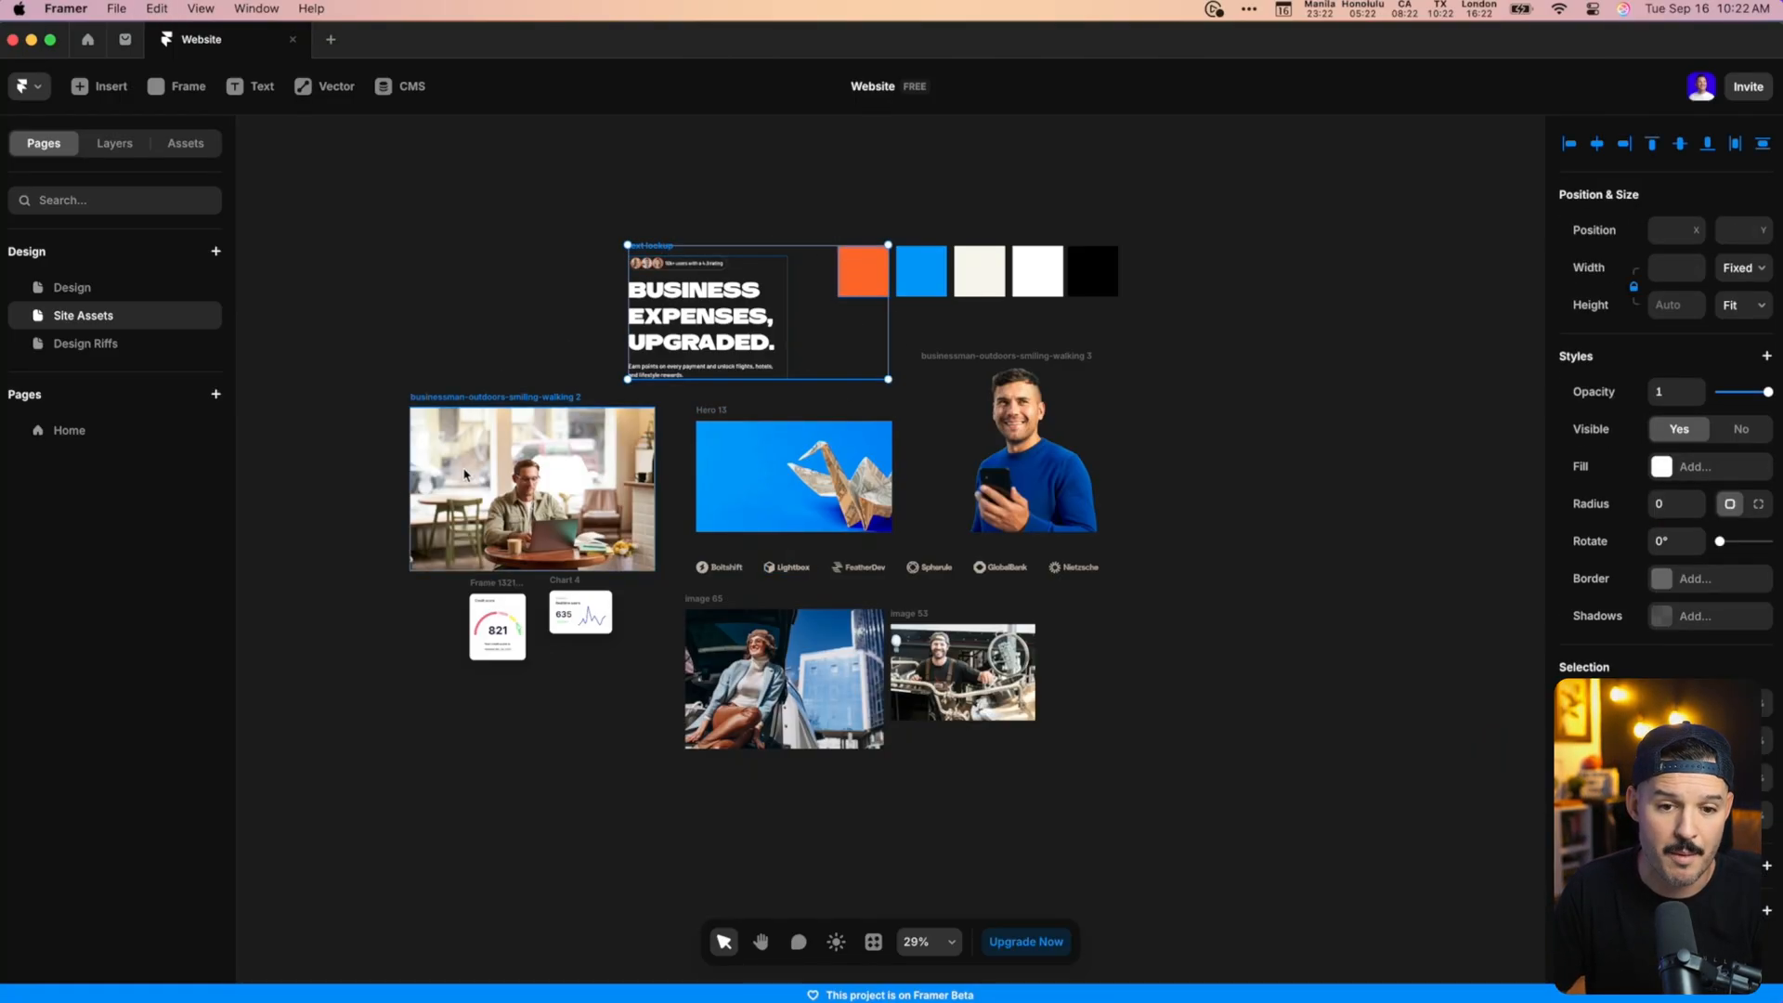
pyautogui.click(73, 287)
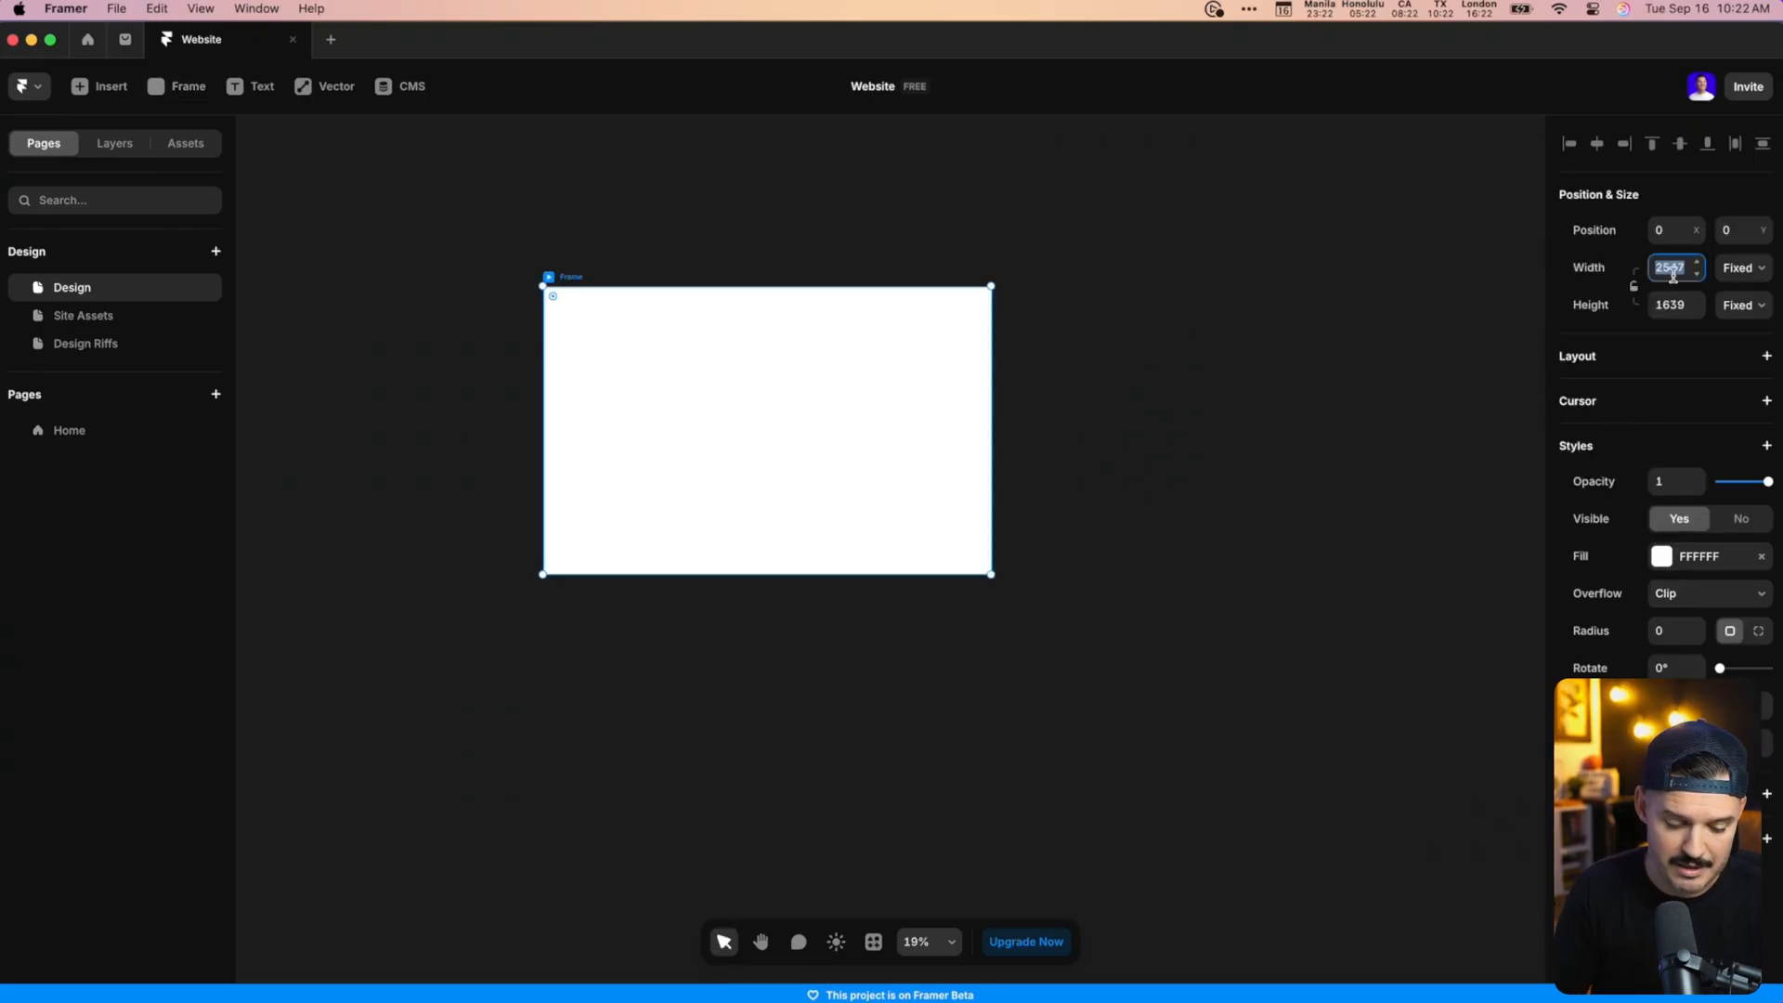
pyautogui.write('1200')
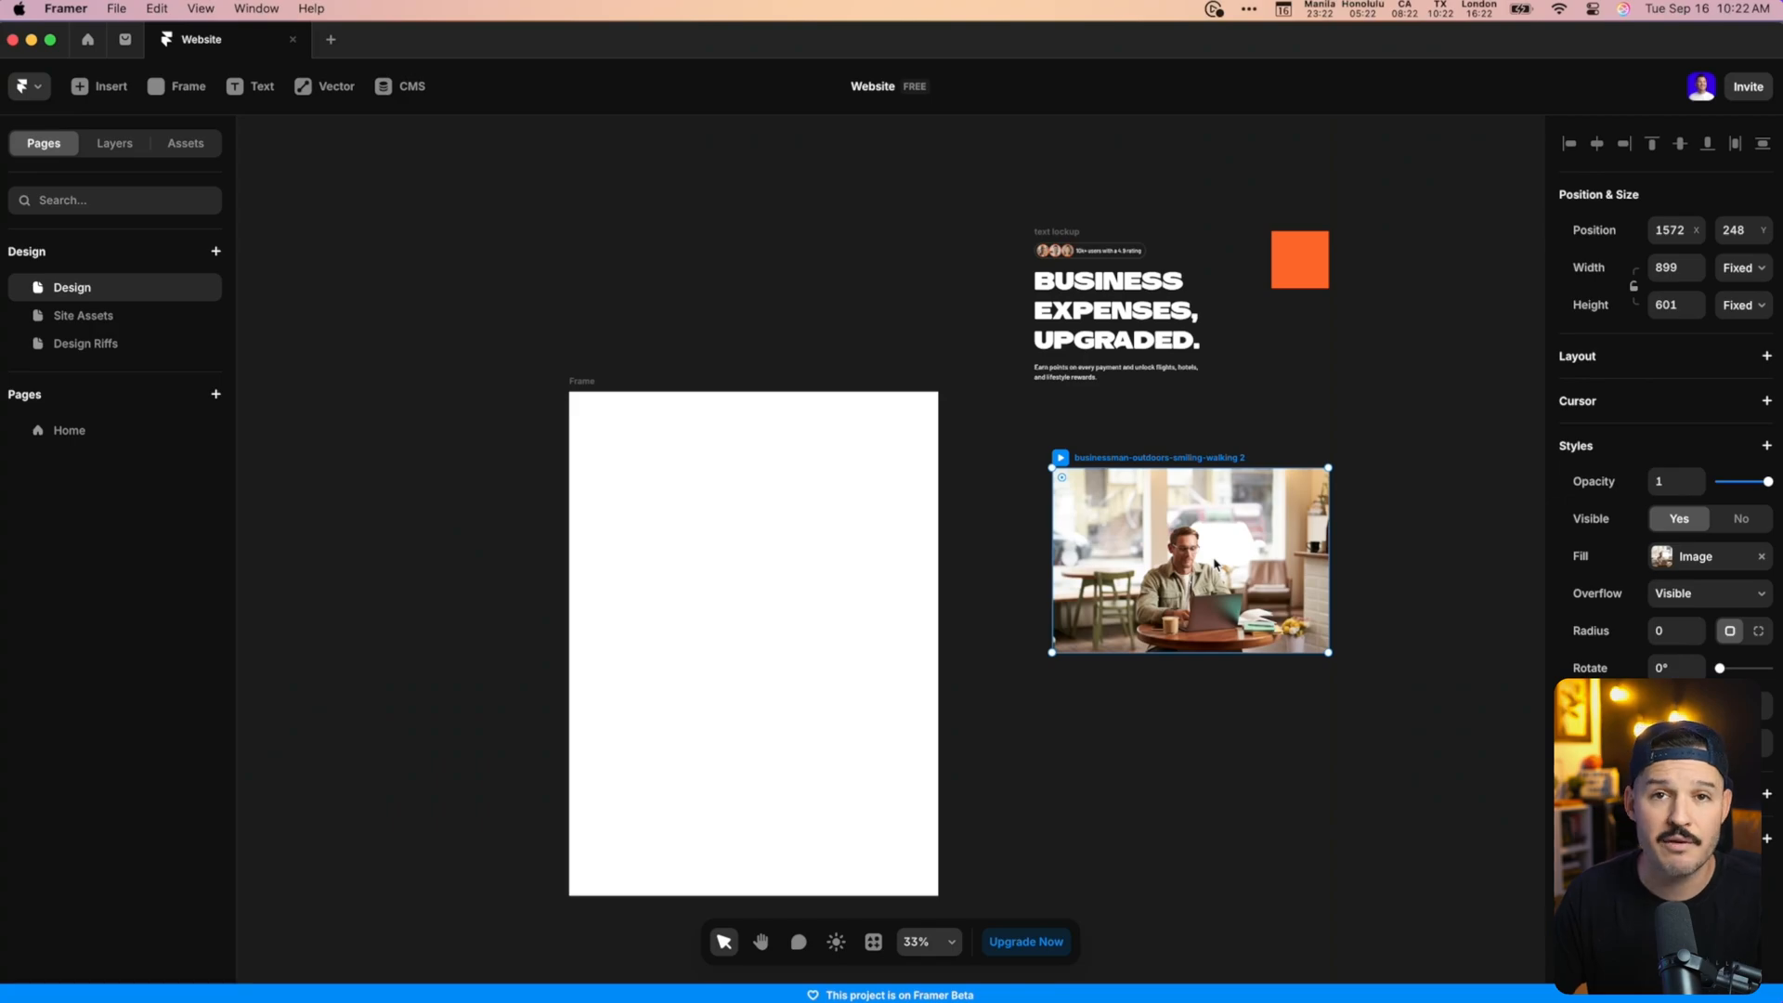
pyautogui.moveTo(1216, 565)
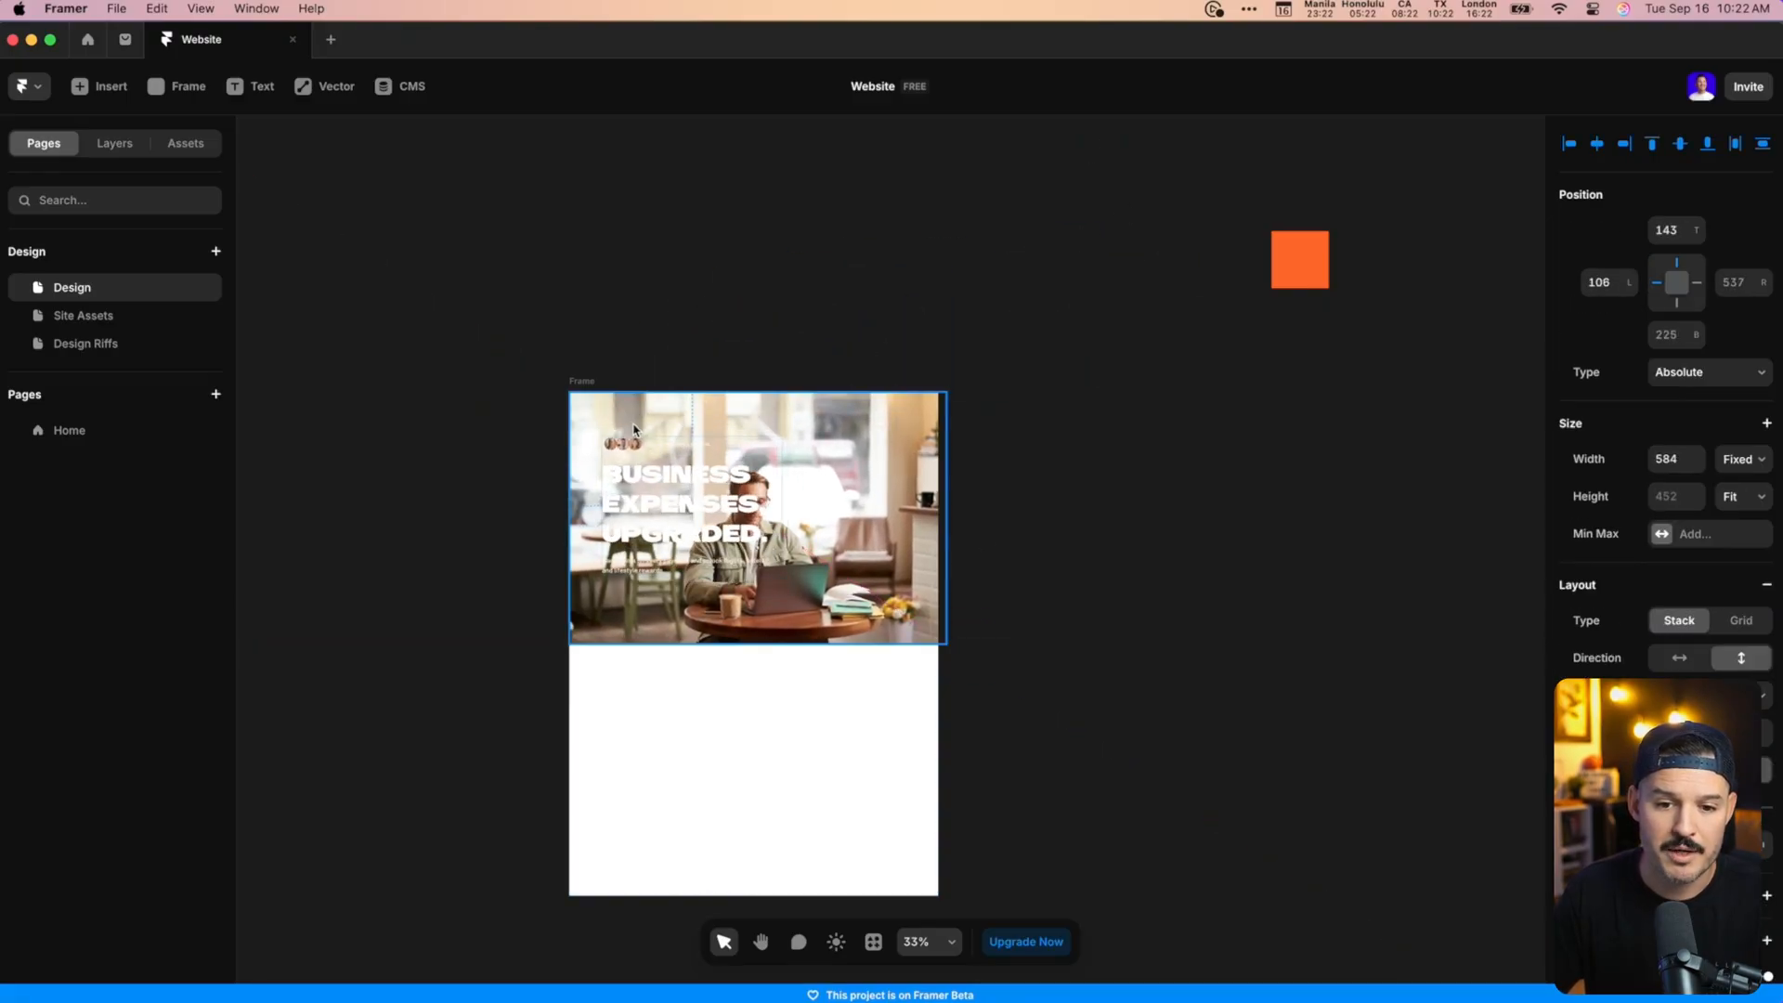
# Fill the tall frame with brand orange and move the businessman photo between Design and Site Assets.
pyautogui.click(1298, 260)
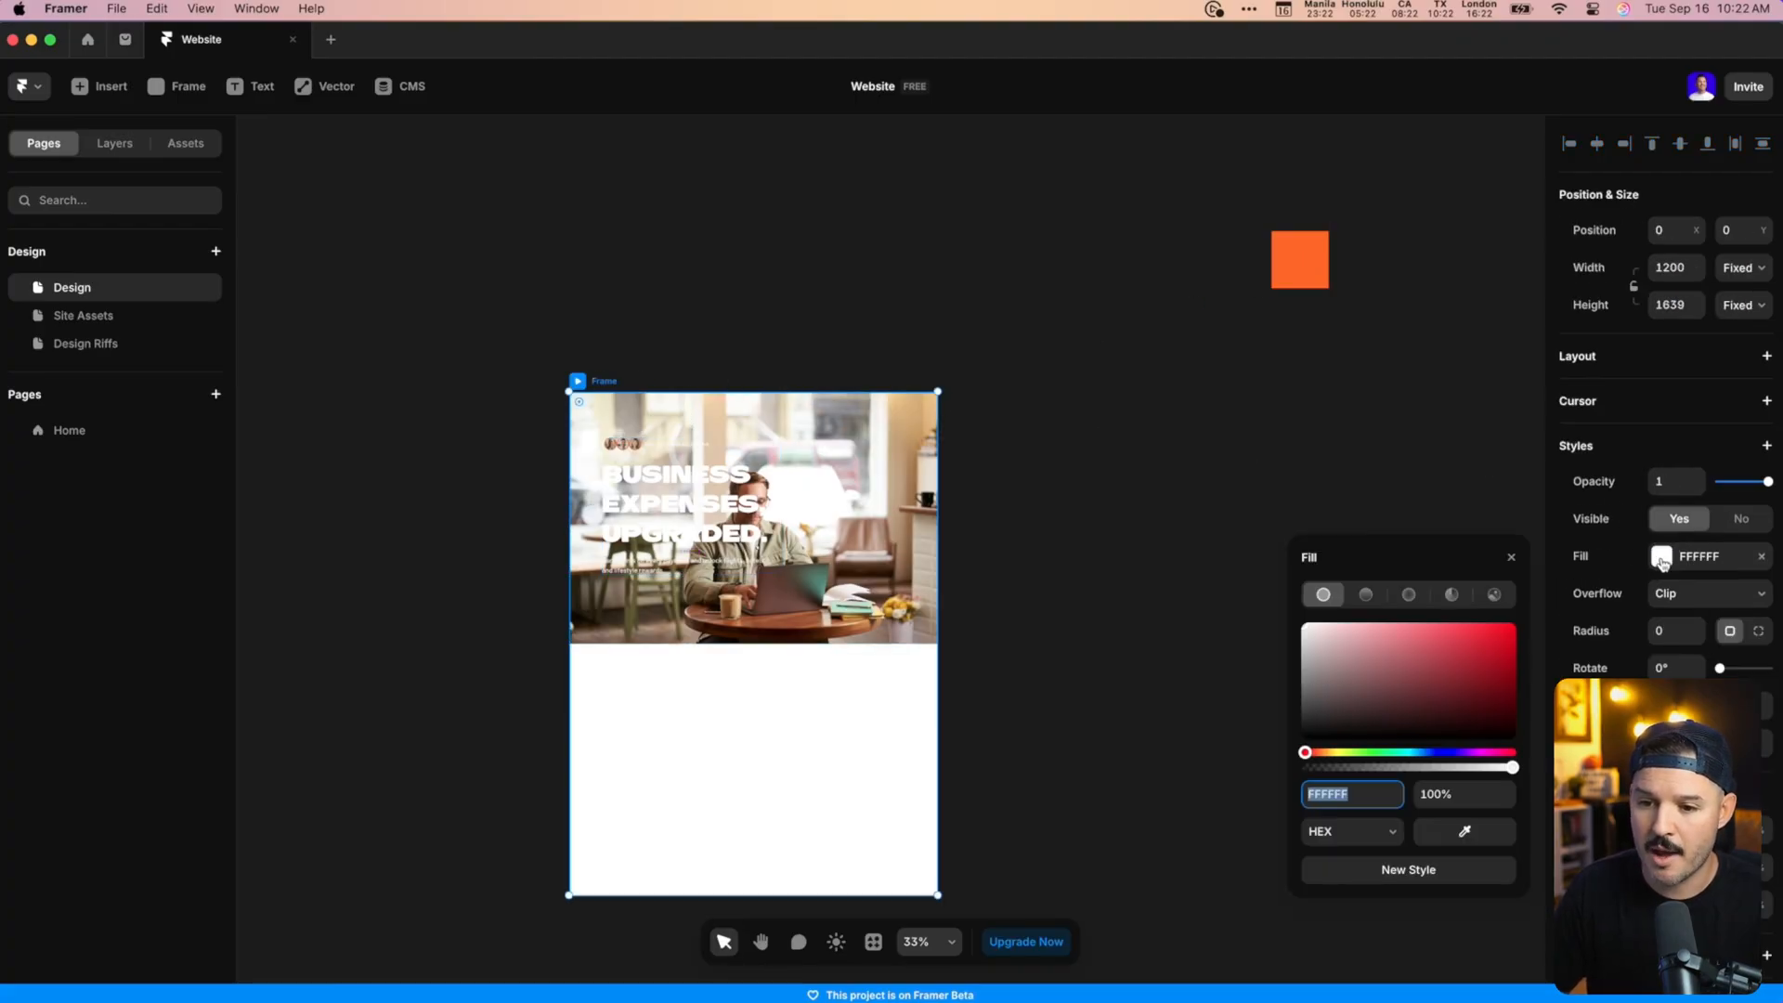
pyautogui.click(1499, 624)
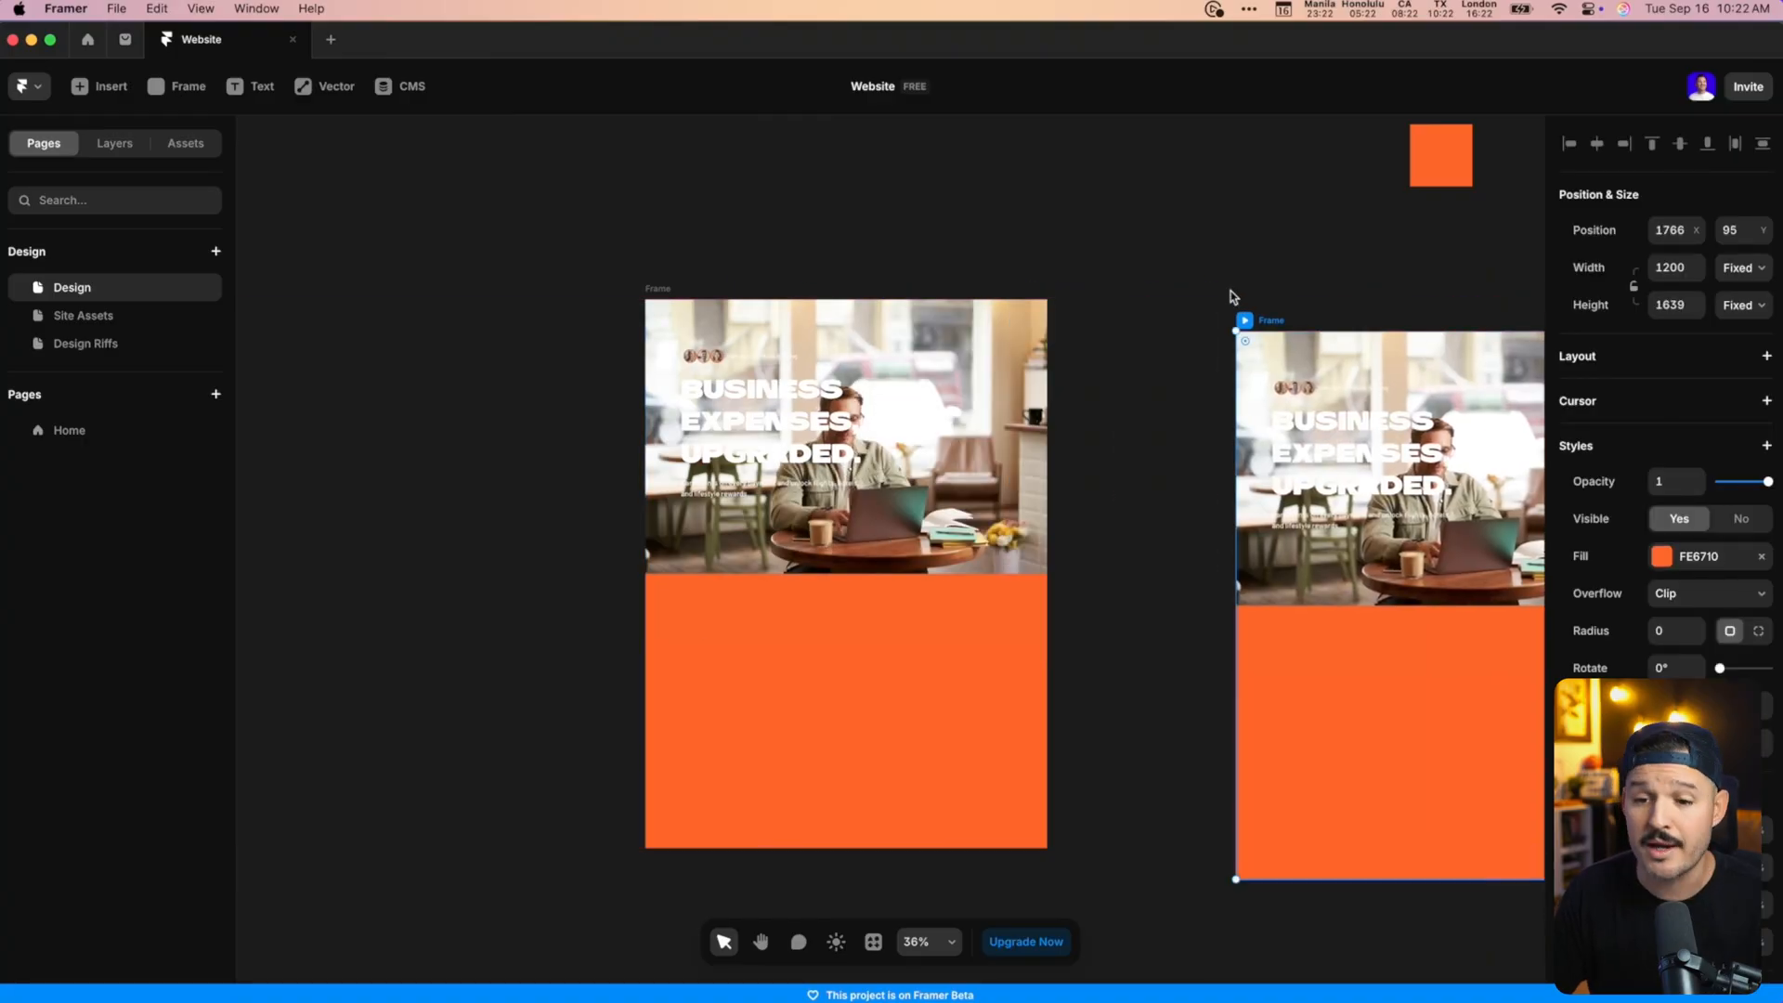
pyautogui.click(84, 316)
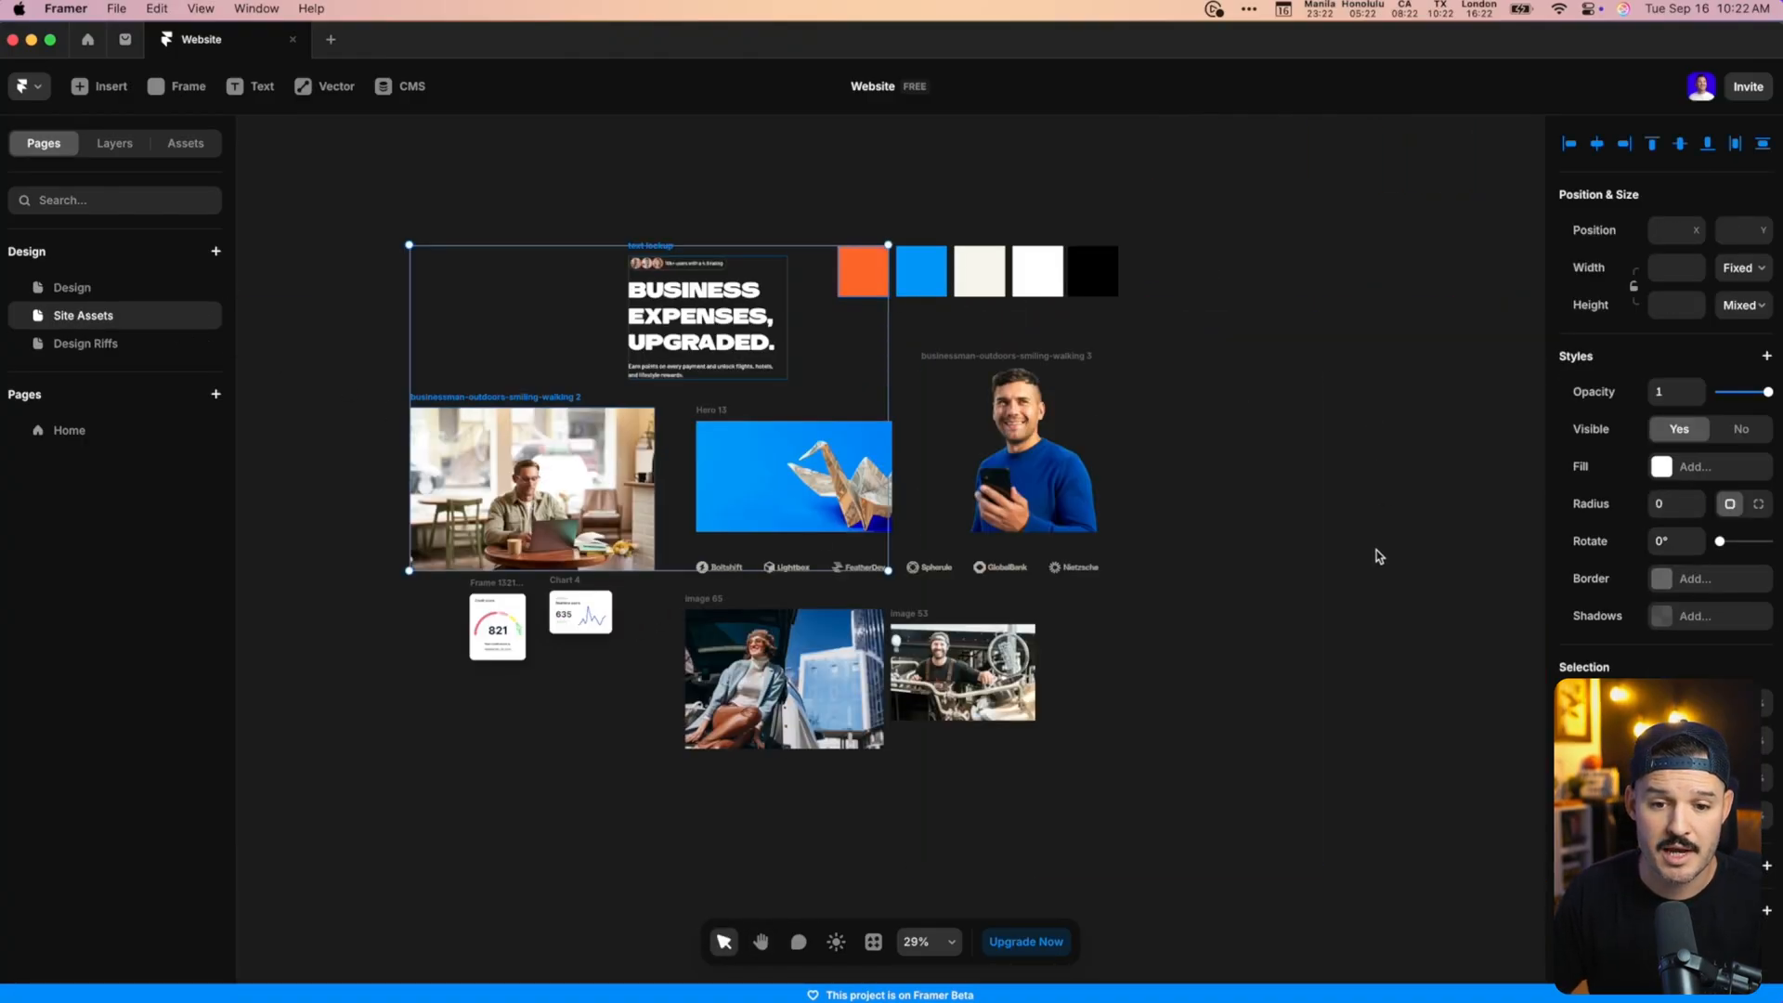
pyautogui.click(1033, 449)
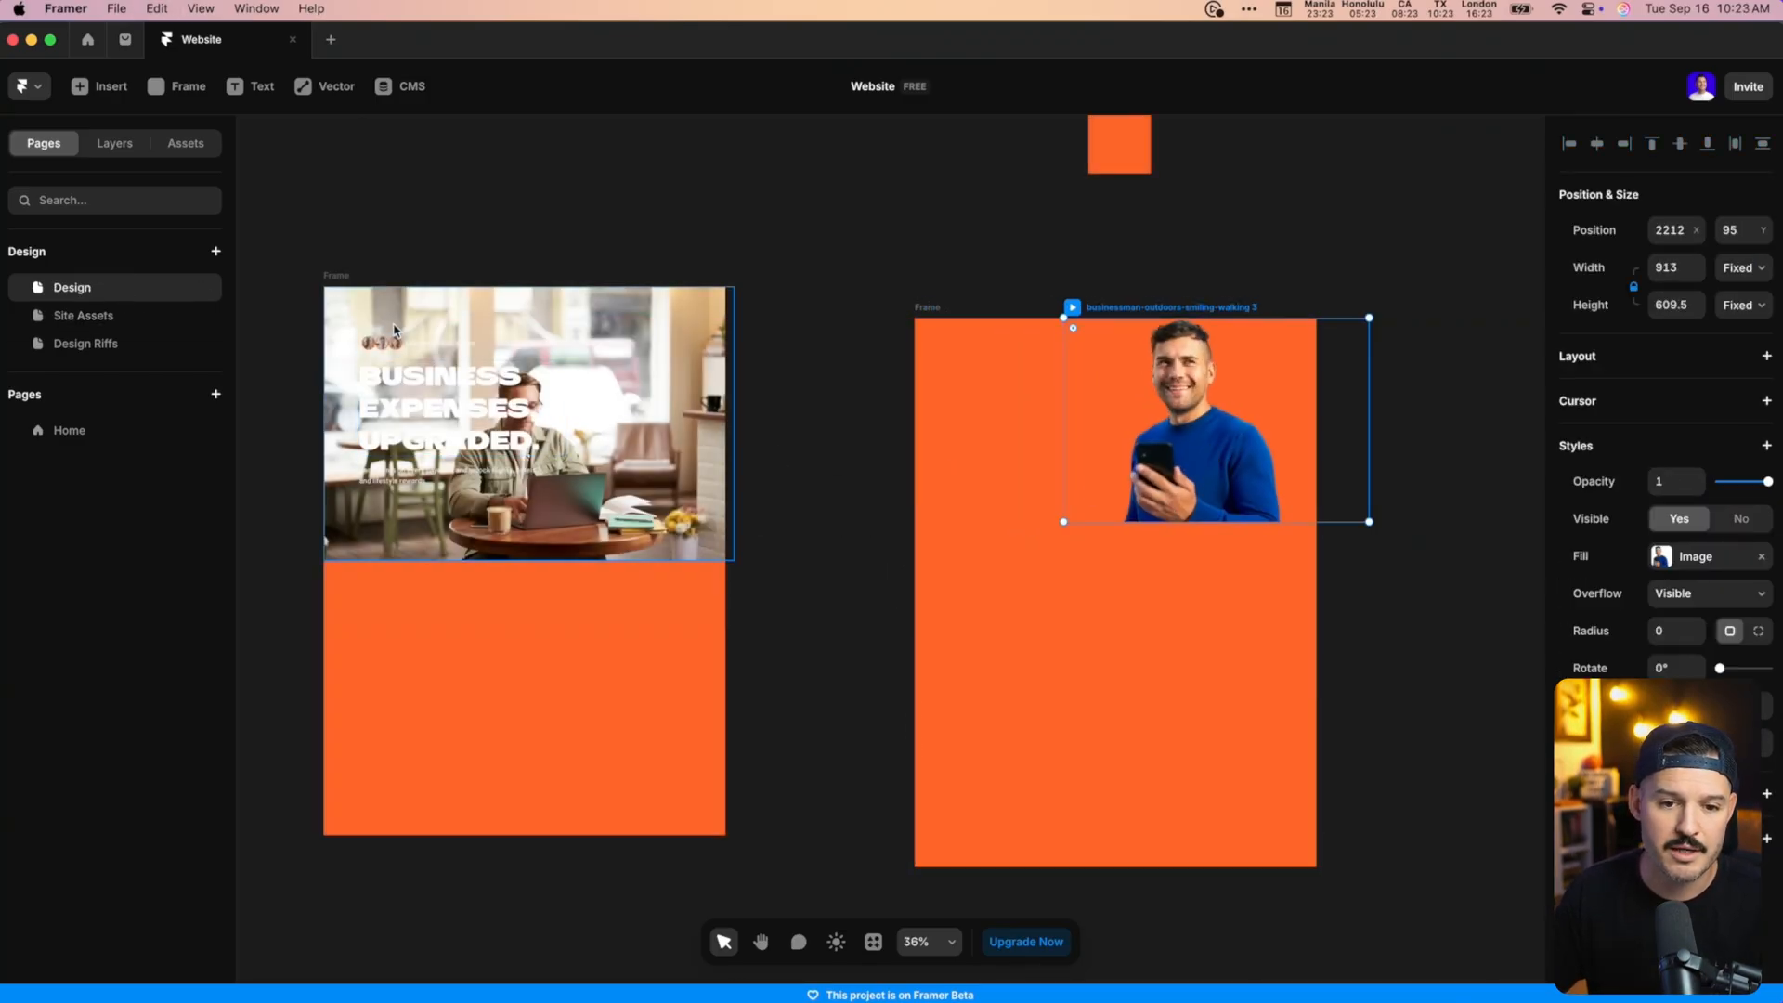
pyautogui.click(455, 409)
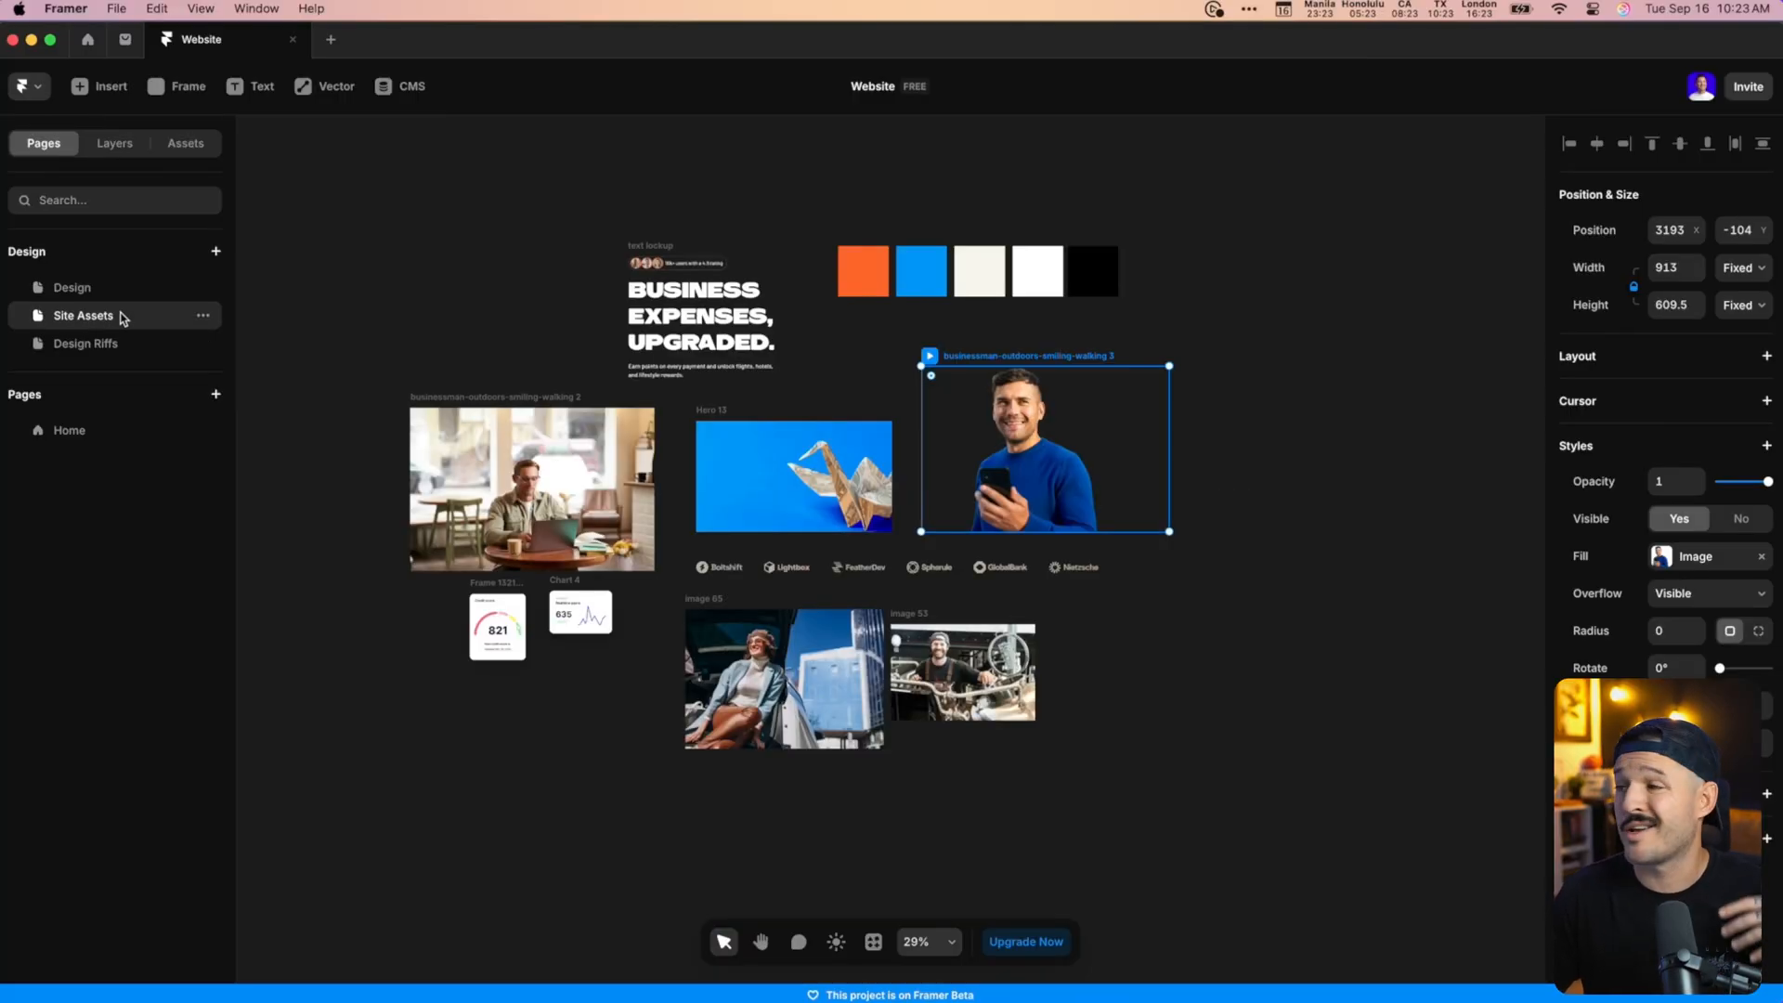
# Add a design page named Icons and insert a Phosphor shapes icon onto it.
pyautogui.click(216, 251)
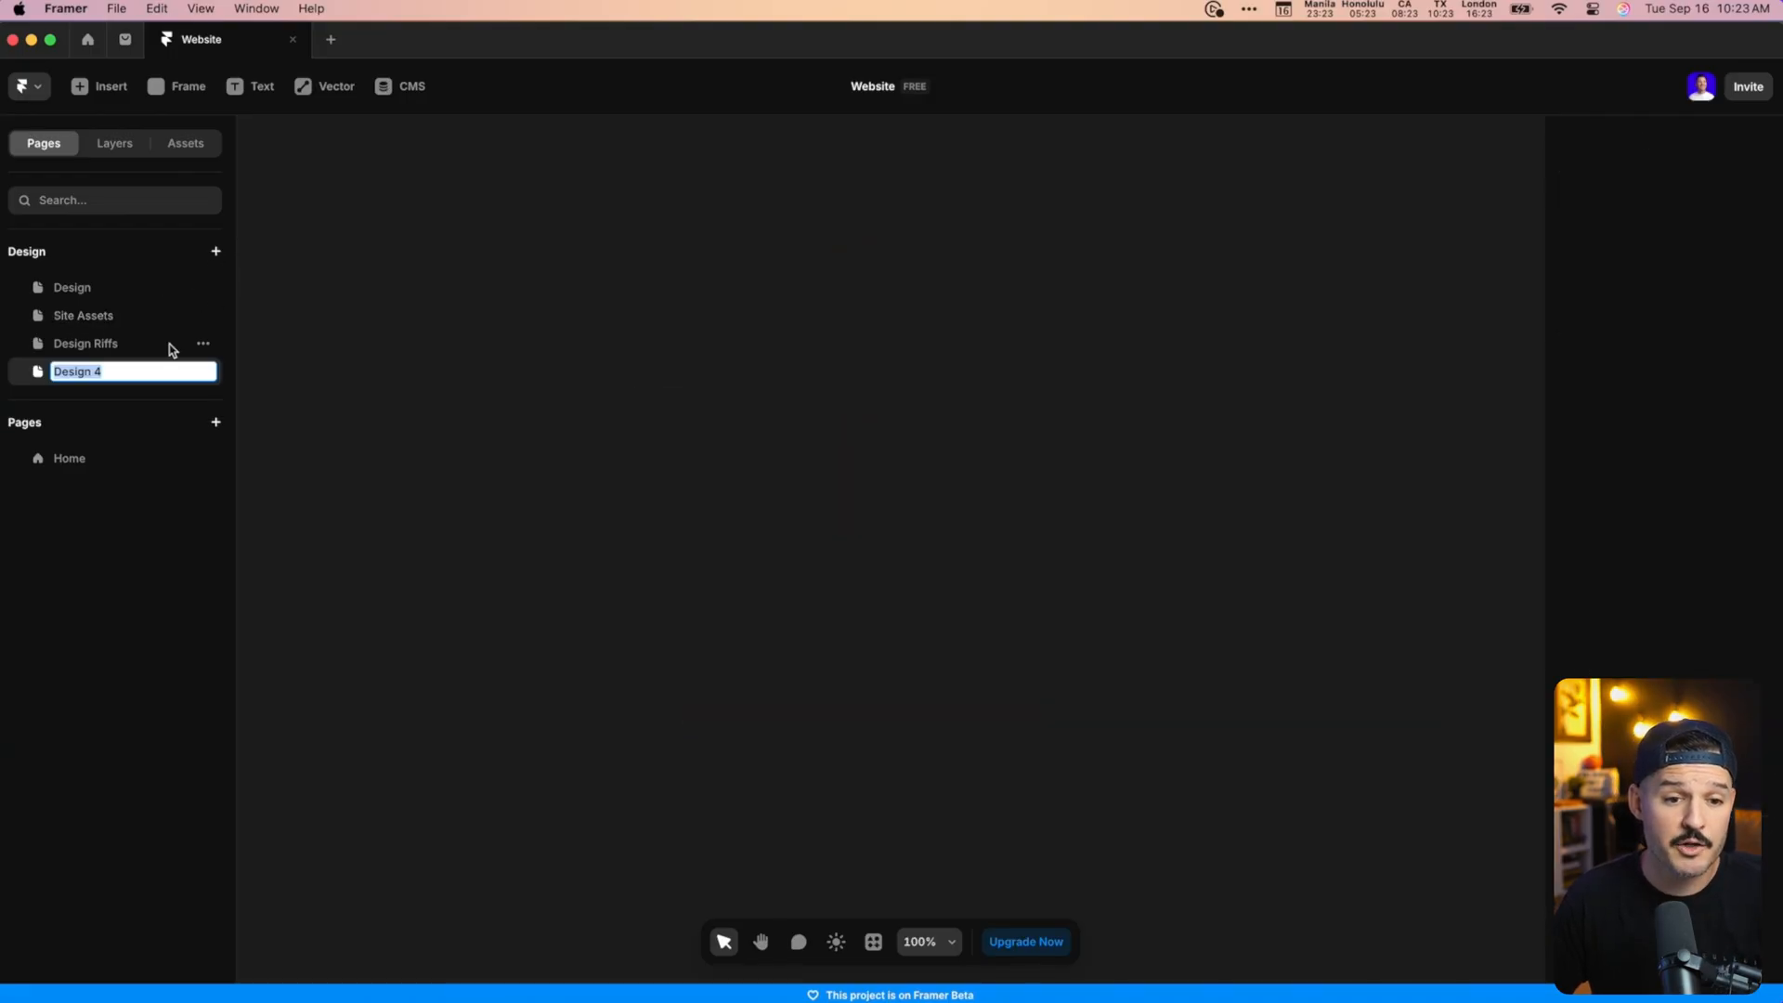
pyautogui.write('Icons')
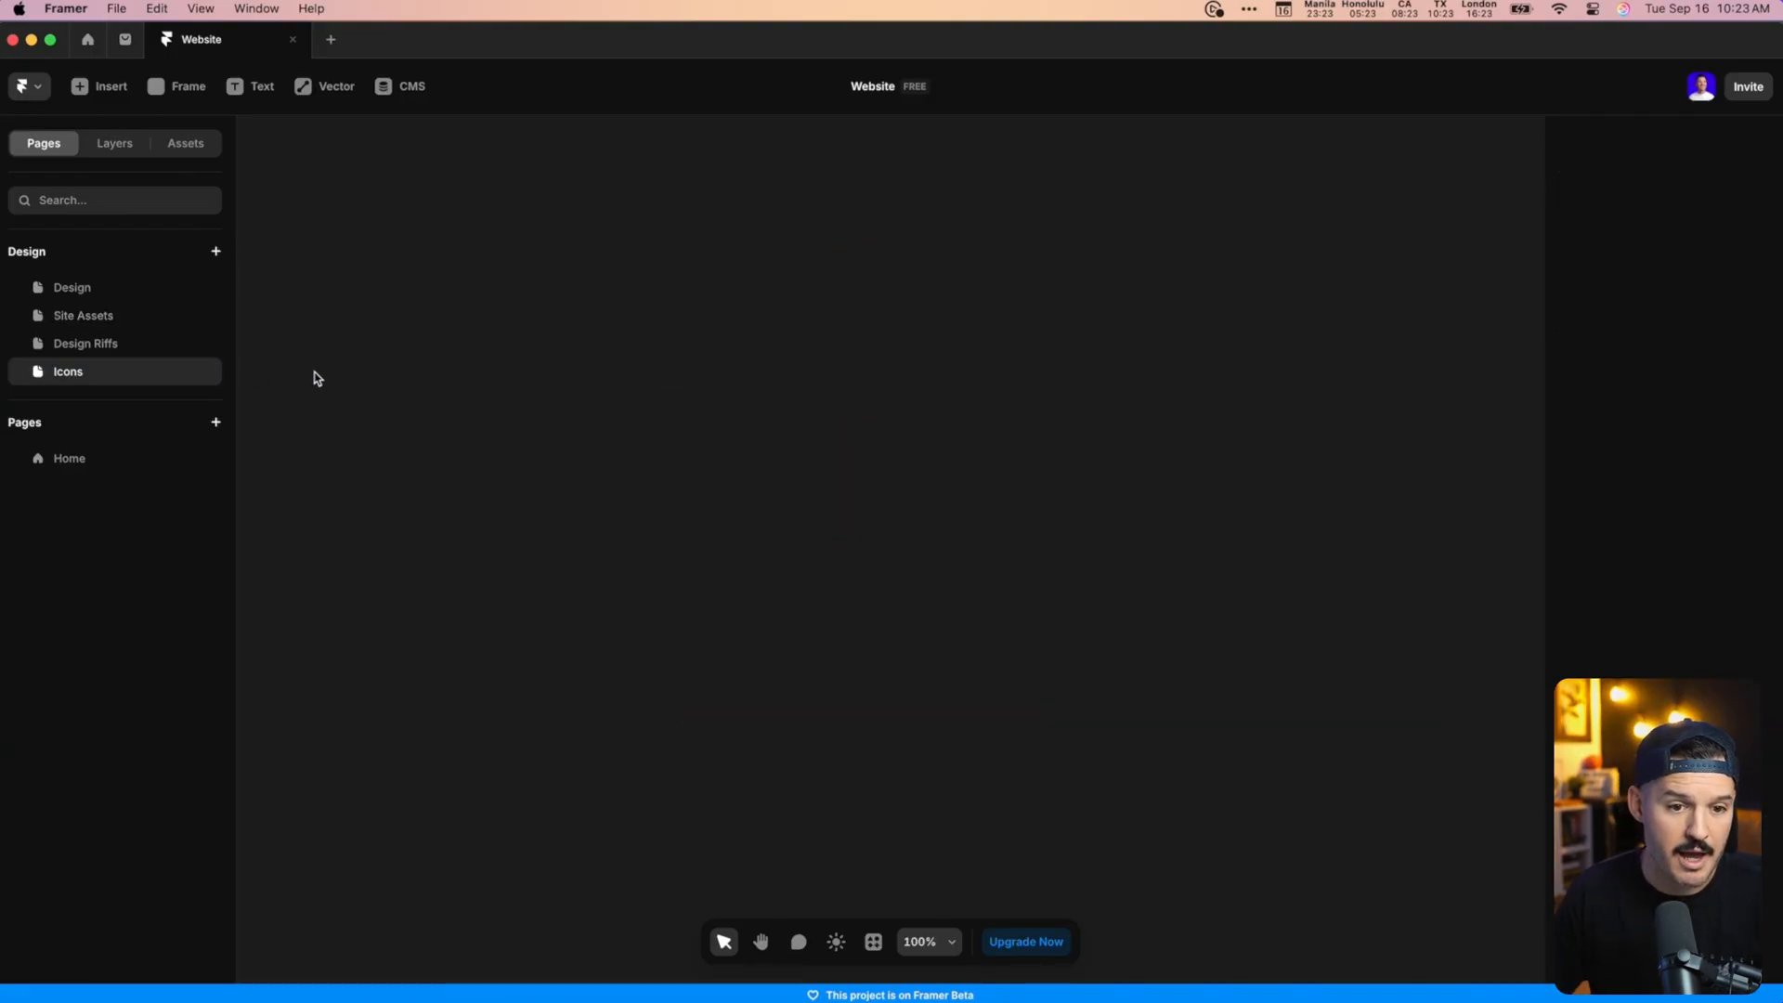
pyautogui.click(99, 85)
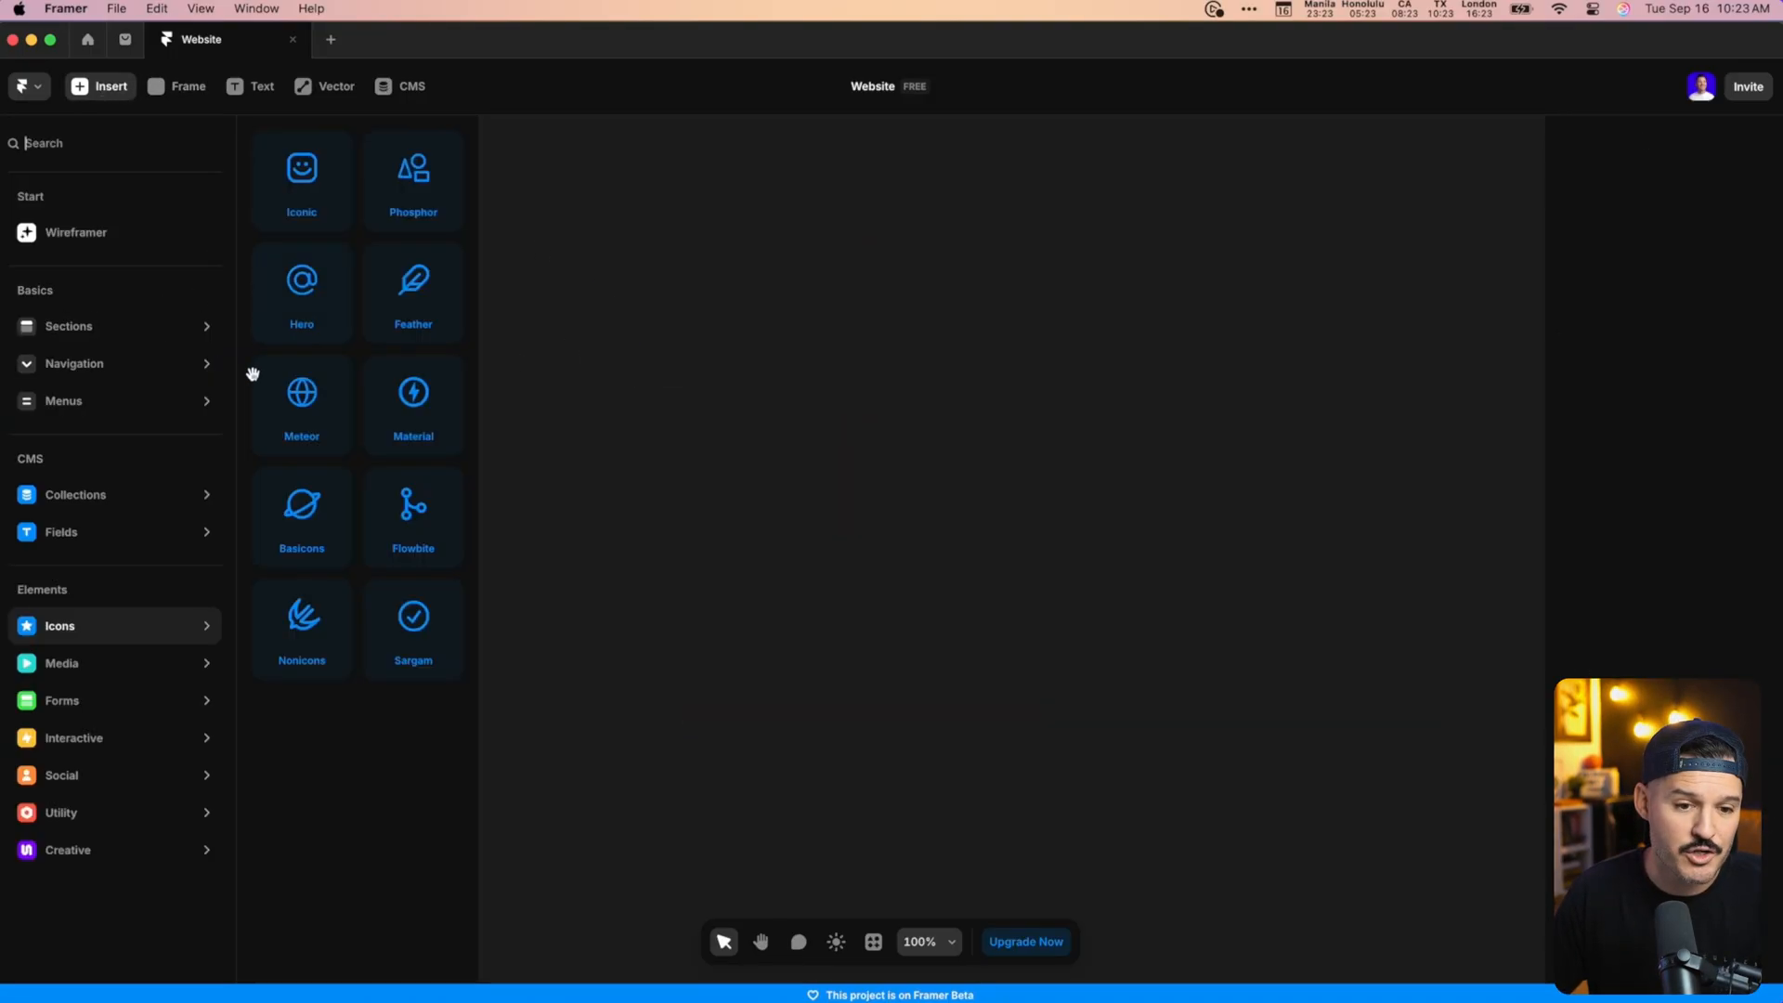
pyautogui.moveTo(342, 536)
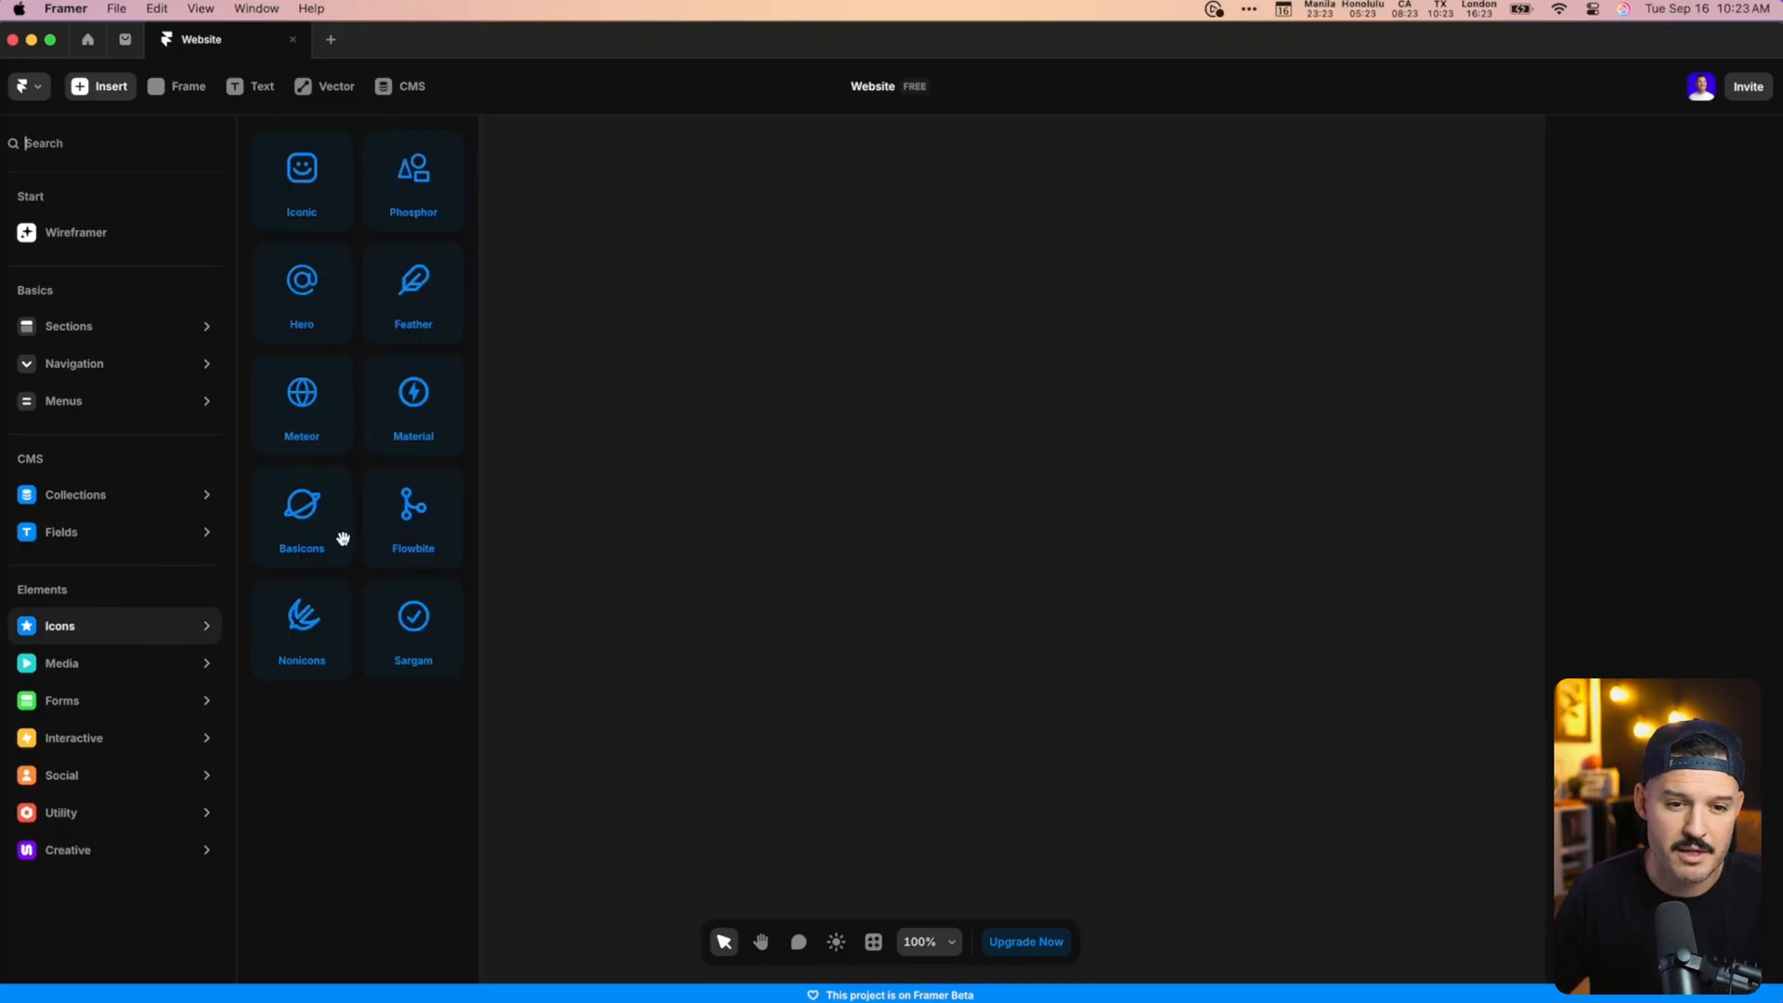
pyautogui.click(413, 180)
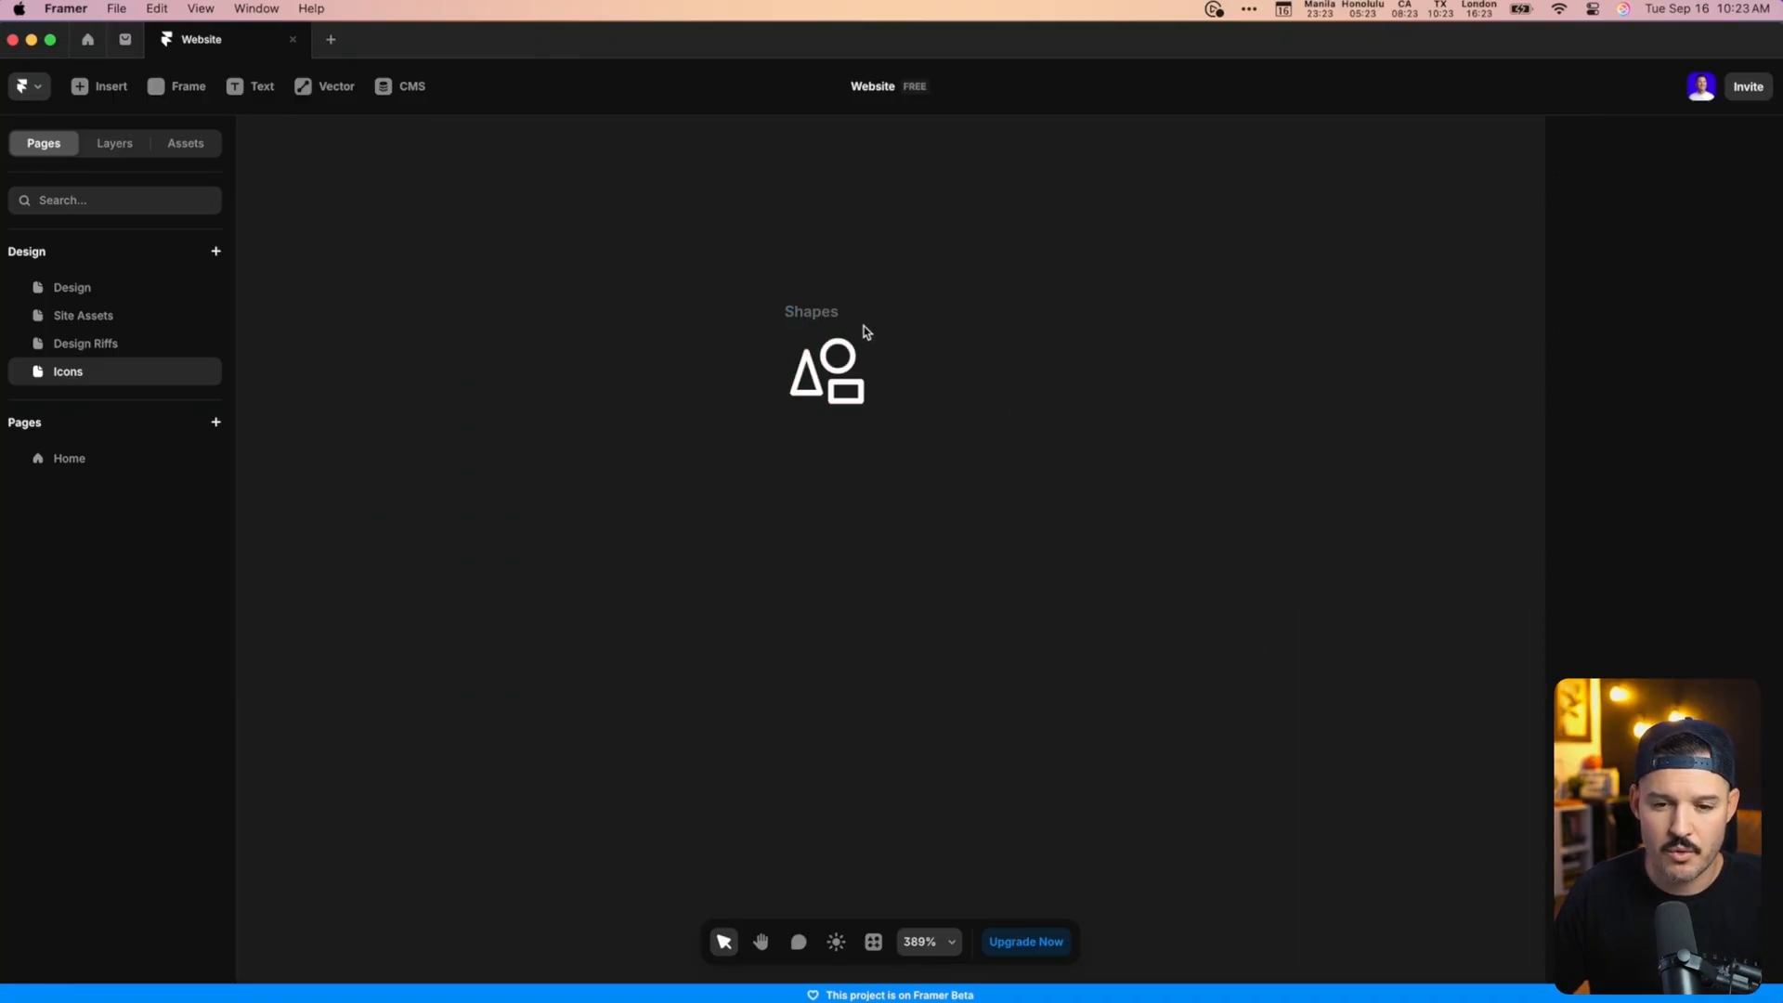
pyautogui.click(827, 371)
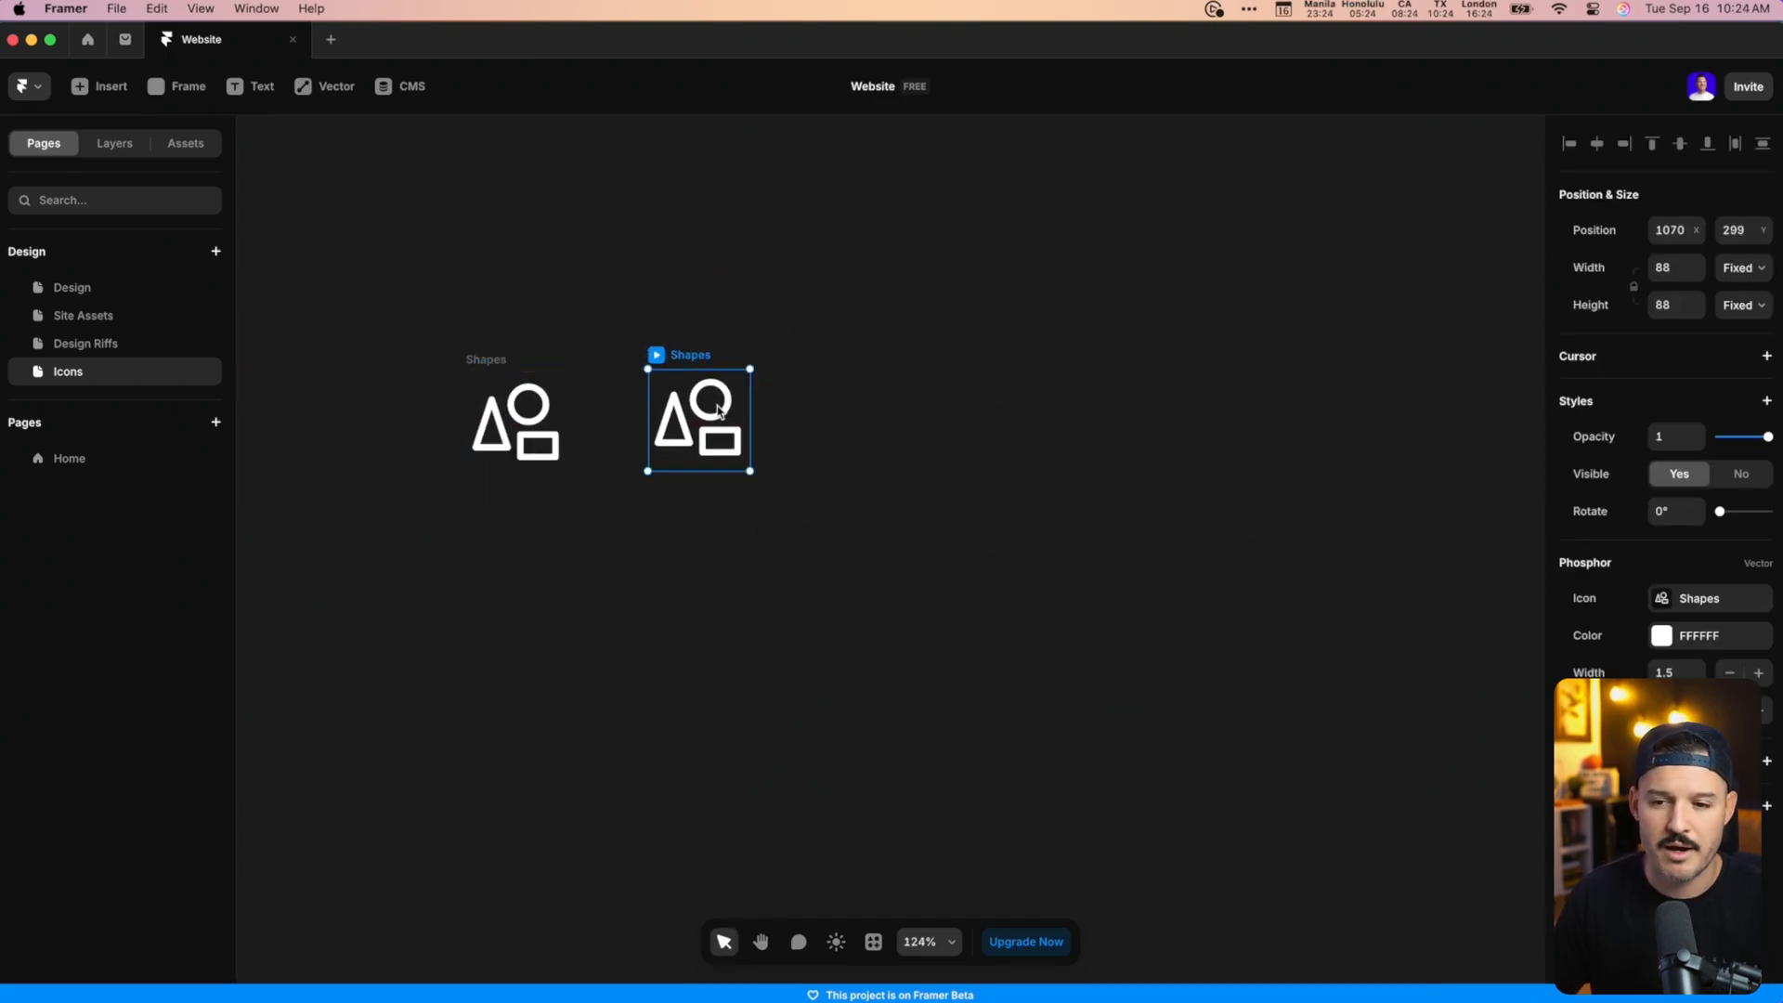
# Swap the duplicated icons for other Phosphor glyphs such as seal, then deselect.
pyautogui.click(1699, 598)
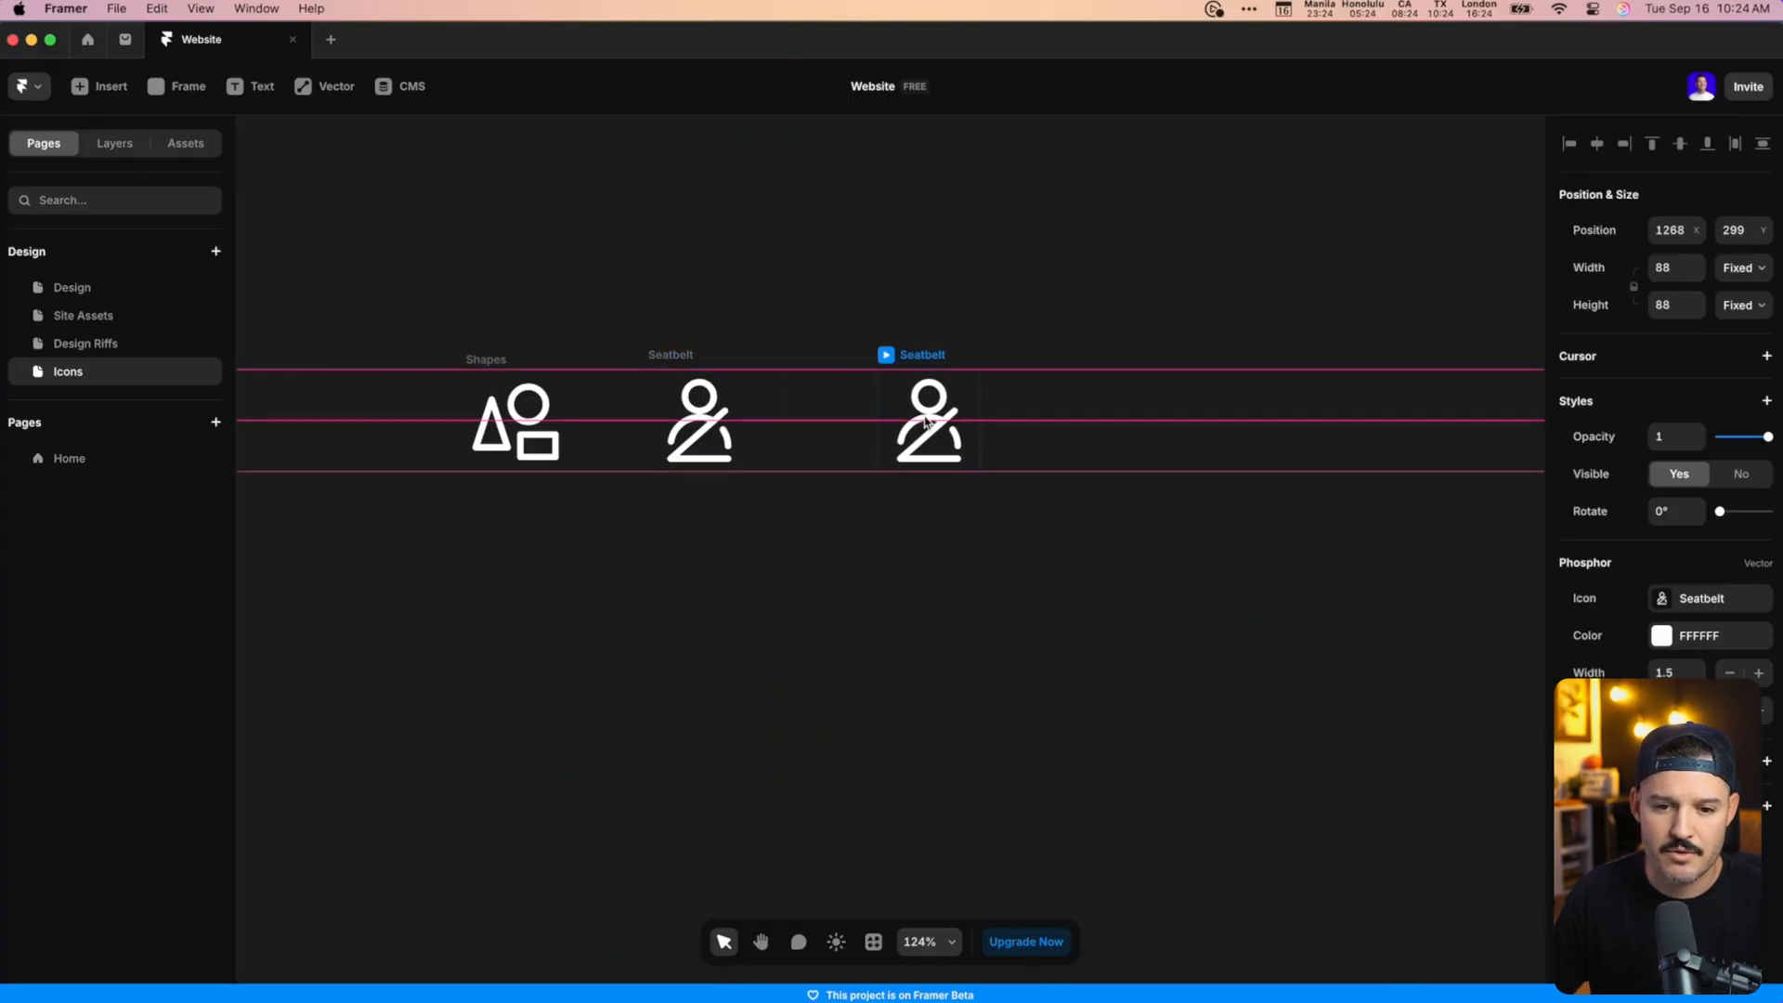
pyautogui.click(1701, 596)
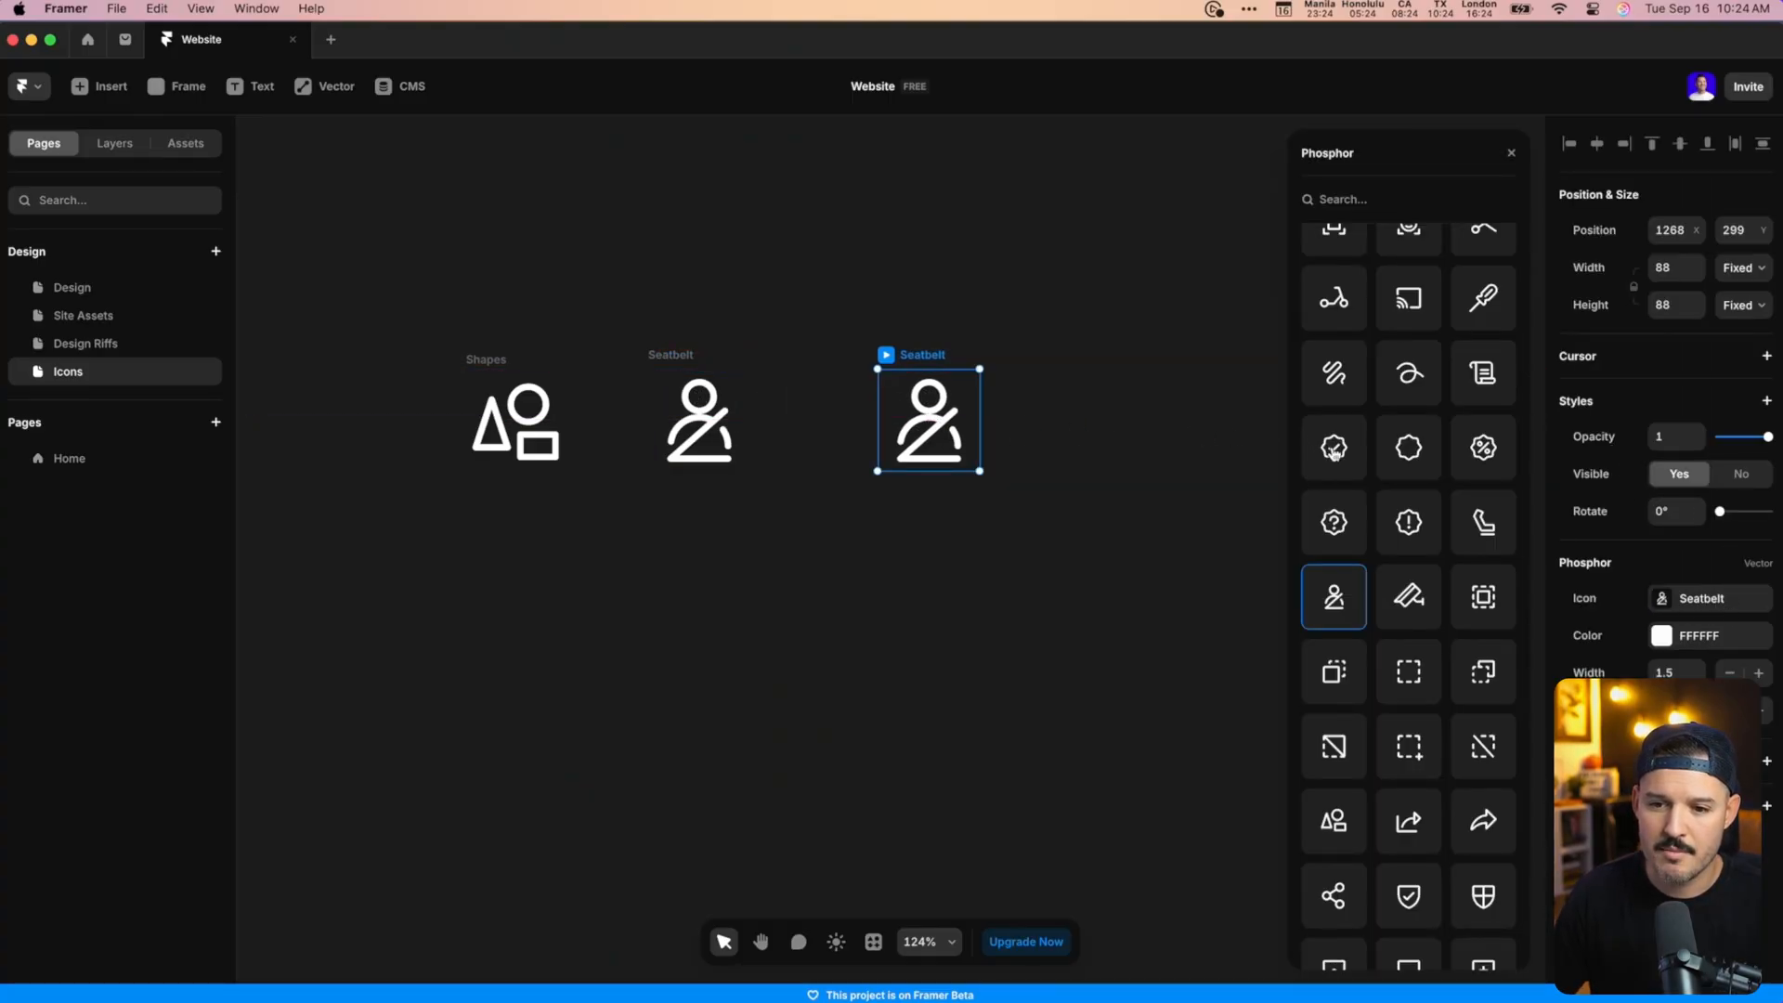
pyautogui.click(1408, 448)
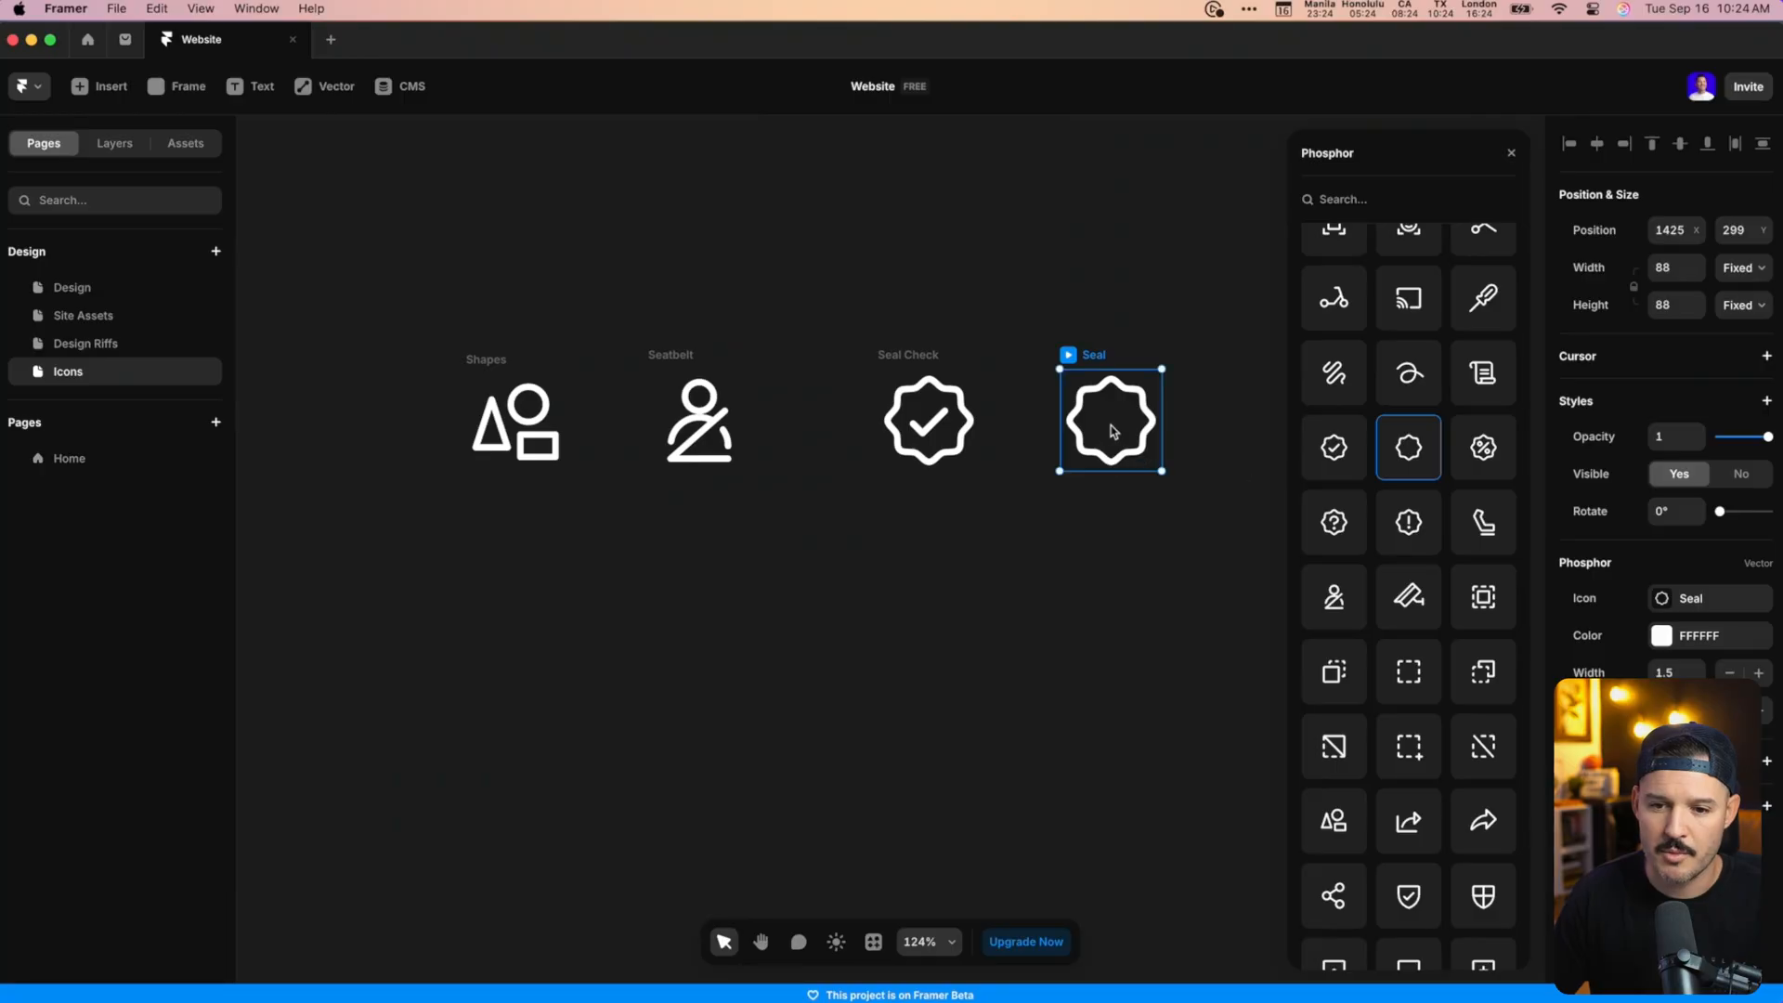
pyautogui.click(1482, 522)
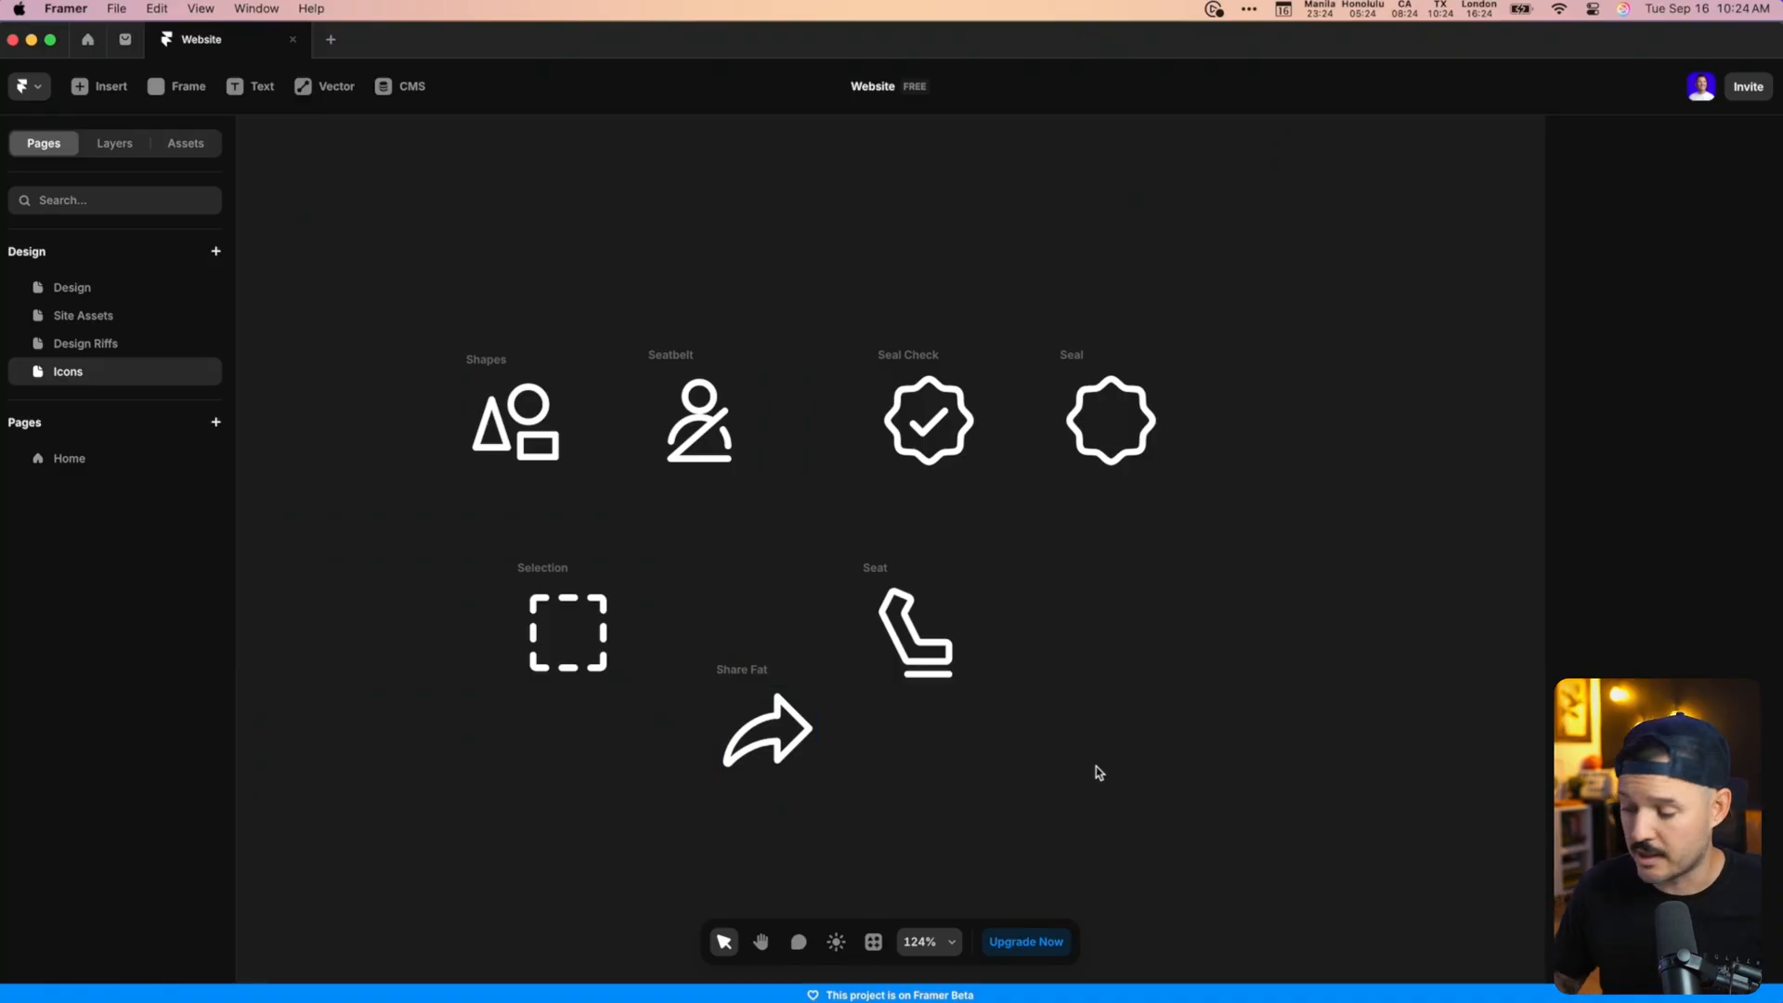
pyautogui.click(86, 342)
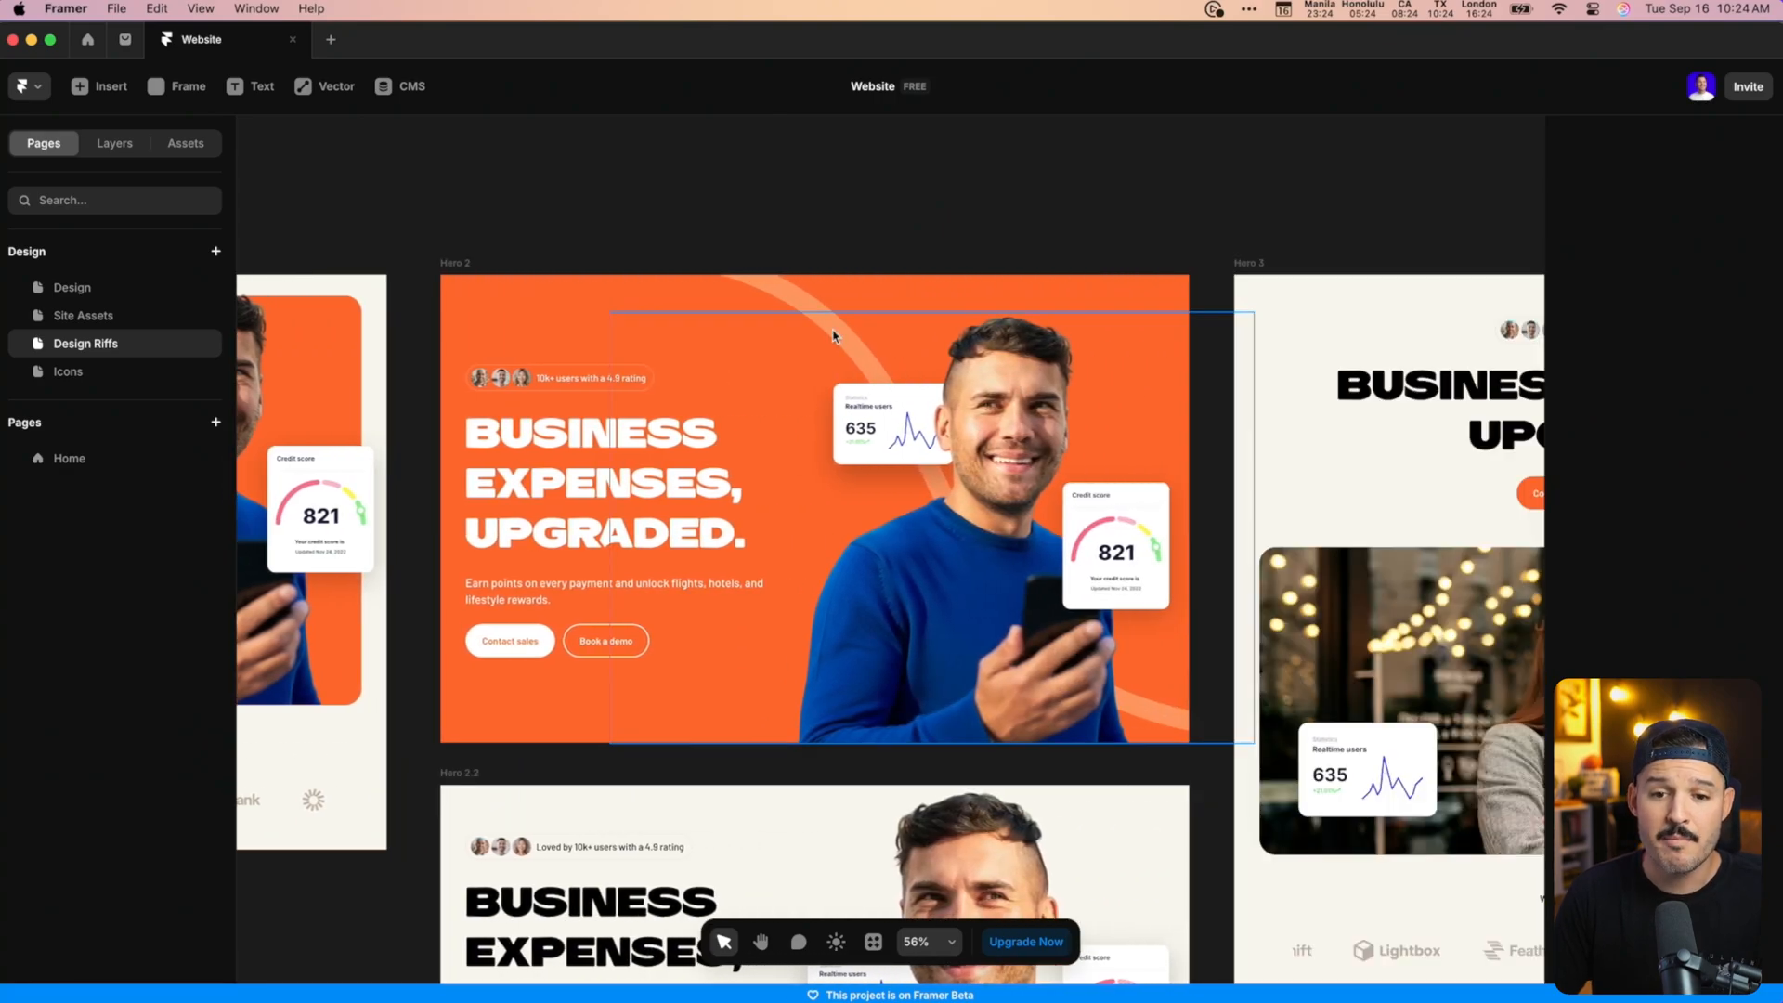
# On Design Riffs, raise the Z Index of the credit score card in Hero 2.2.
pyautogui.click(797, 296)
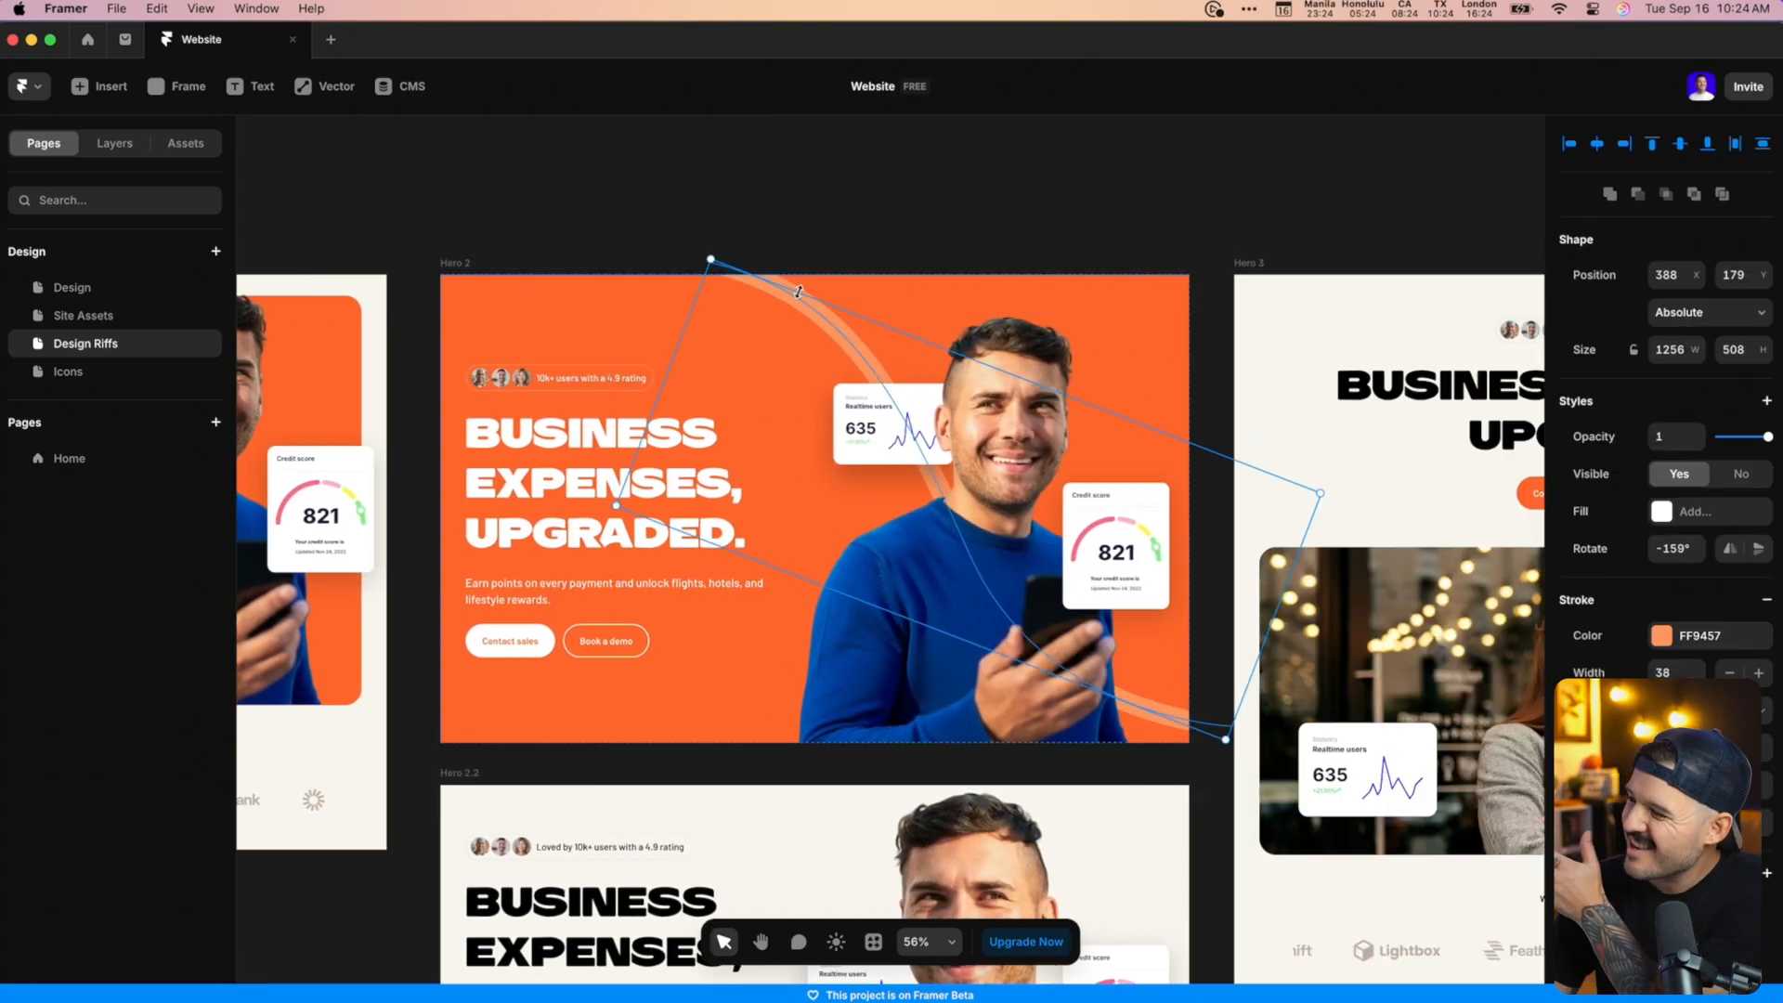
pyautogui.scroll(-3)
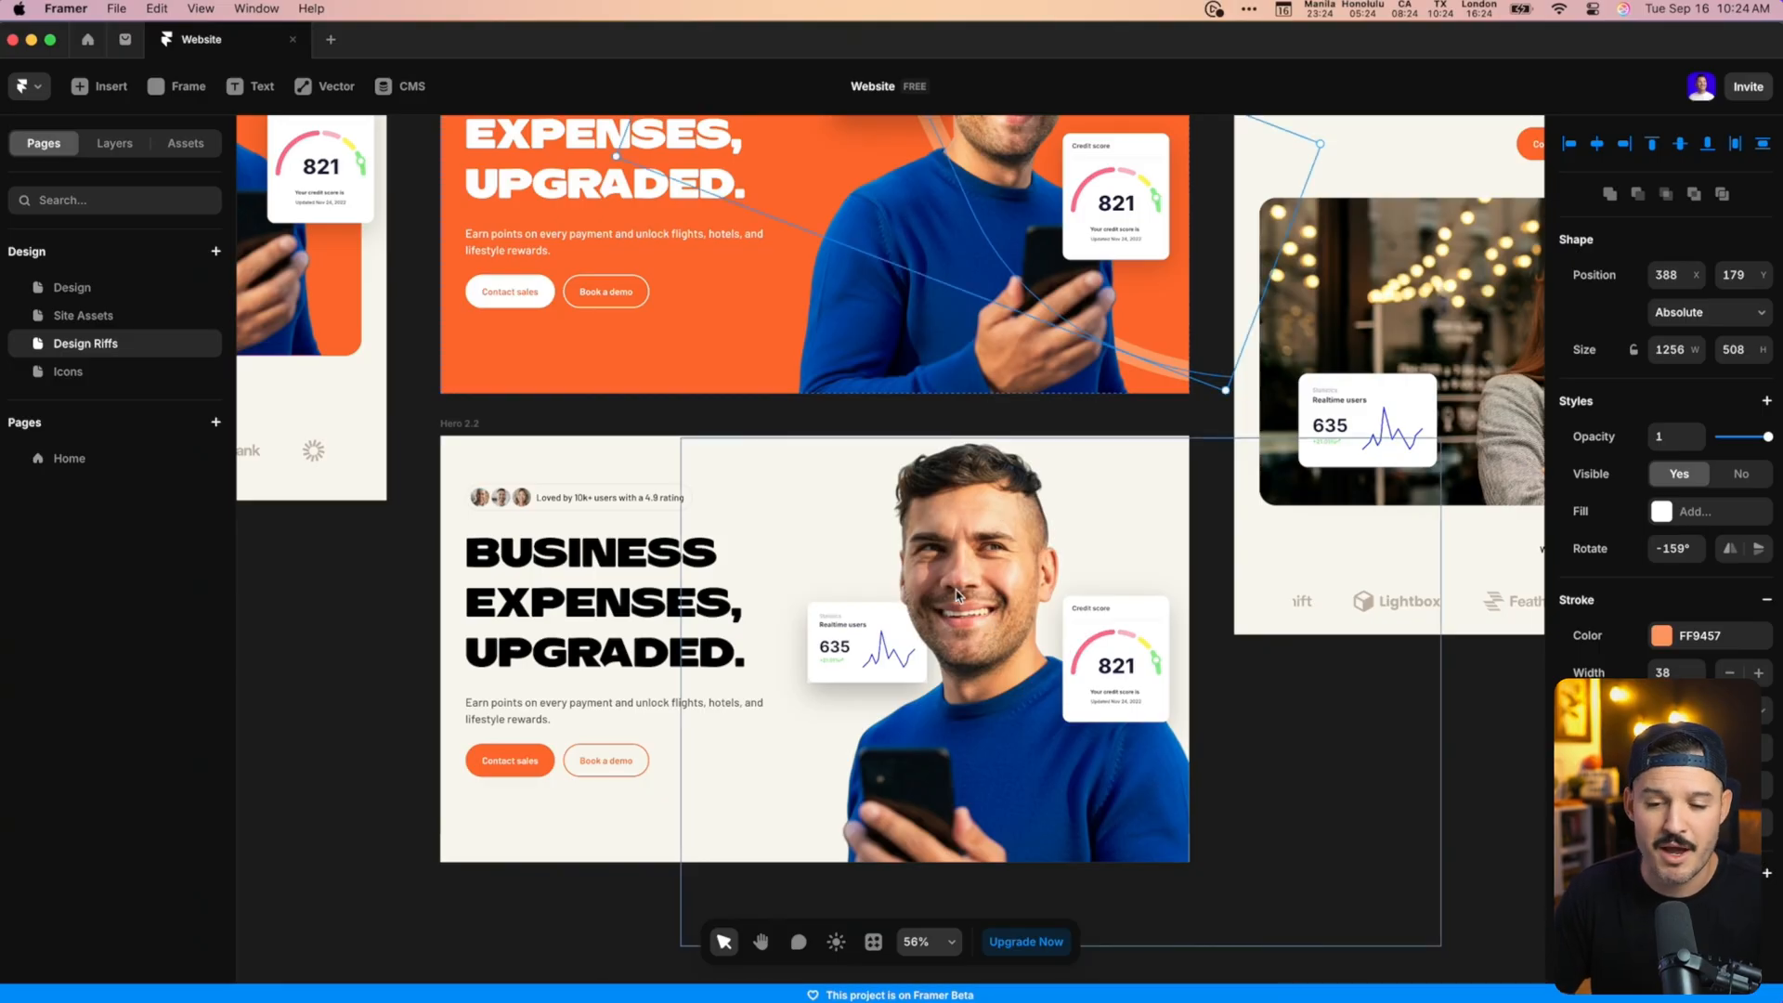
pyautogui.moveTo(975, 577)
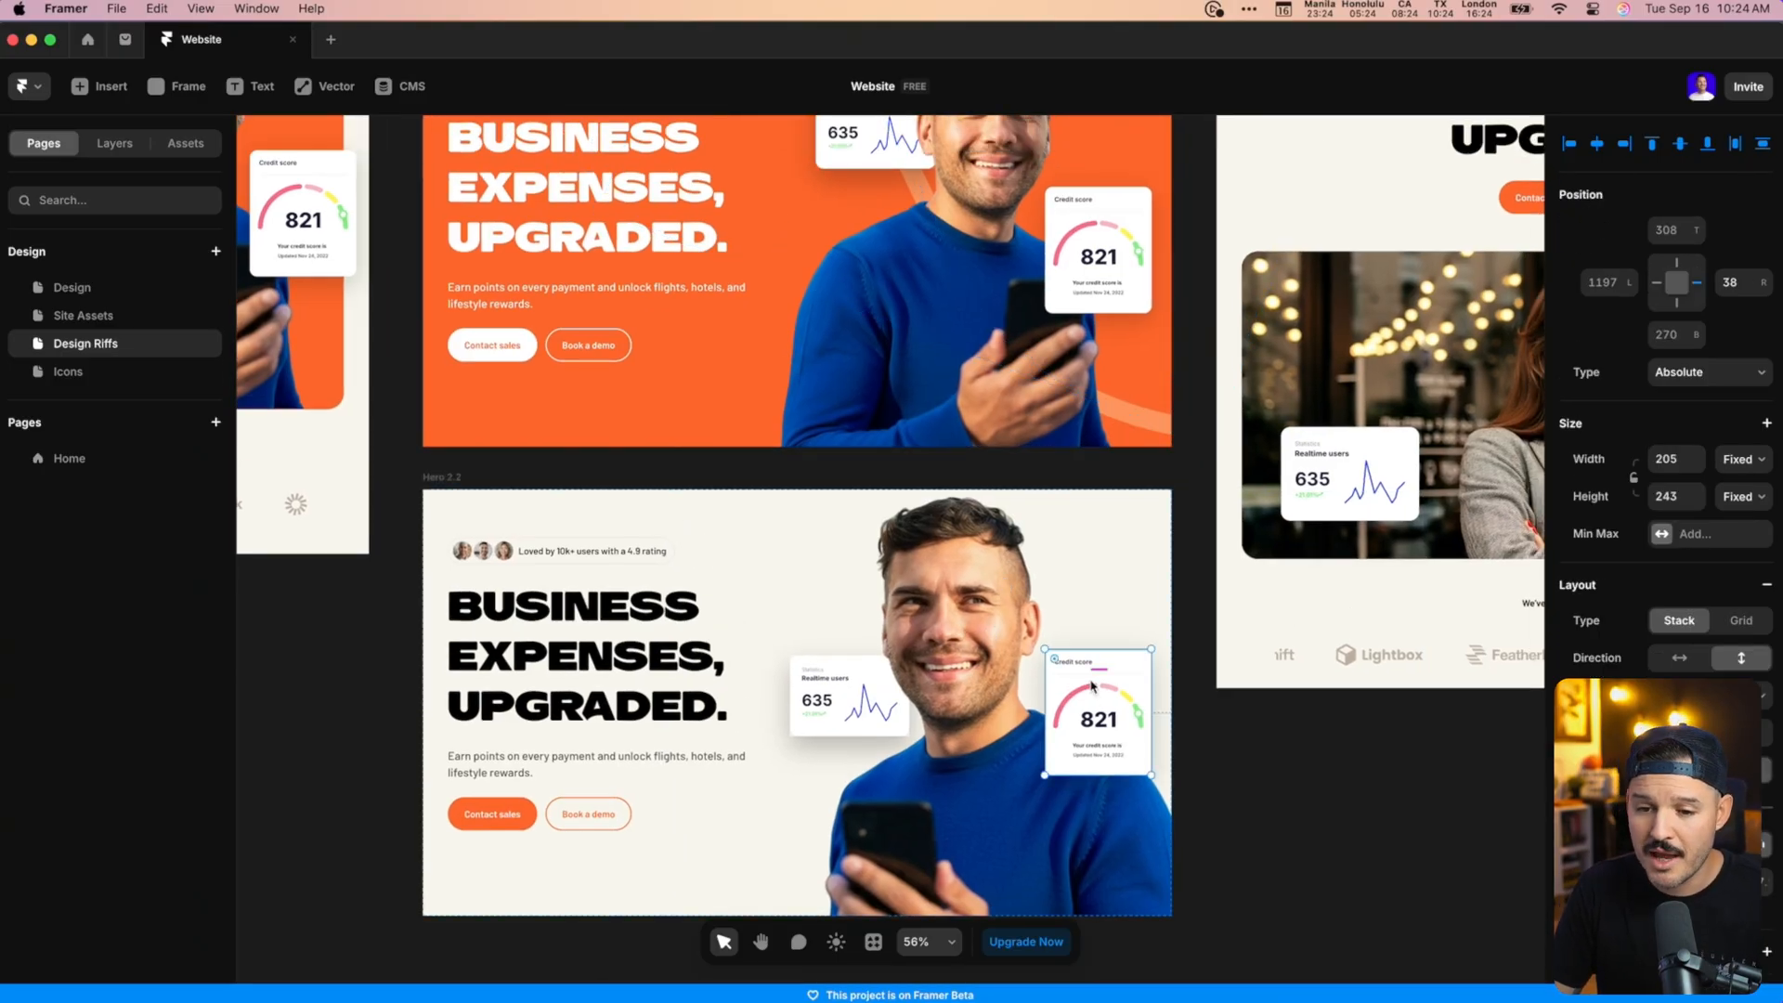
pyautogui.scroll(-3)
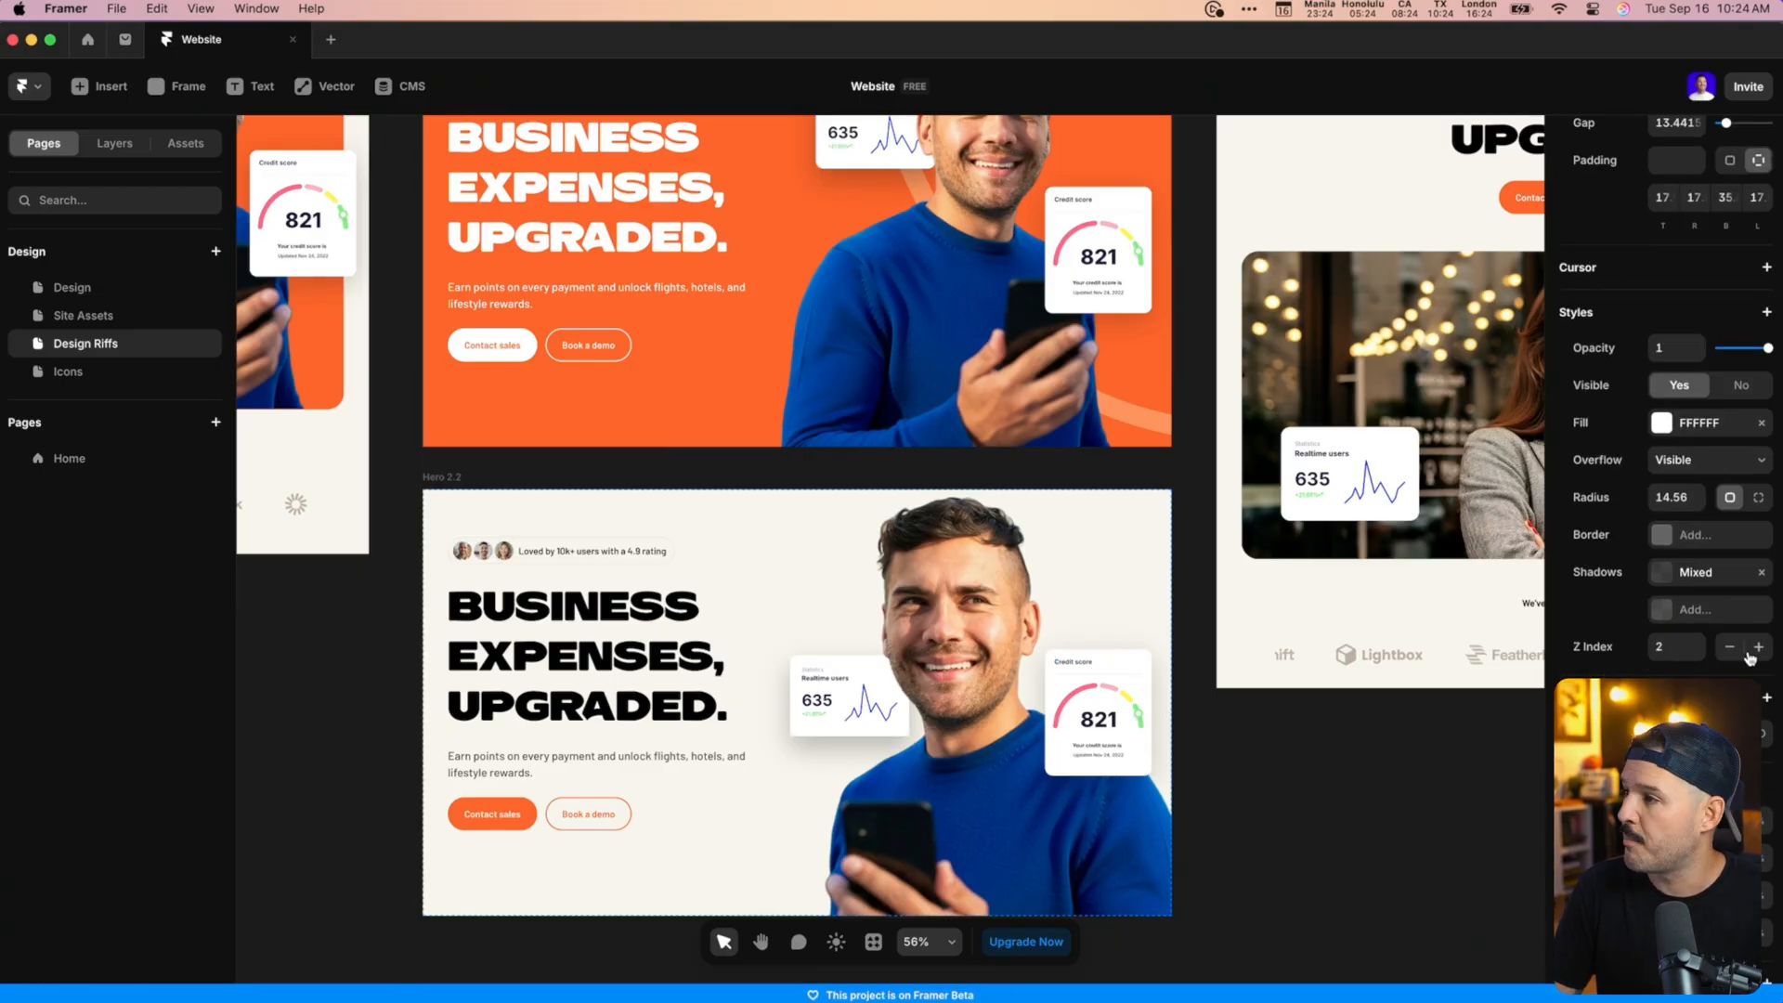
pyautogui.click(1098, 711)
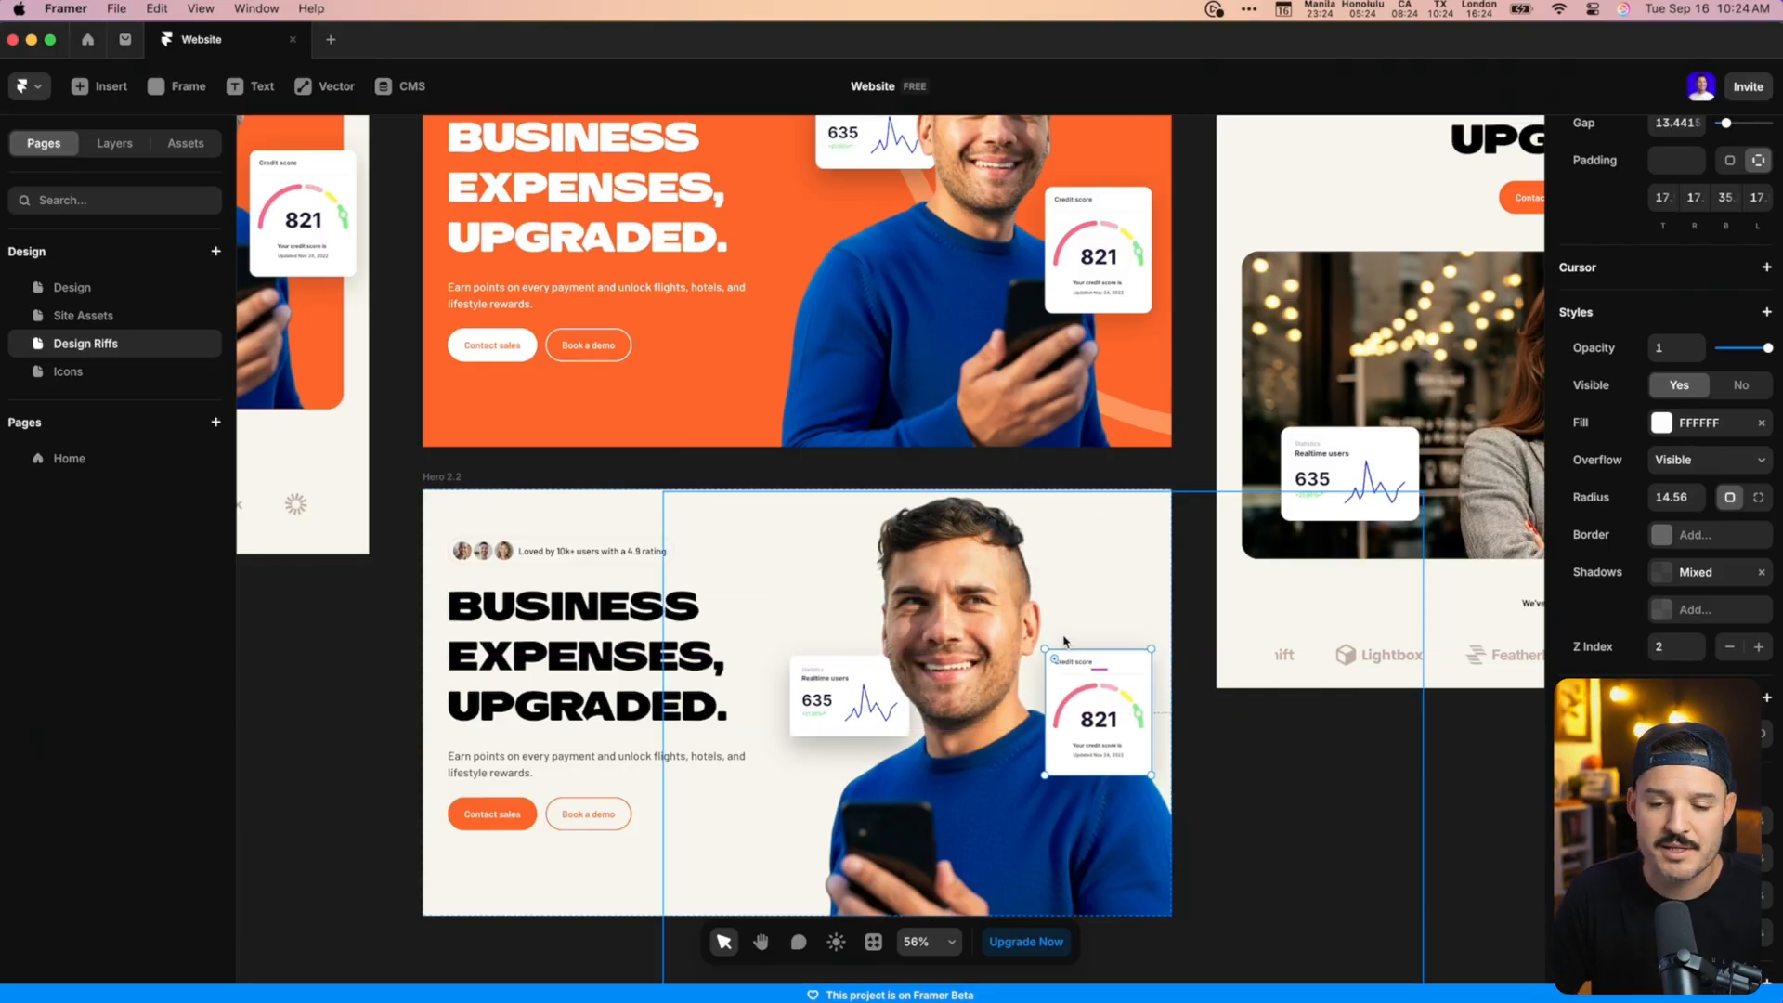
pyautogui.click(605, 656)
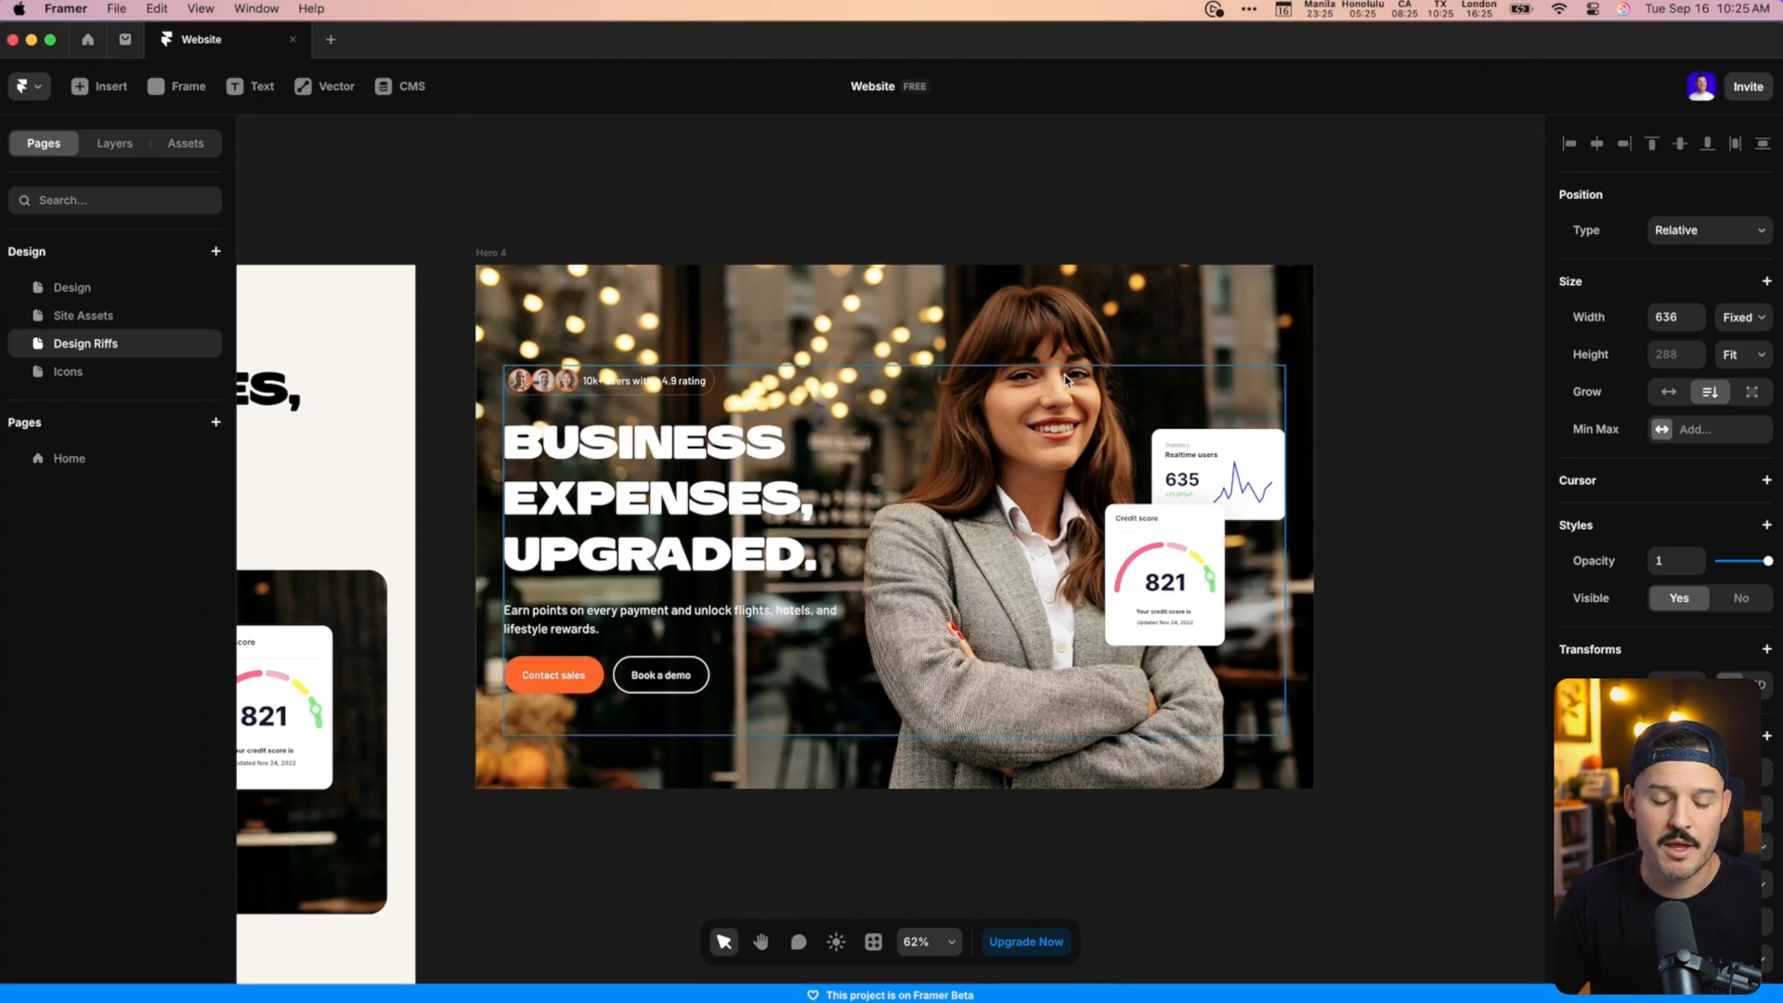
pyautogui.scroll(-3)
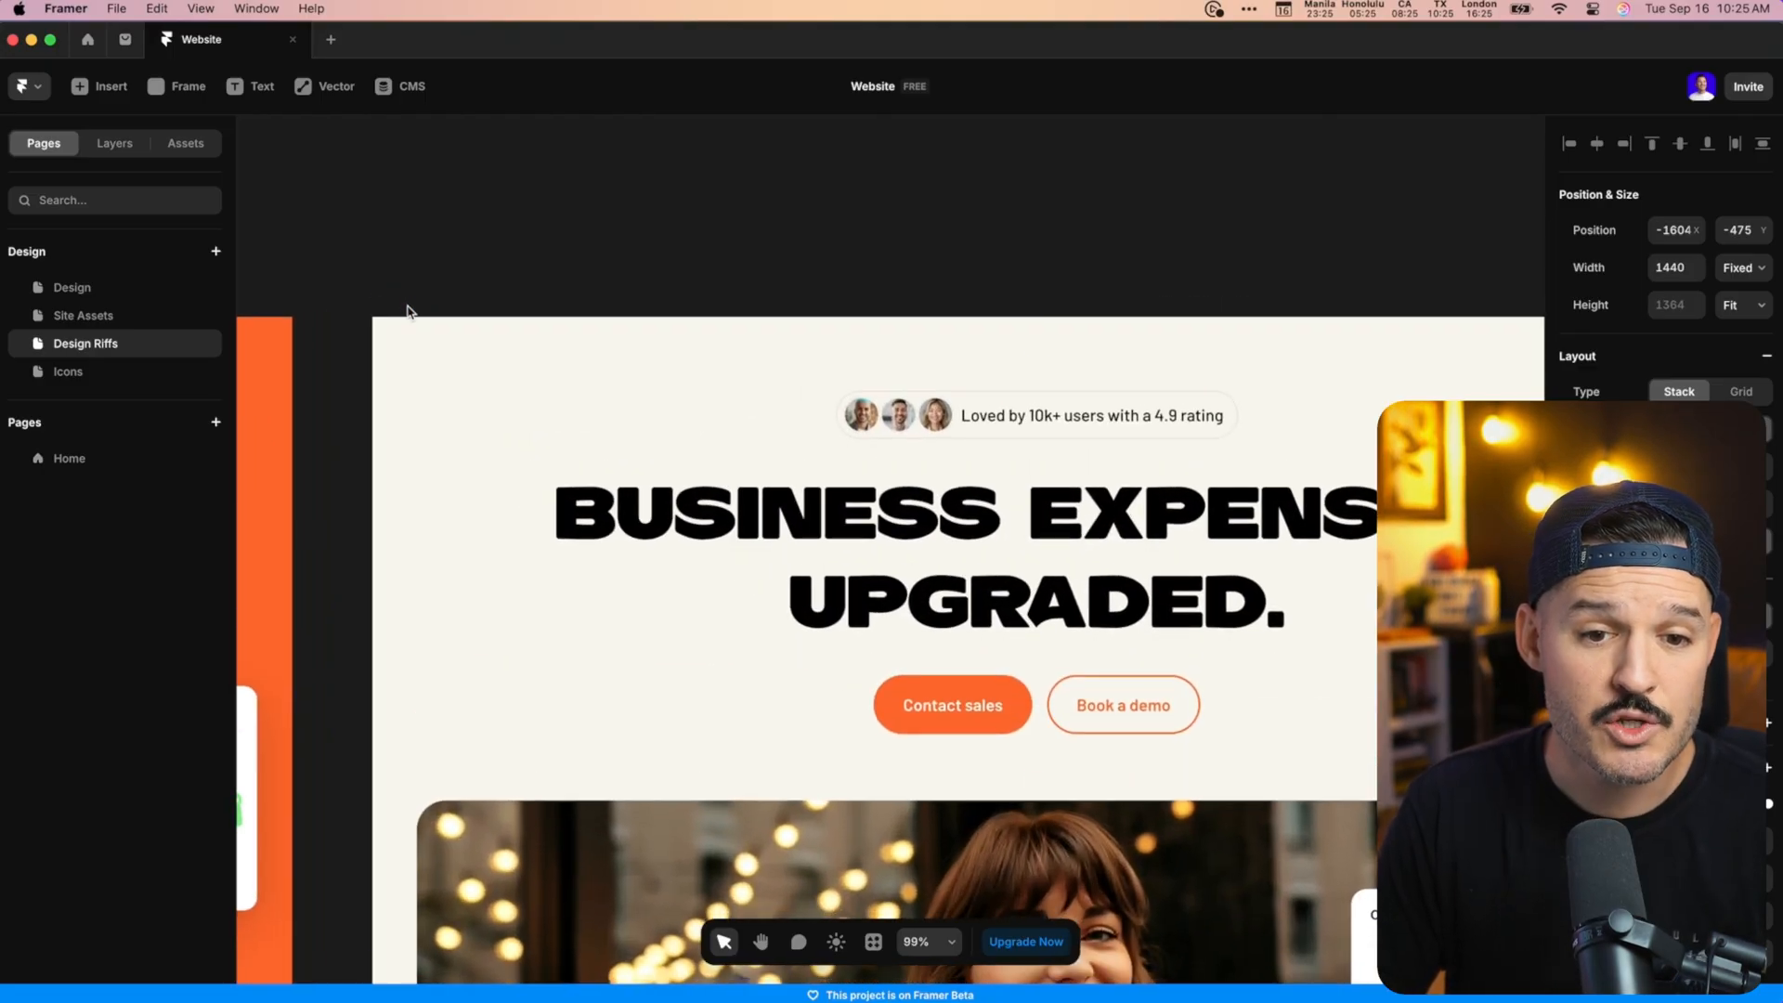
# Create a /hero-3 web page from the Hero 3 frame and add a Phone breakpoint.
pyautogui.rightClick(408, 312)
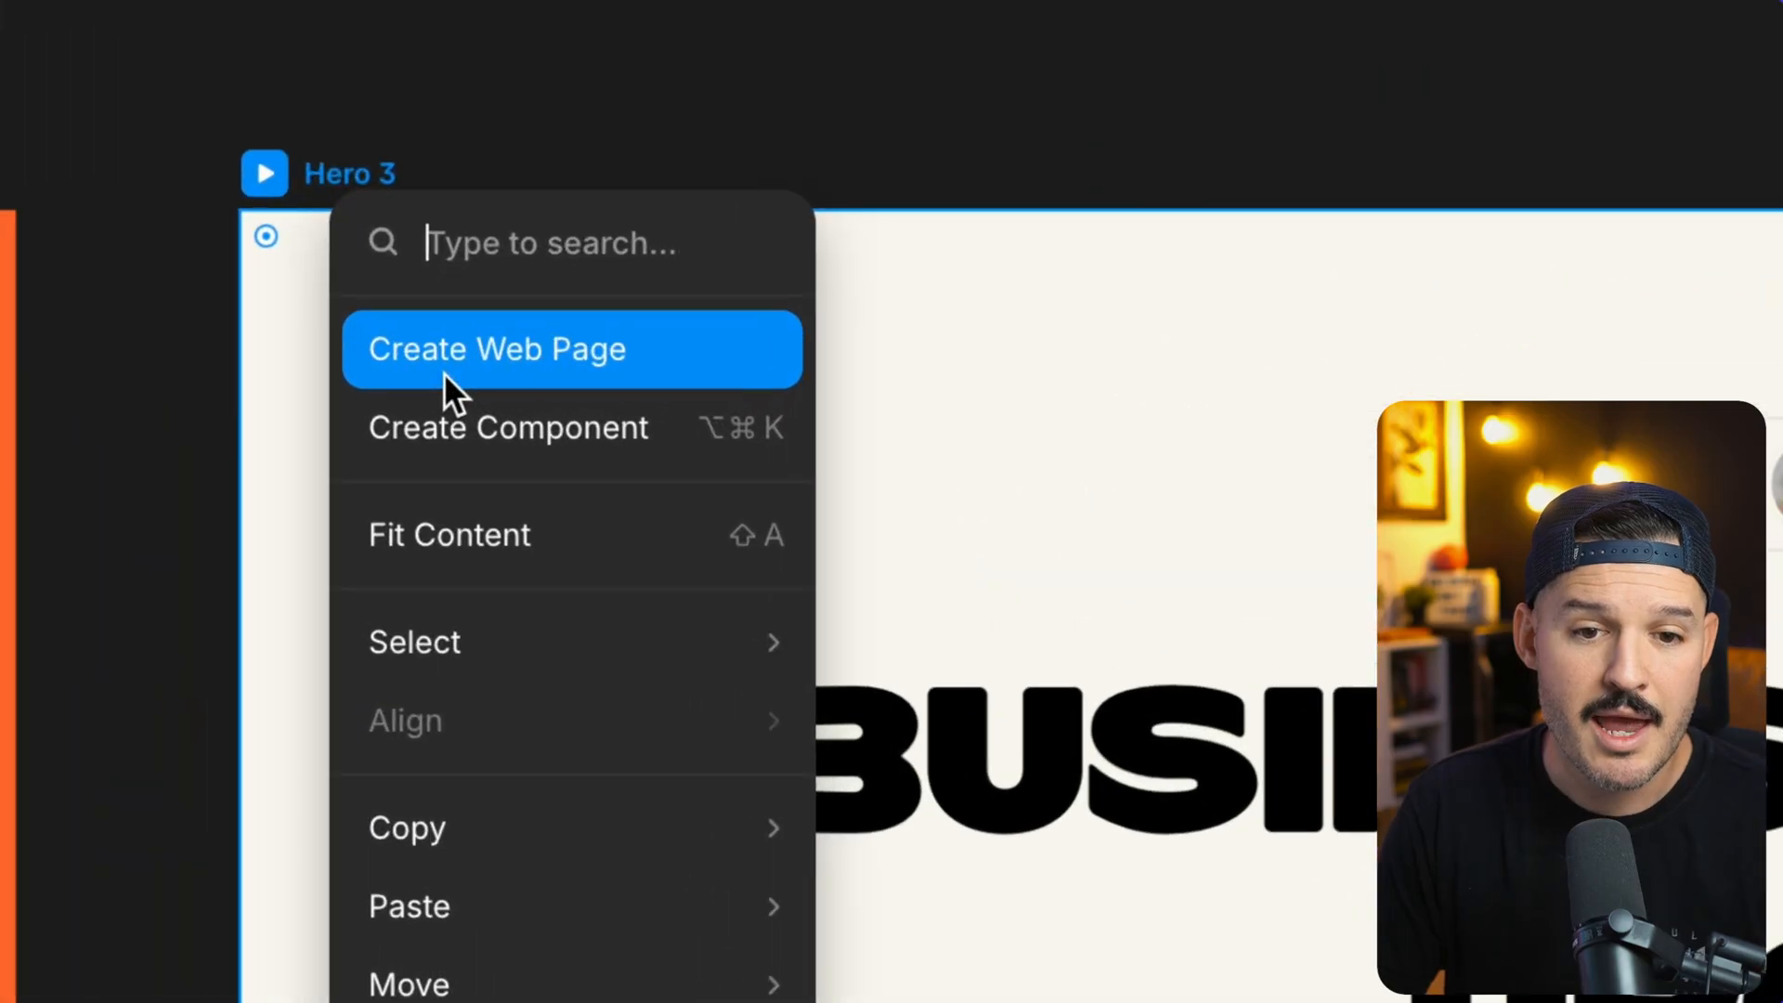
pyautogui.click(496, 350)
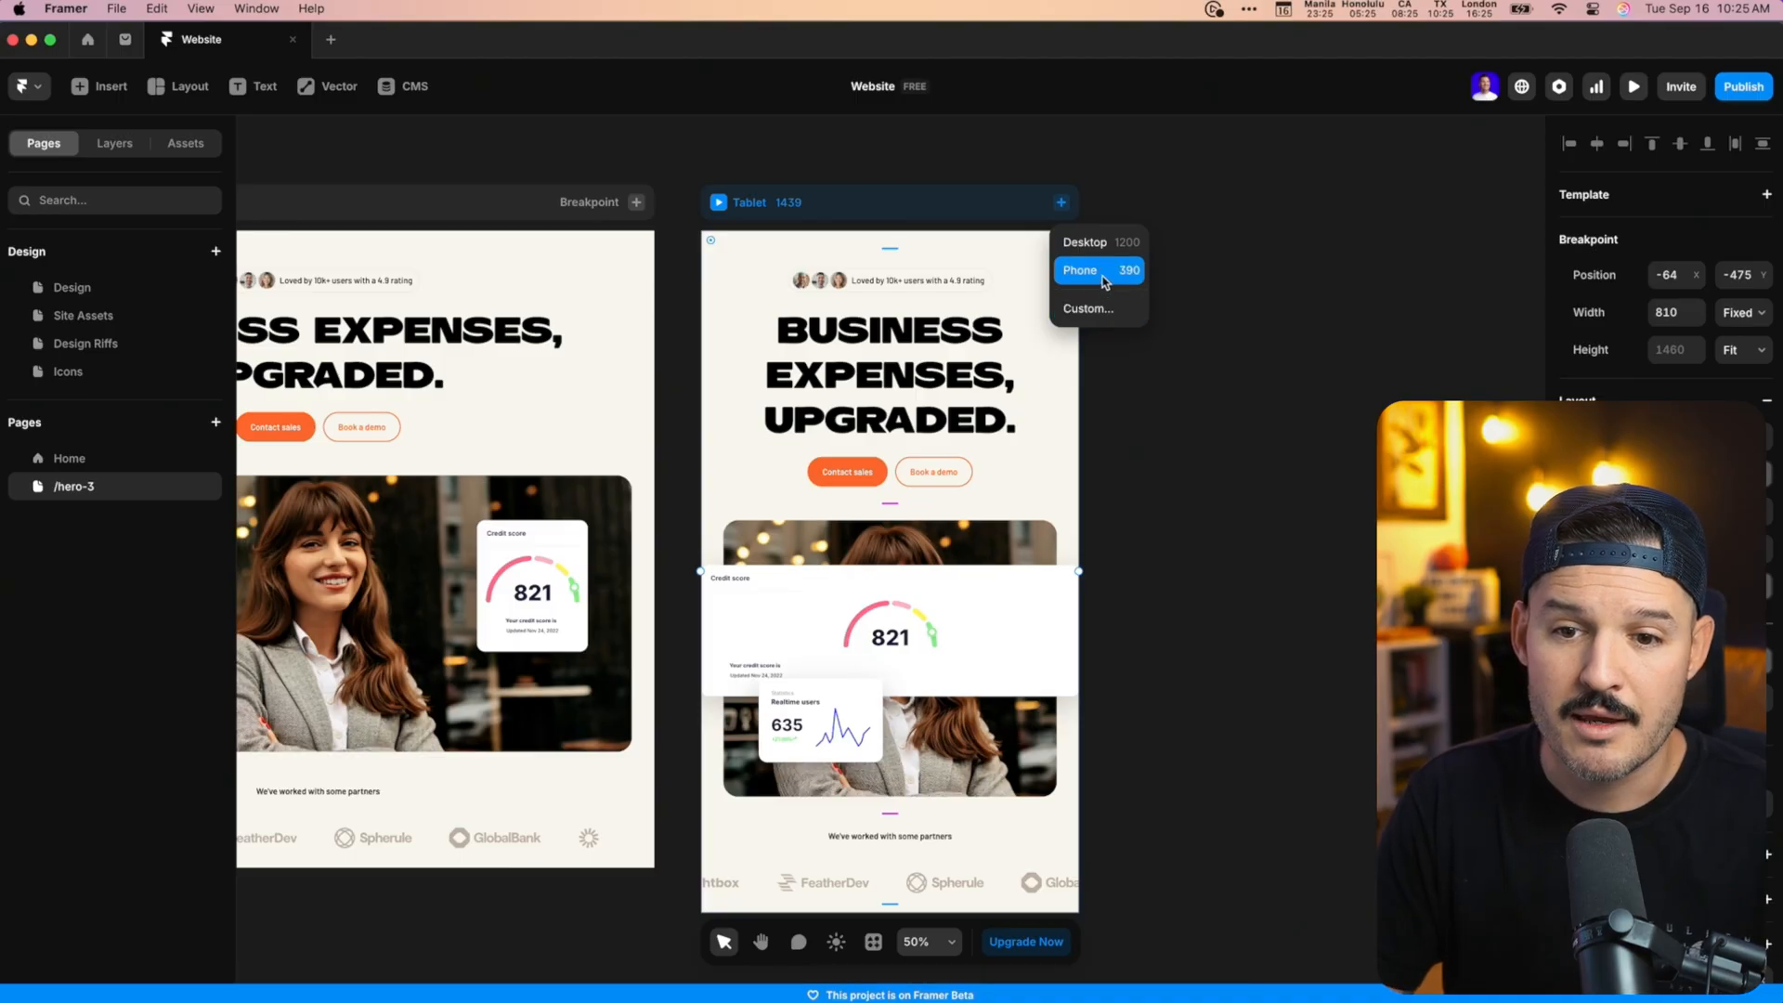
pyautogui.click(1079, 269)
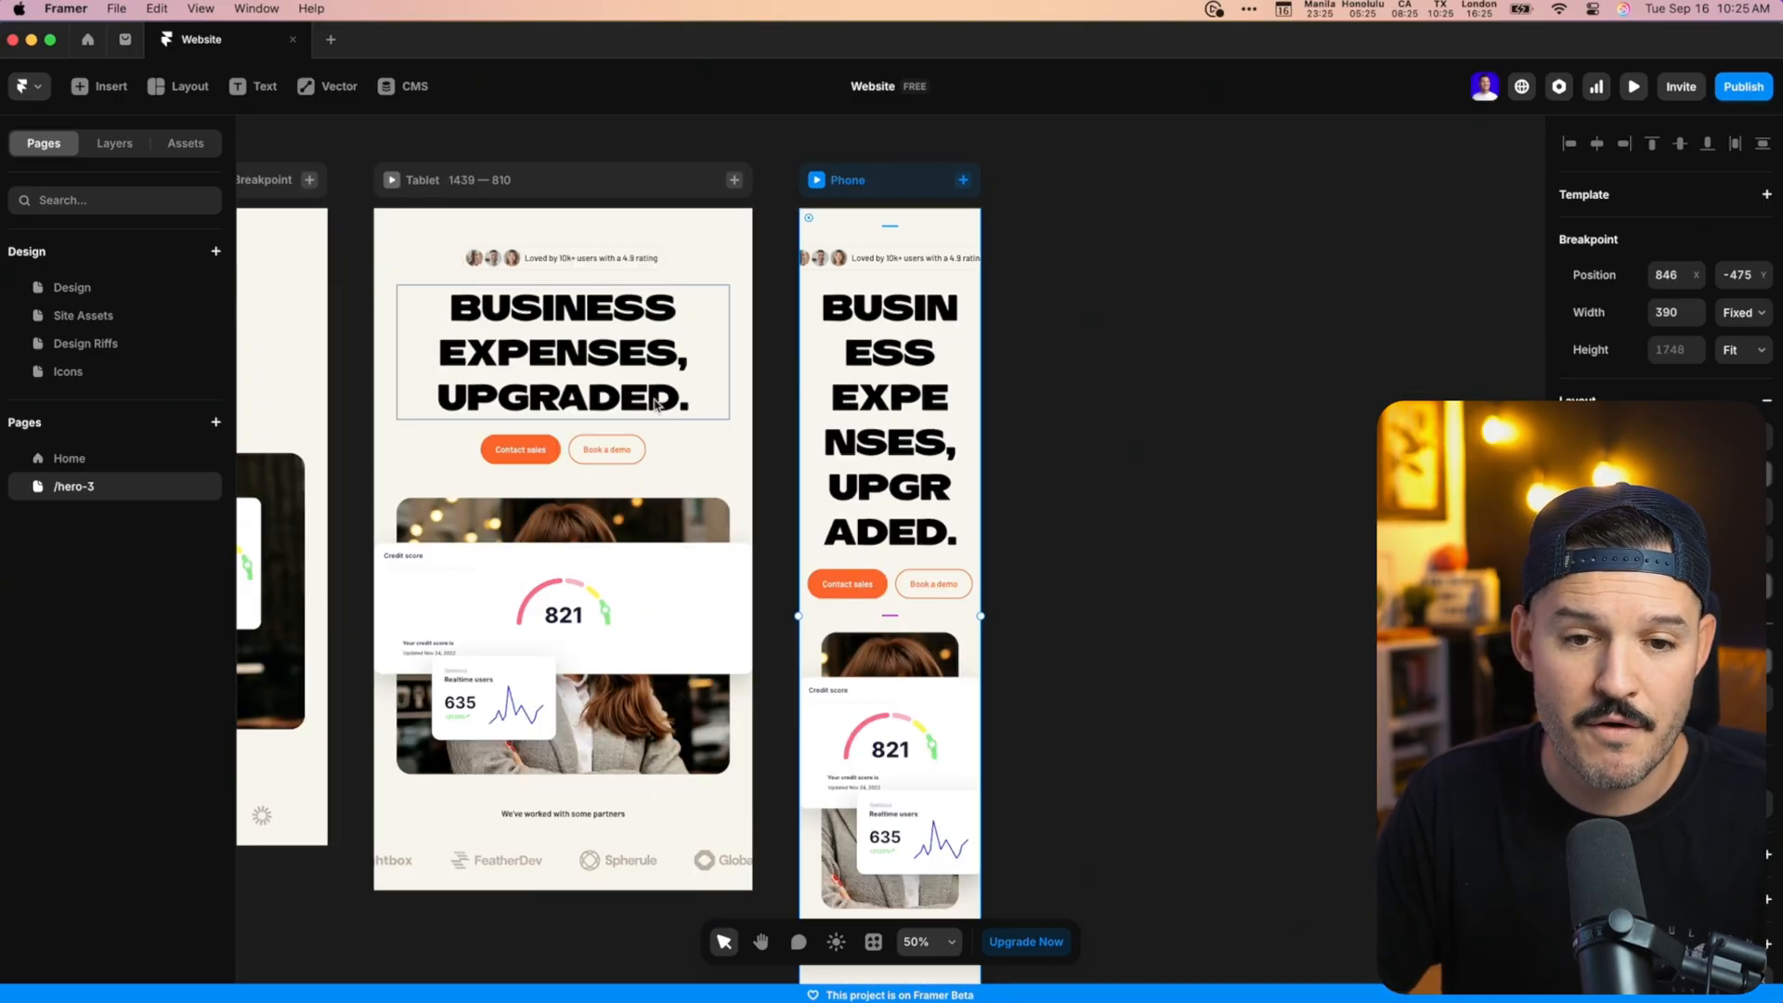